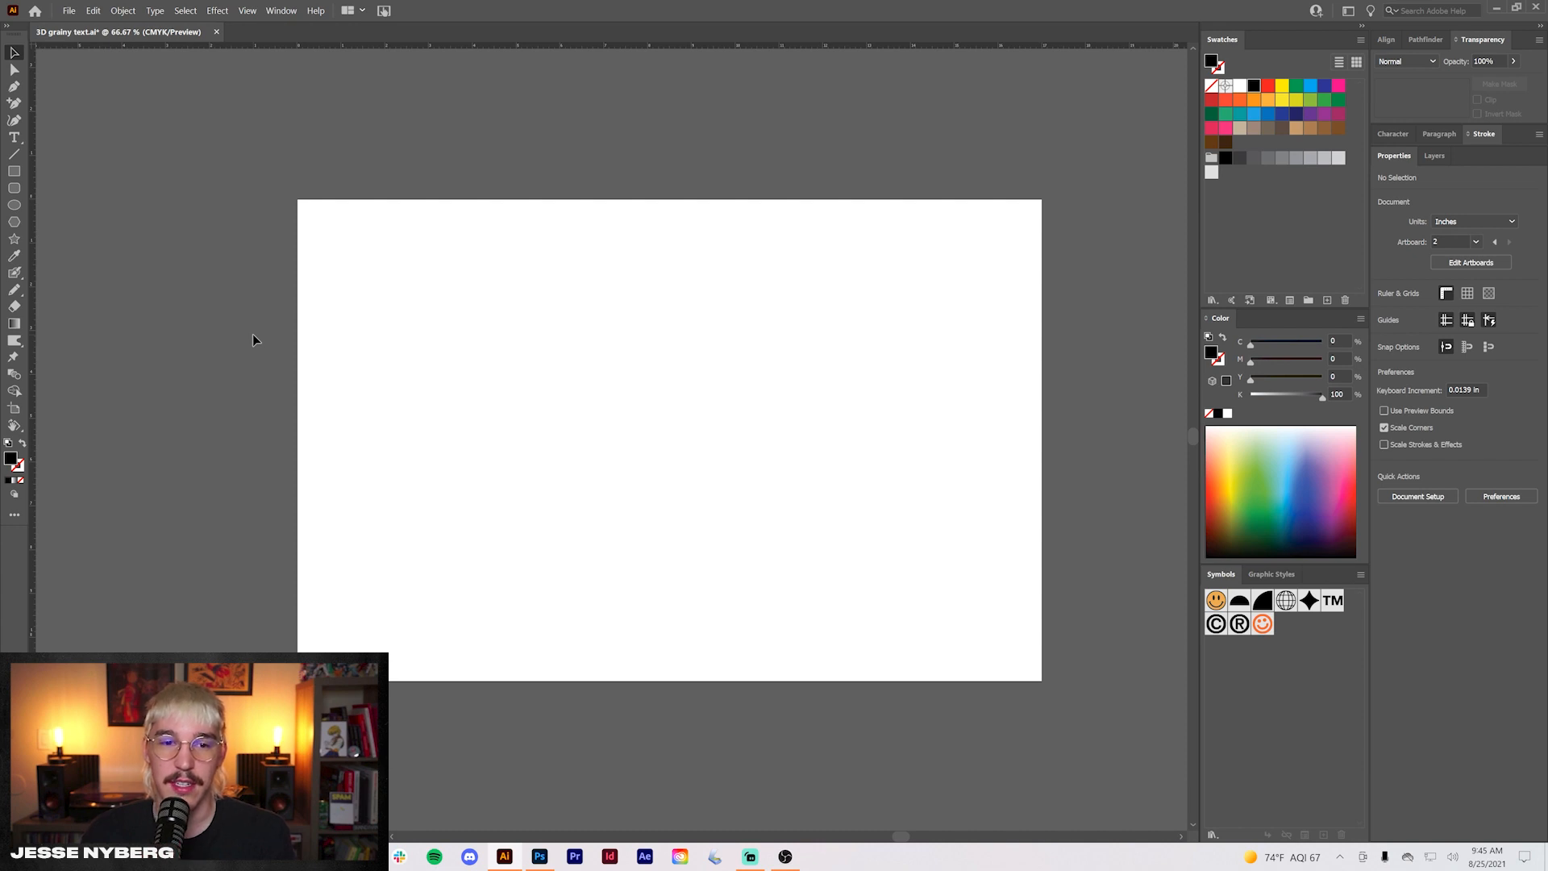
pyautogui.moveTo(244, 184)
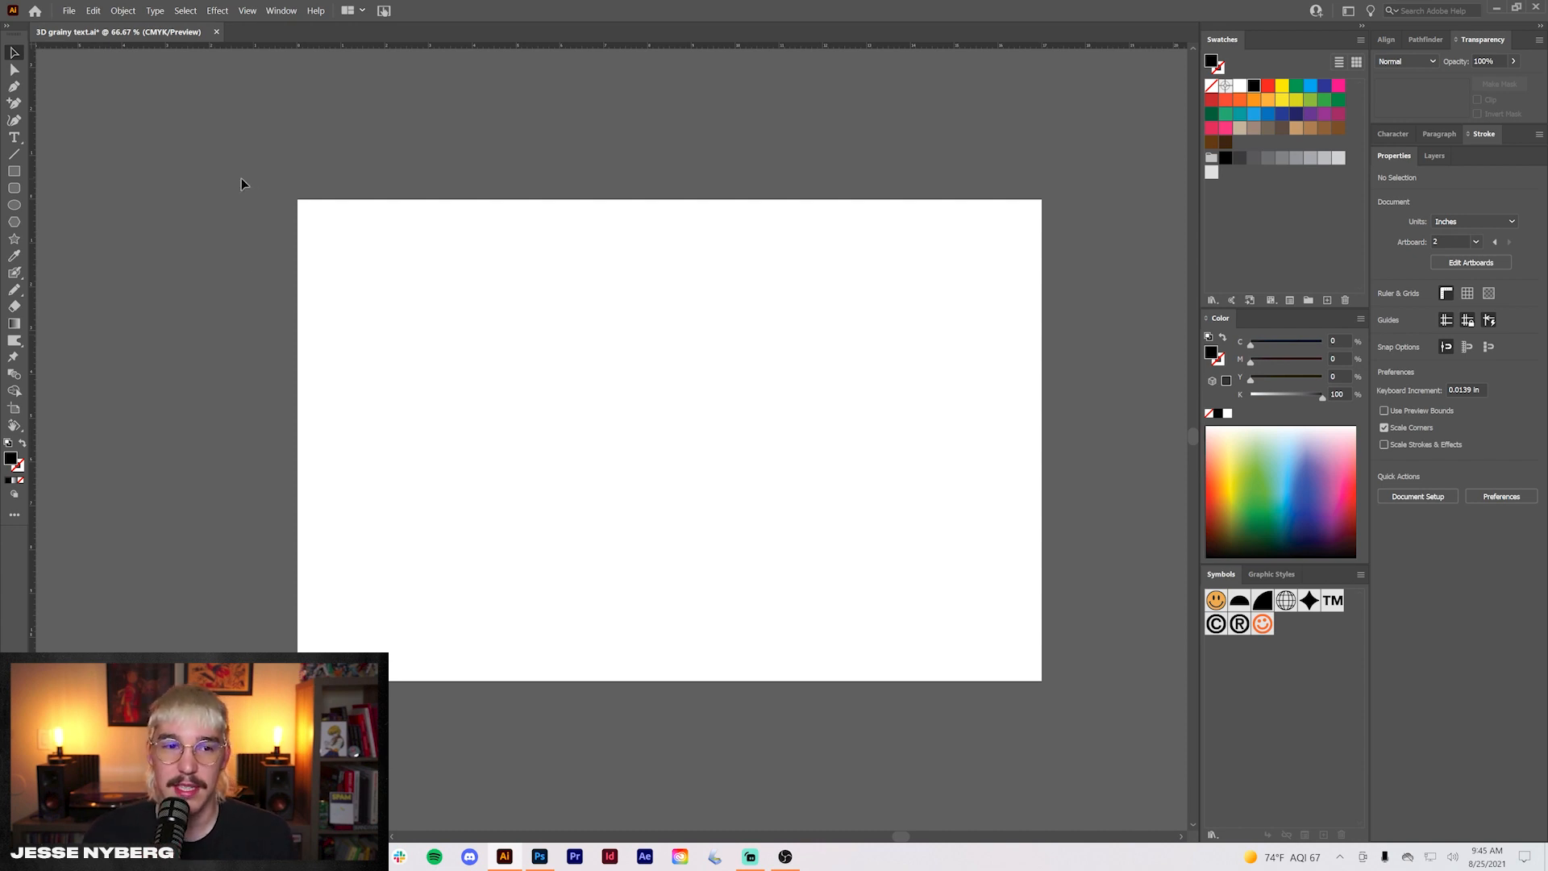
pyautogui.moveTo(38, 142)
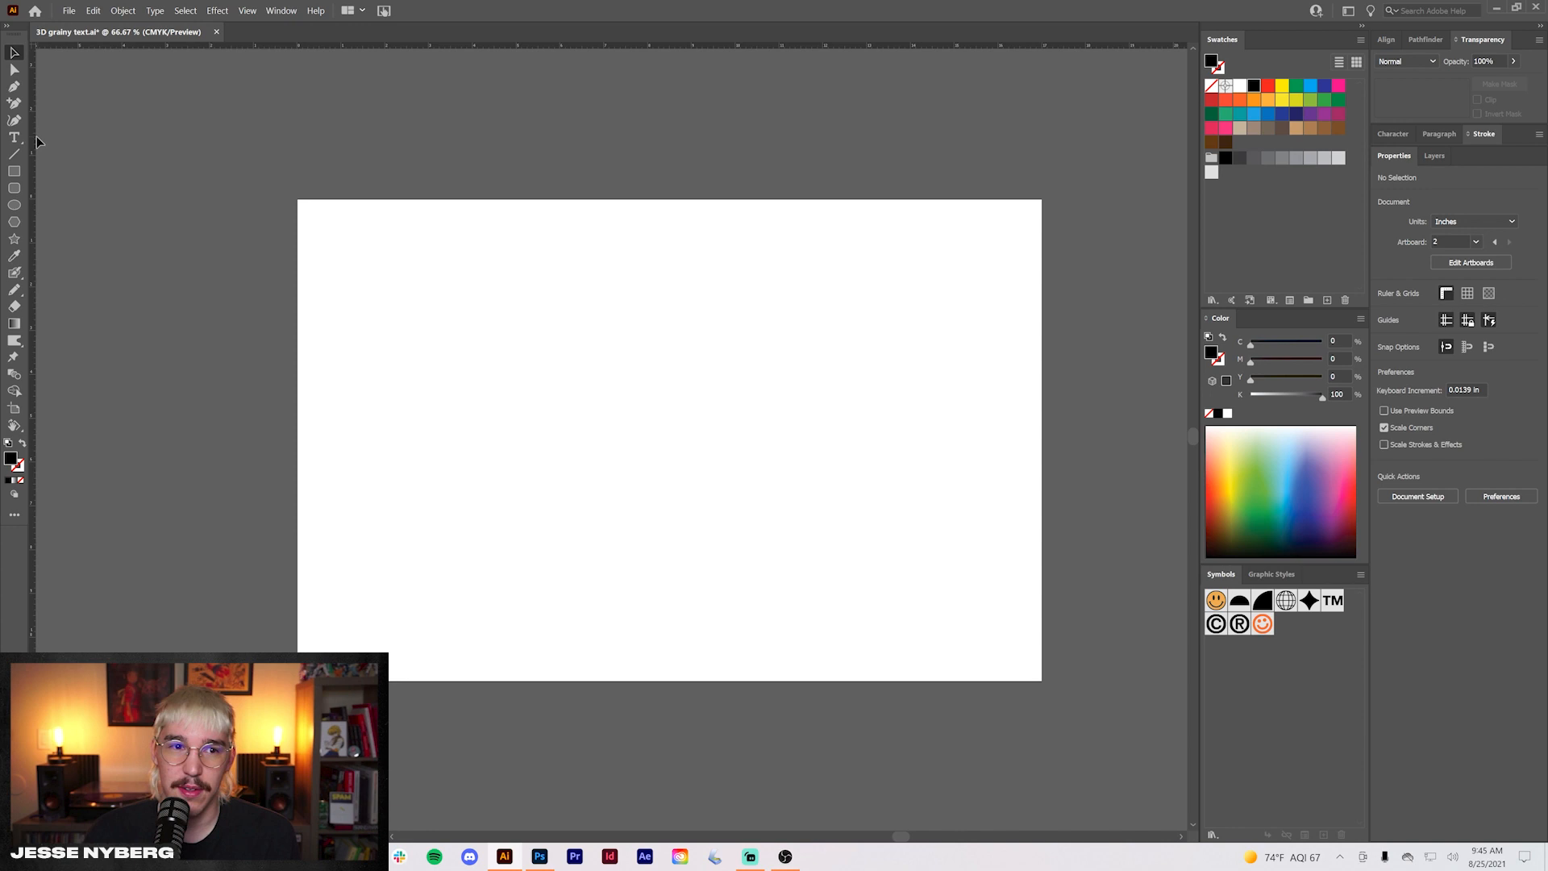
# Add a text object set in Futura PT Bold with tracking -25
pyautogui.click(498, 340)
pyautogui.write('futu')
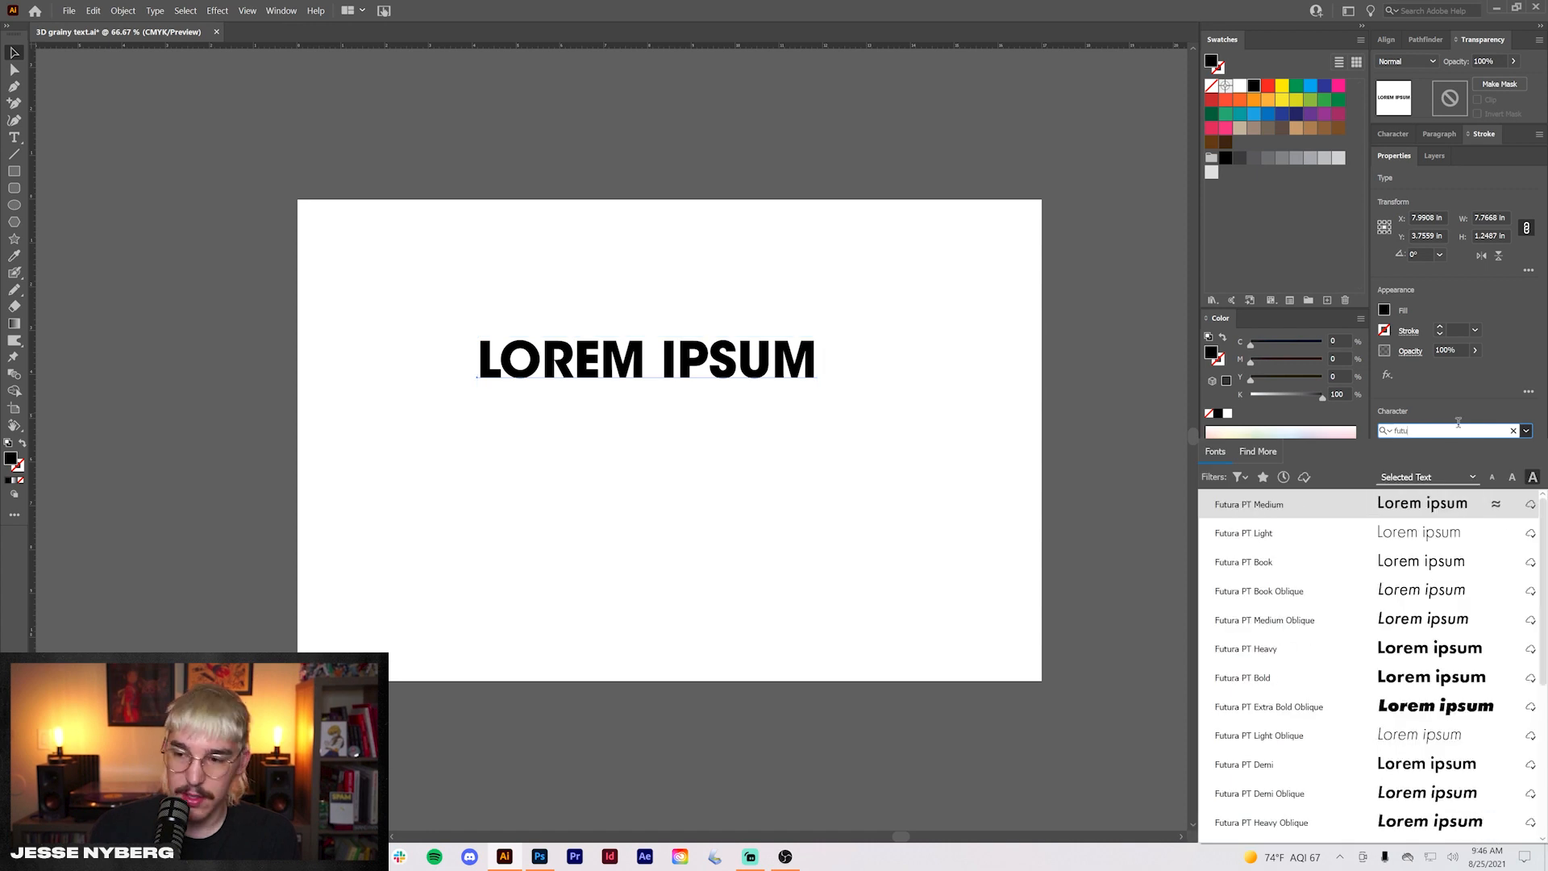
pyautogui.click(1242, 678)
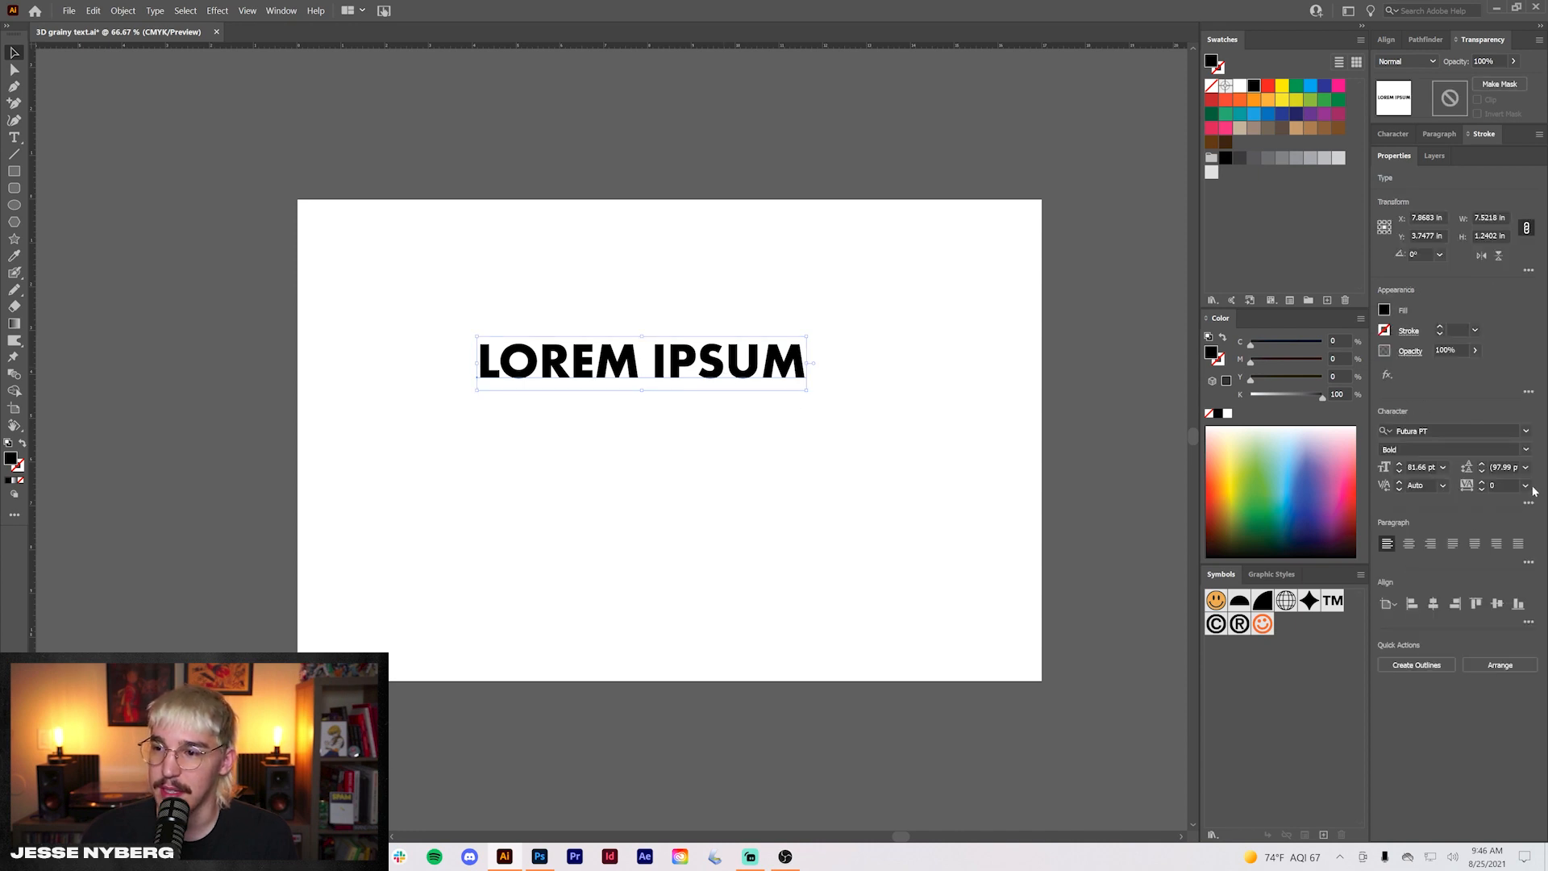
pyautogui.click(1527, 486)
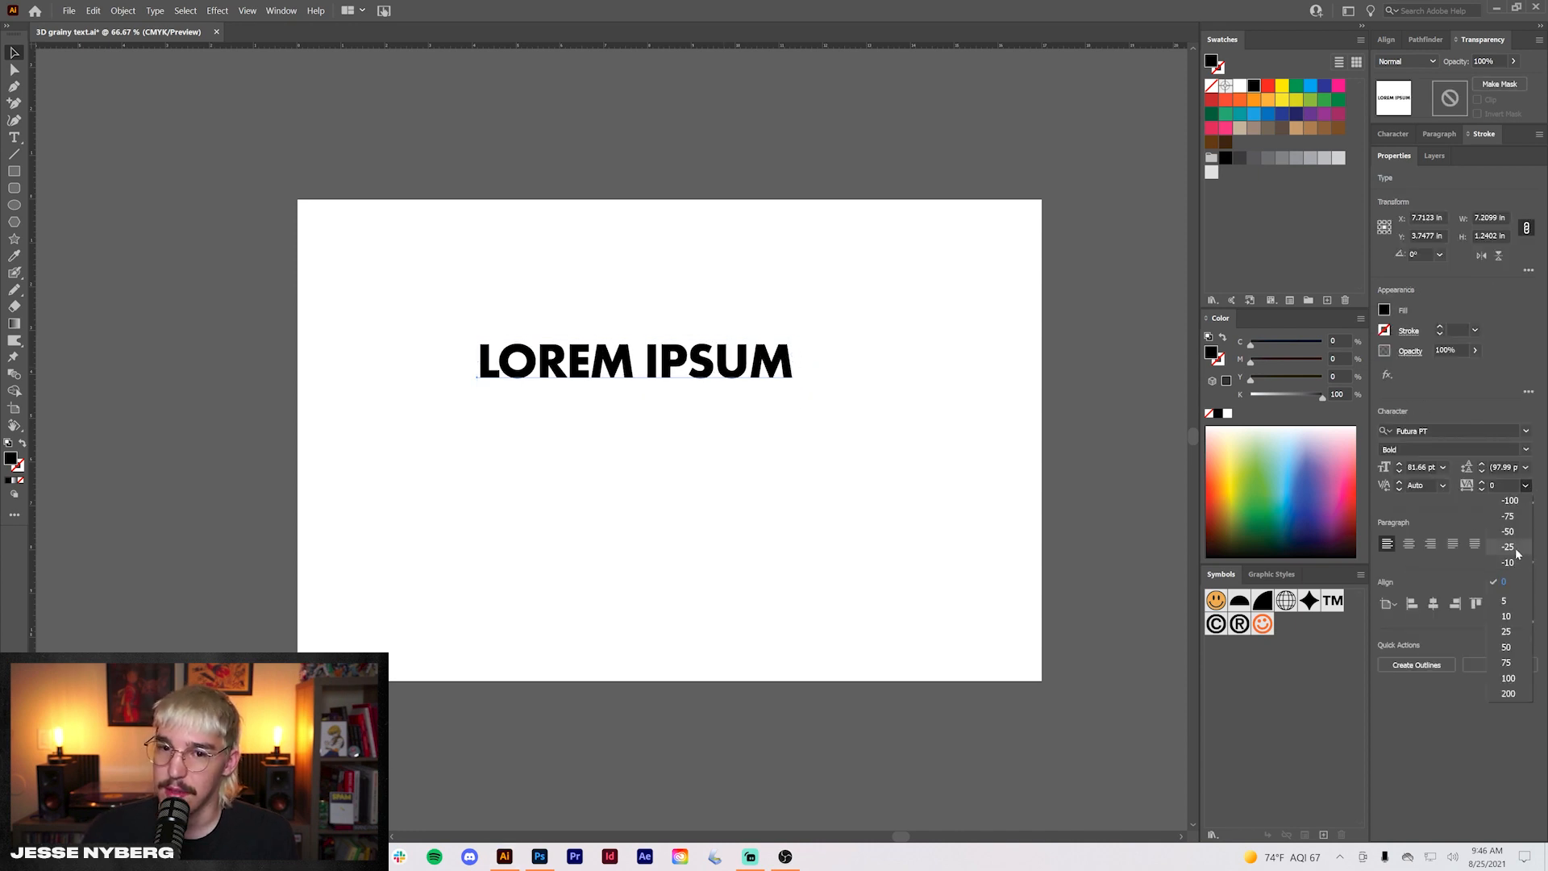
pyautogui.click(1508, 547)
pyautogui.write('GRA')
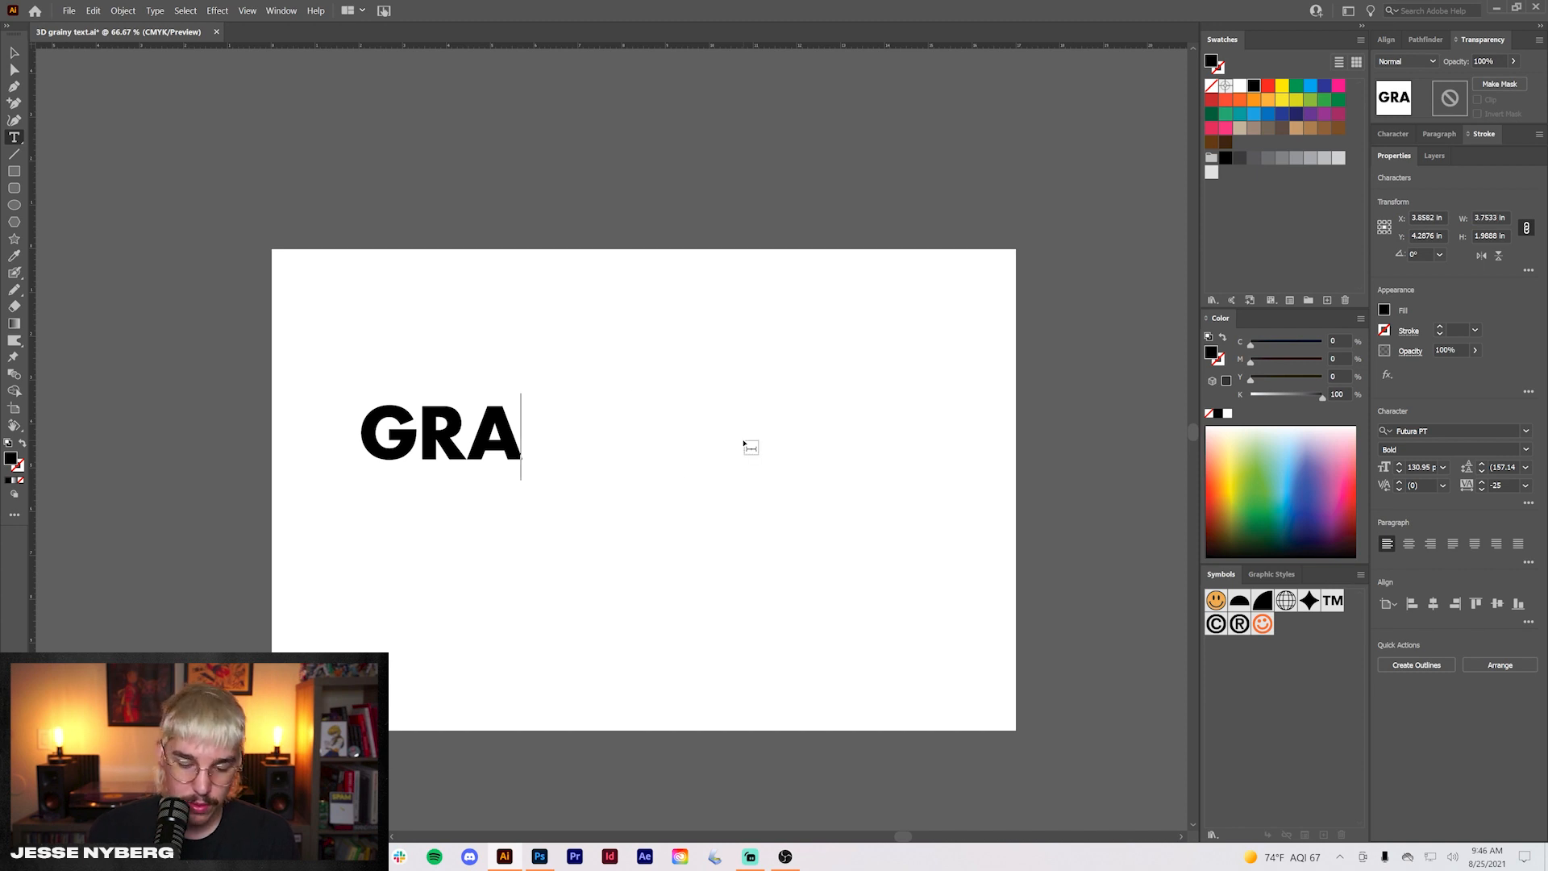
# Retype the text as 'GRAINY SHADOW TEXT EFFECT' on two lines and tighten its leading
pyautogui.write('INY SHADOW')
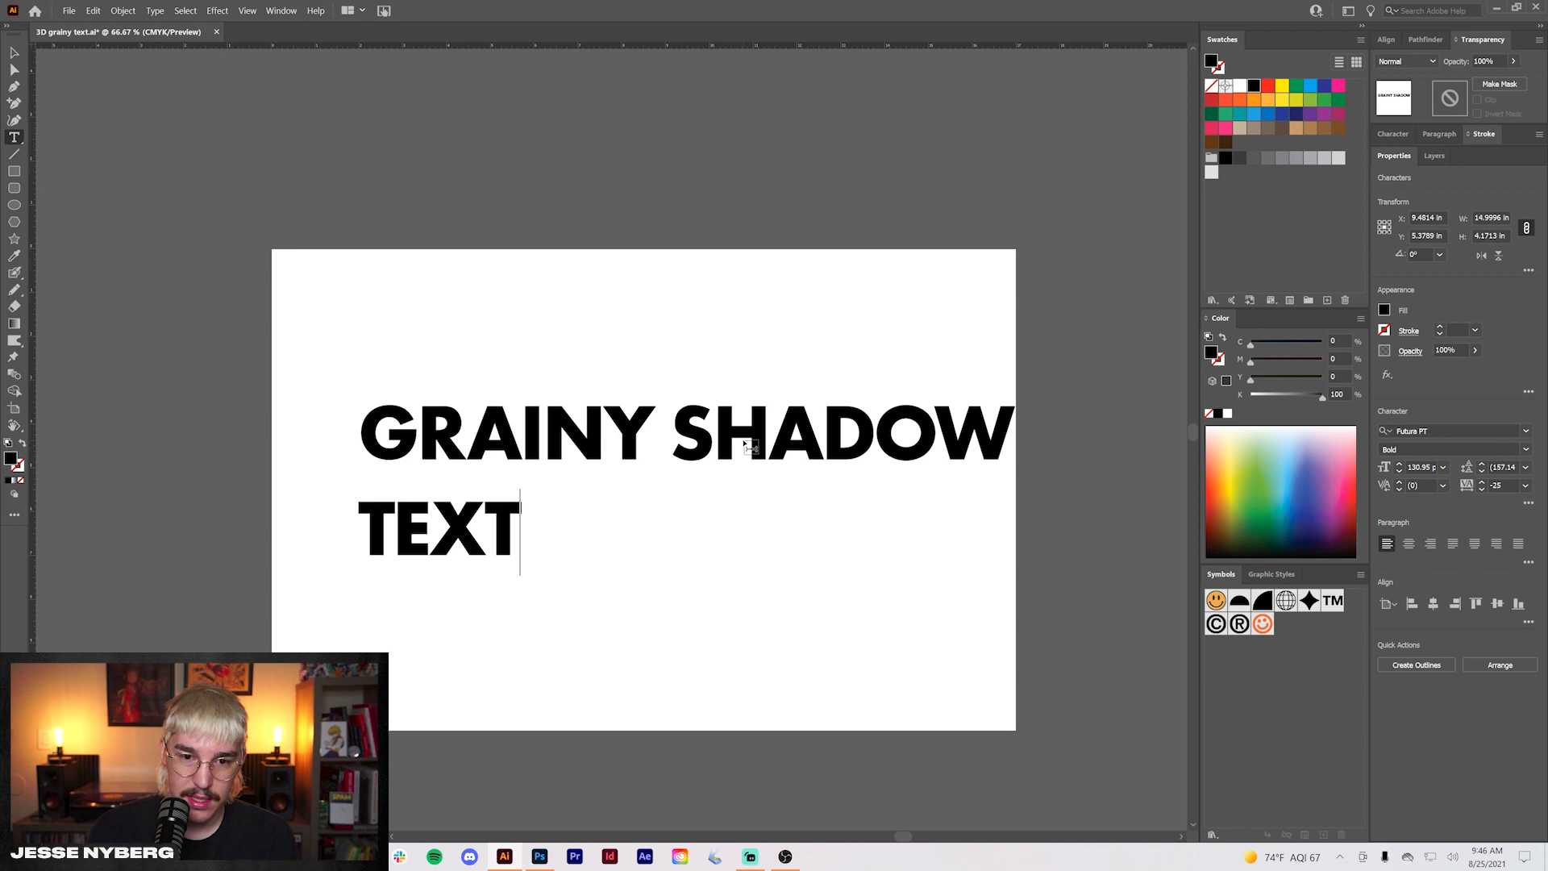
pyautogui.write('EFFECT')
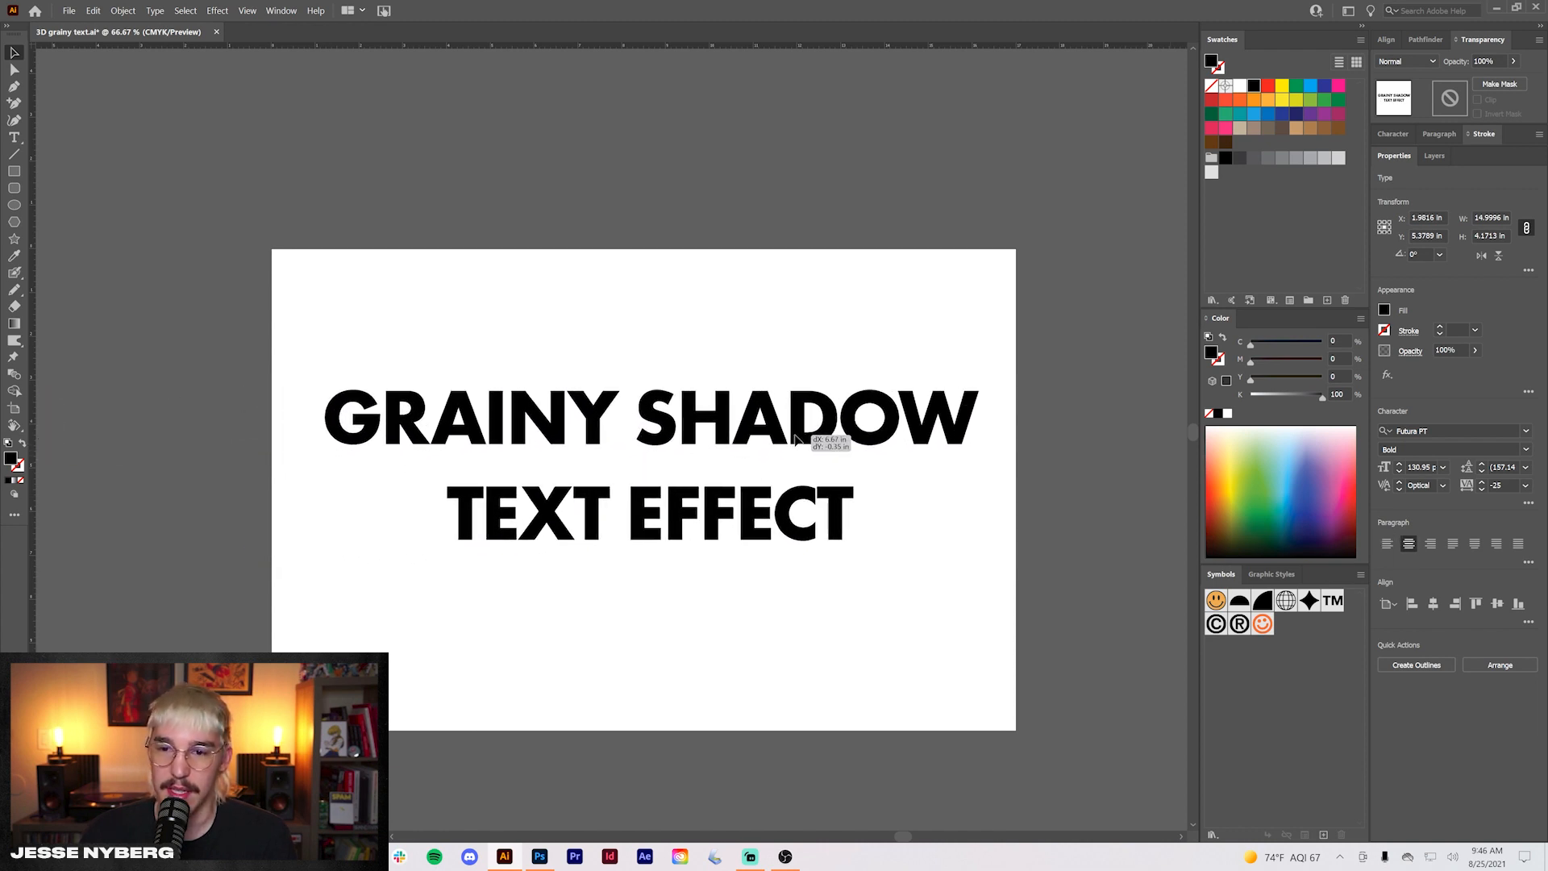
pyautogui.click(649, 464)
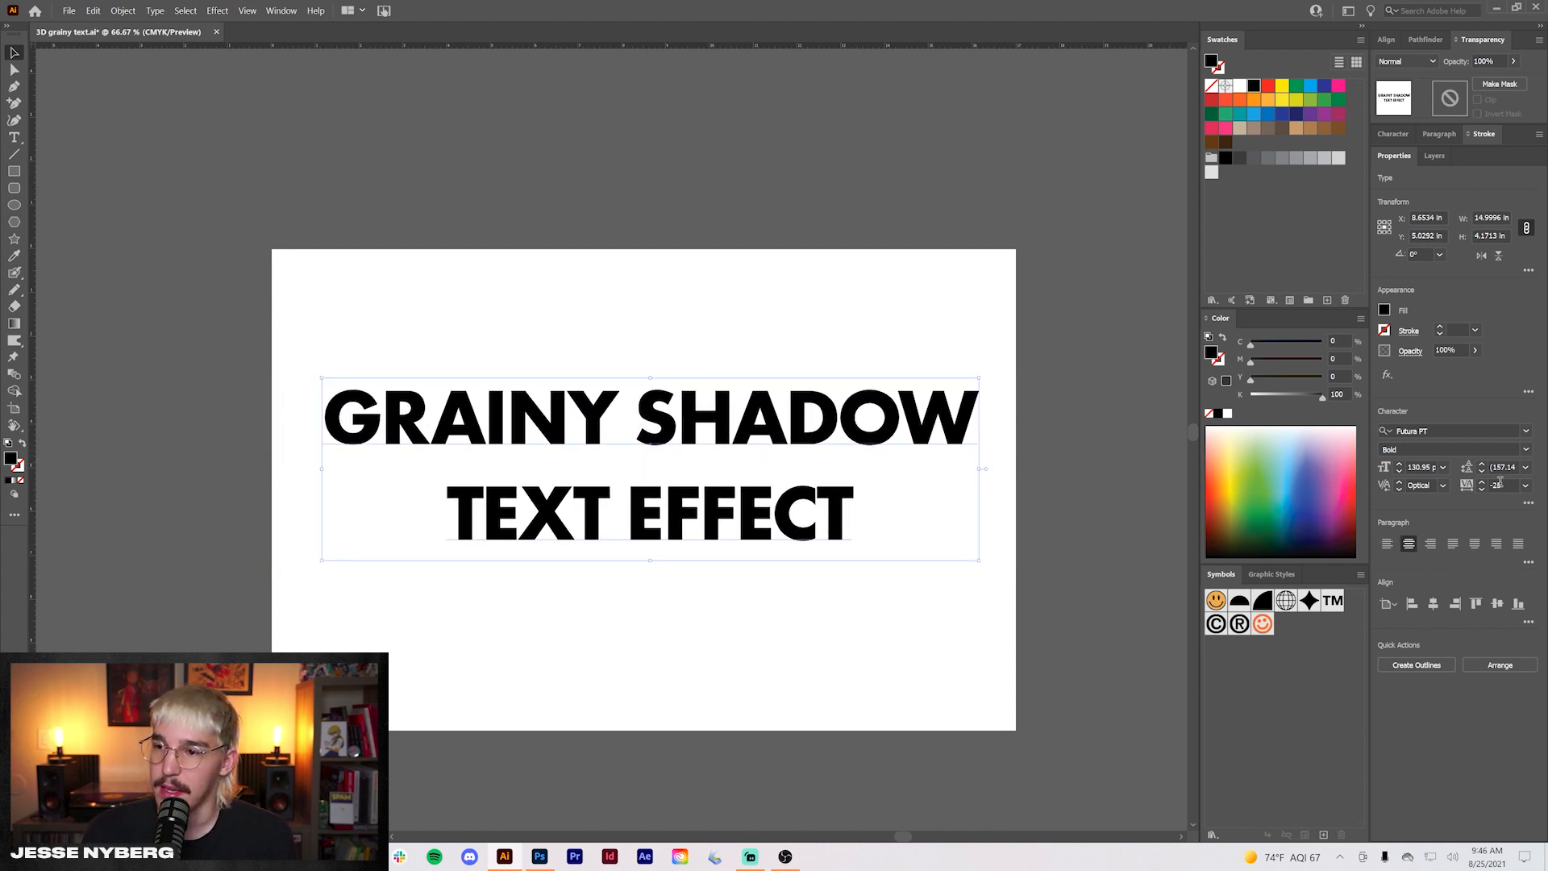
pyautogui.moveTo(1502, 468)
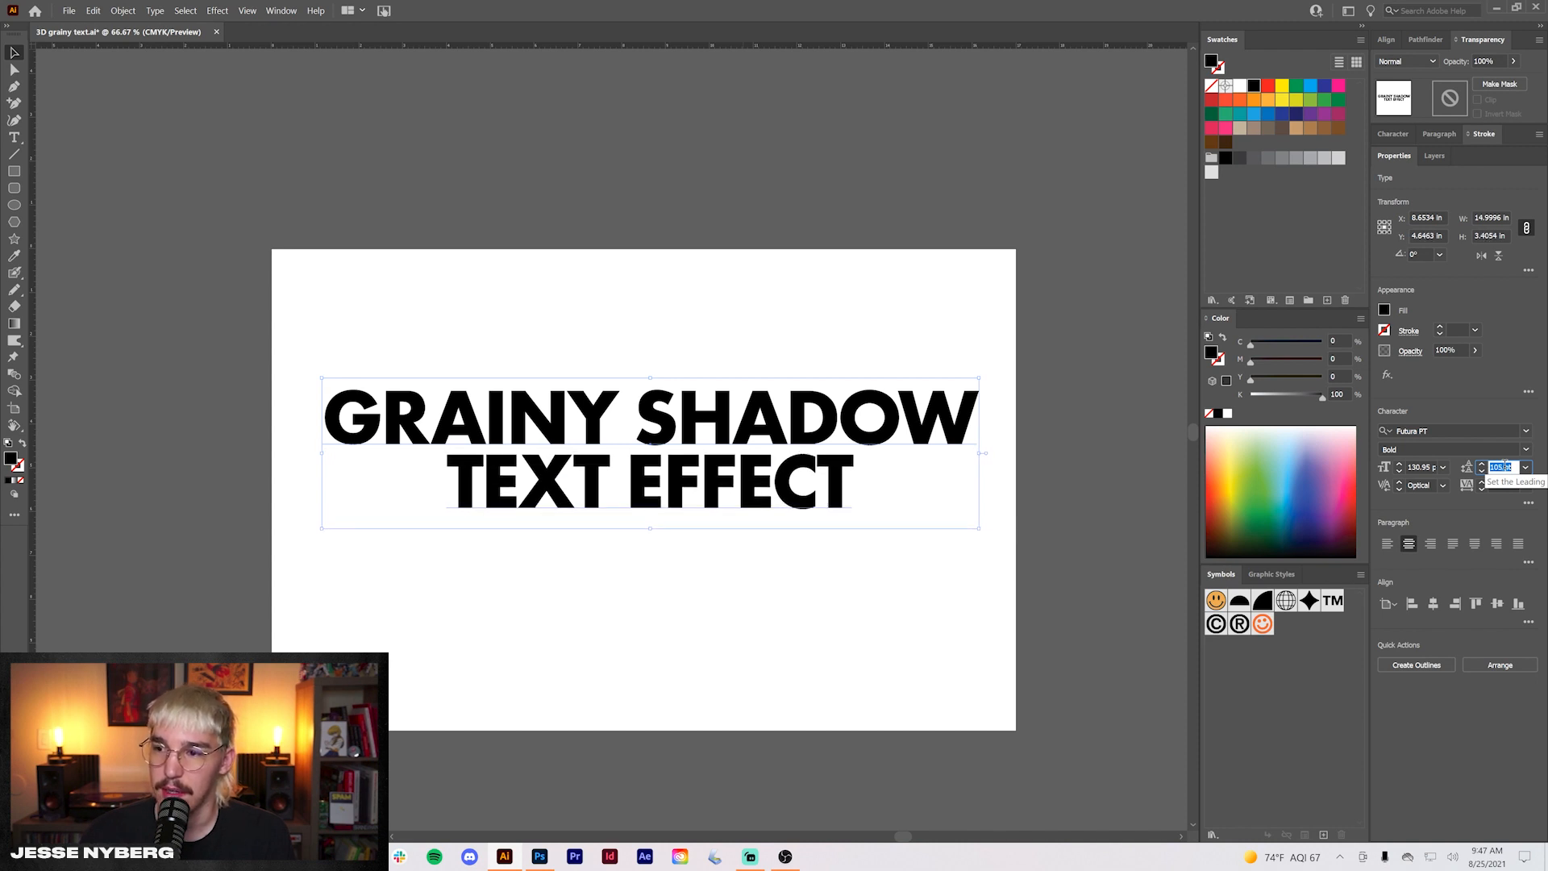
pyautogui.click(938, 465)
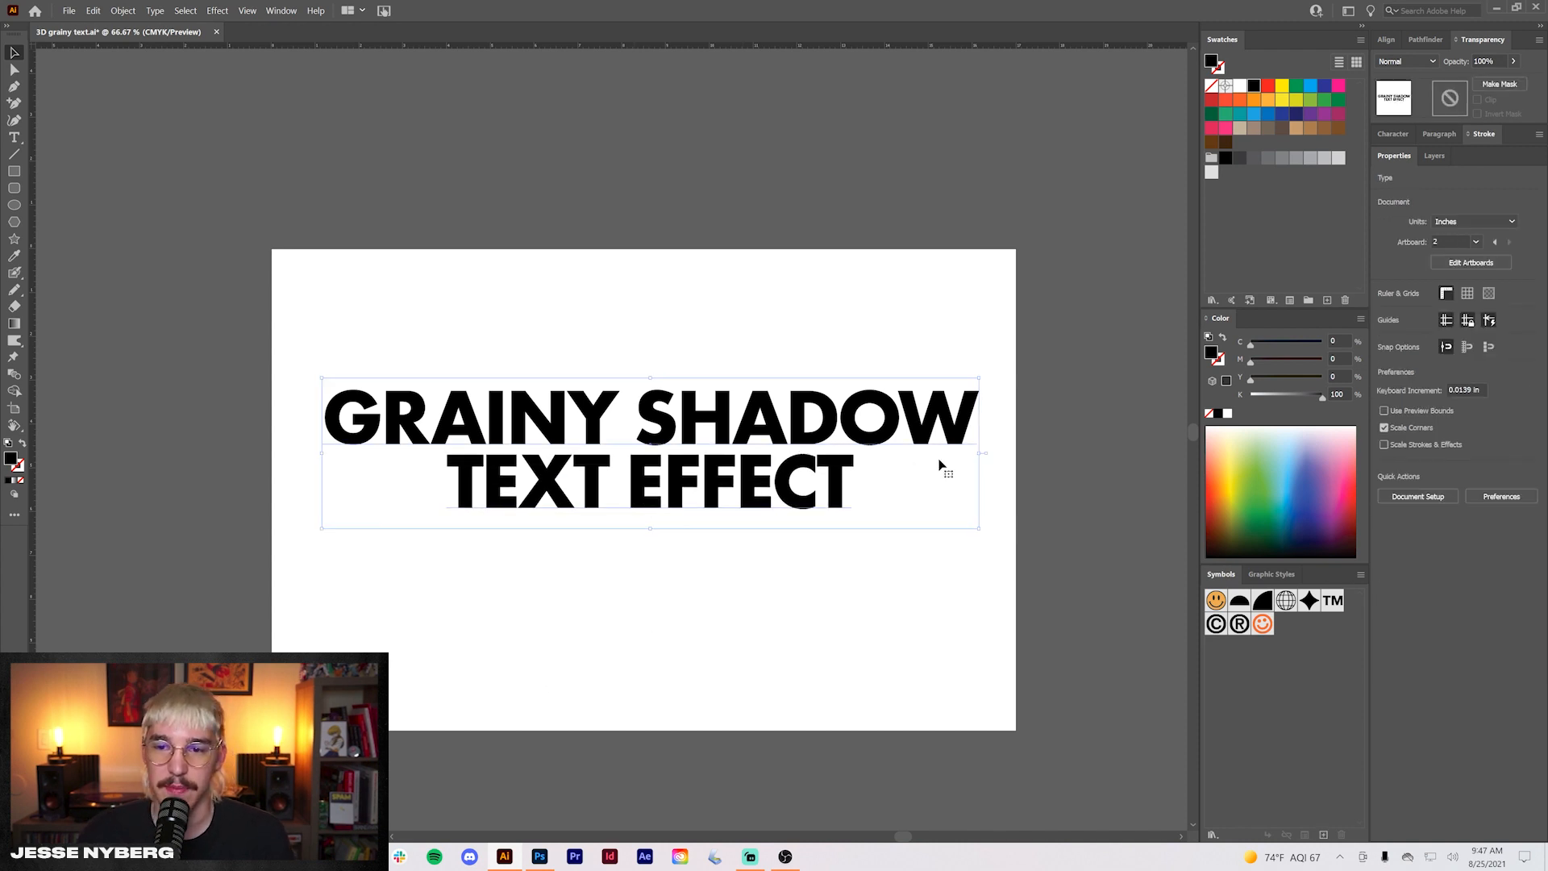
# Centre the text block on the artboard, fill it yellow and copy it to the clipboard
pyautogui.click(649, 450)
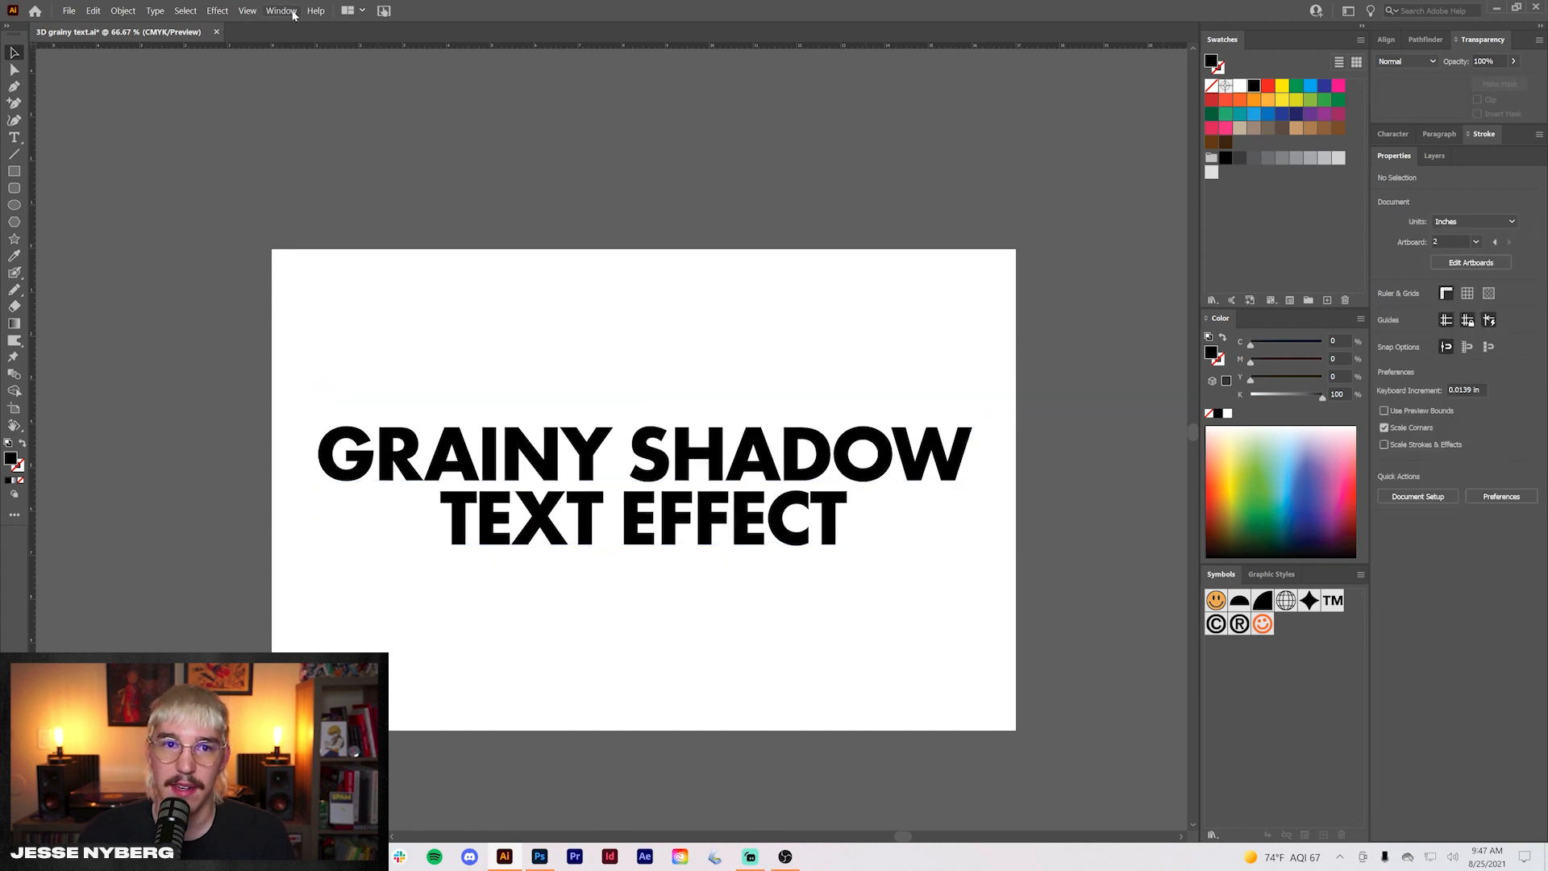
pyautogui.click(1389, 39)
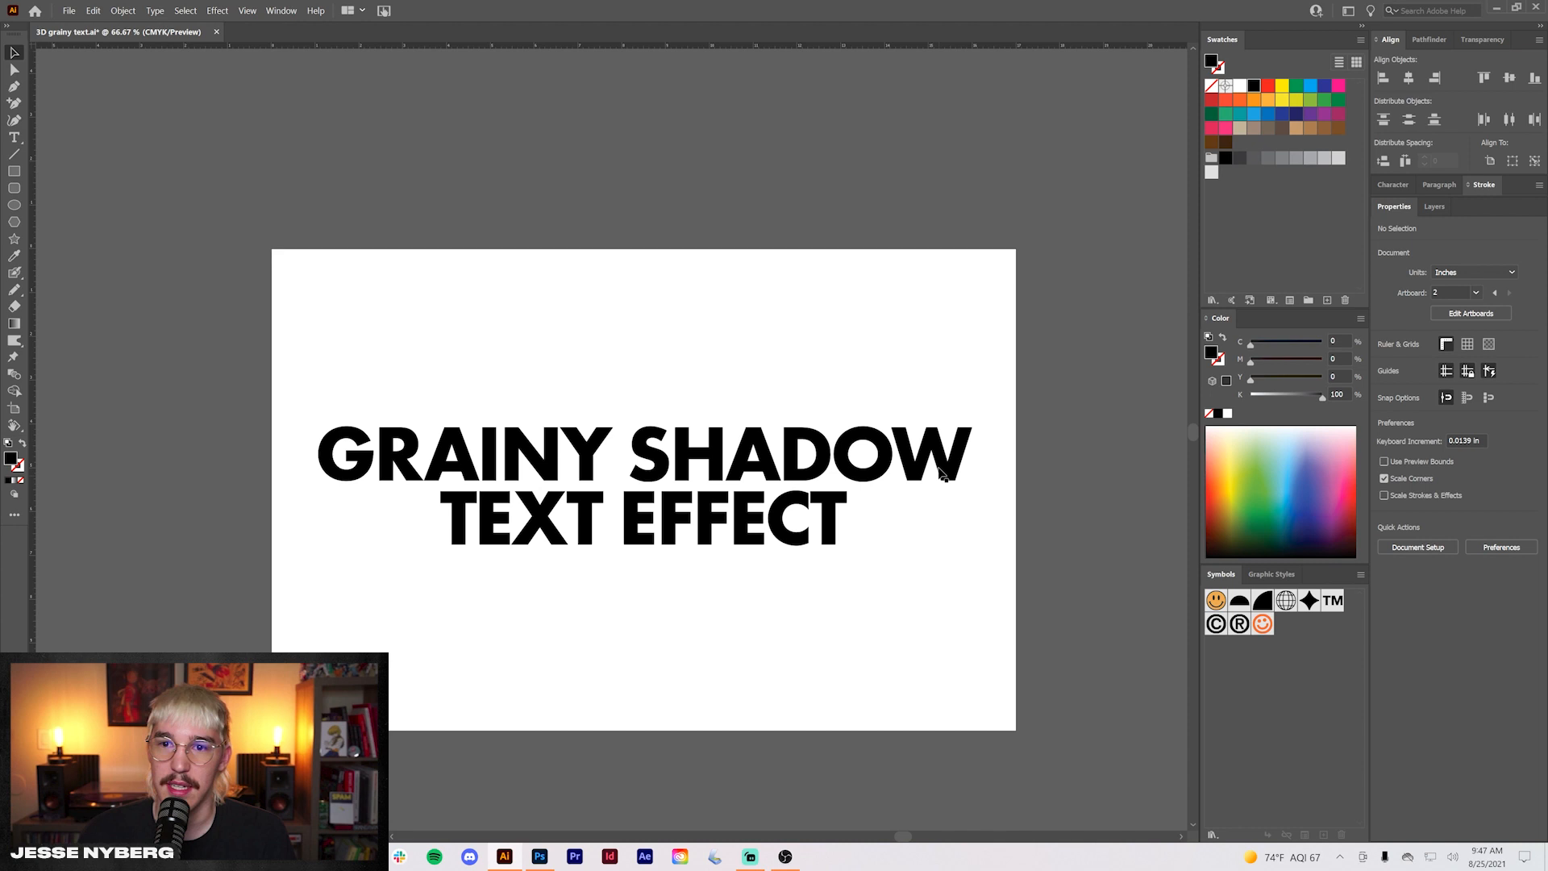
pyautogui.click(281, 11)
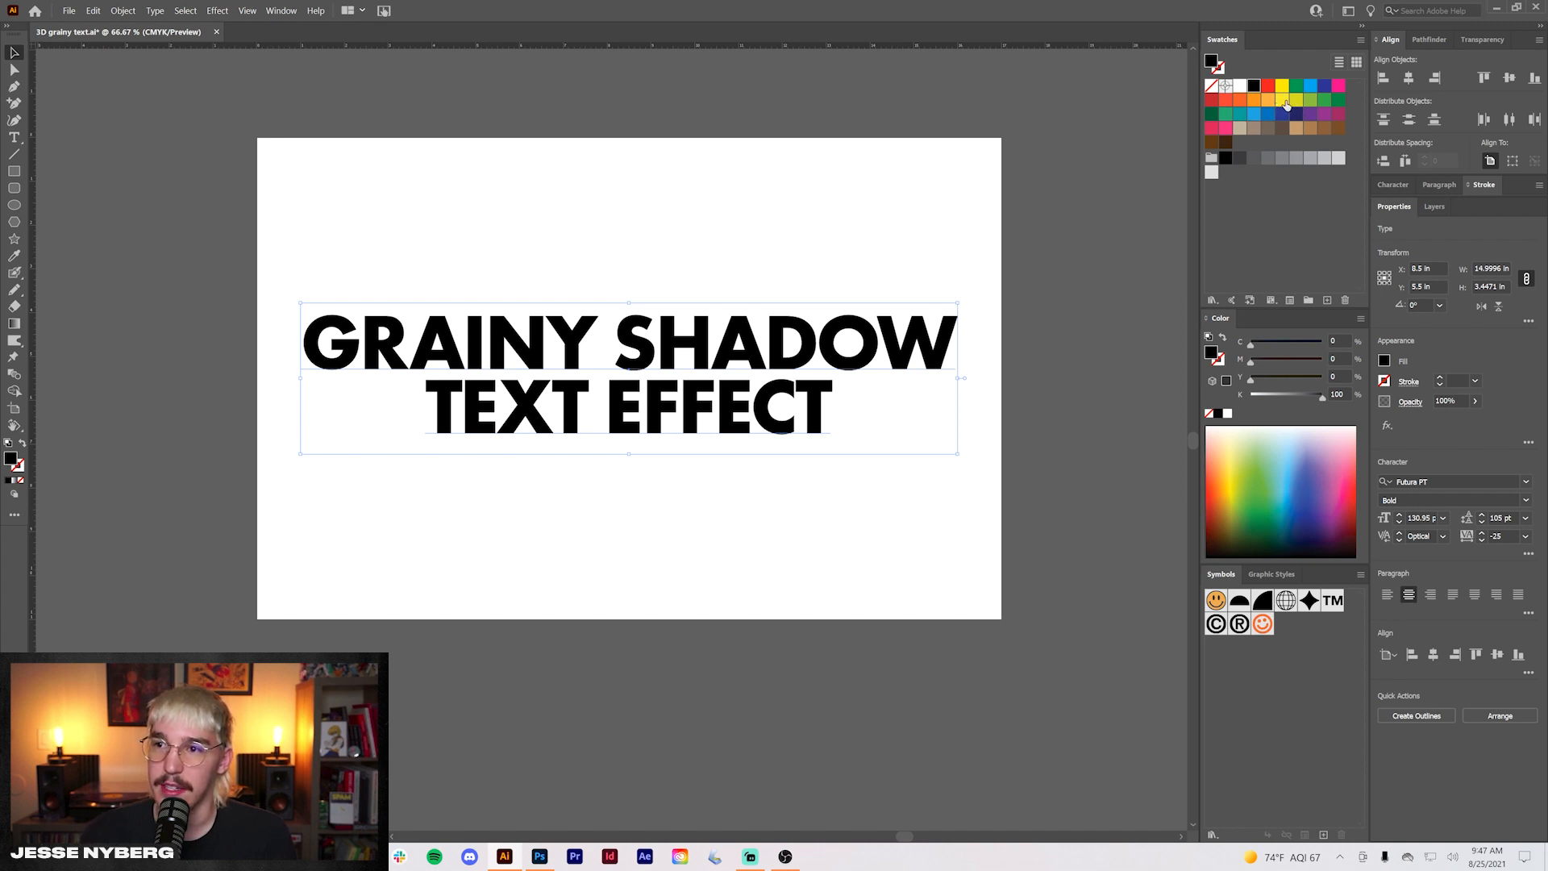
pyautogui.click(1282, 95)
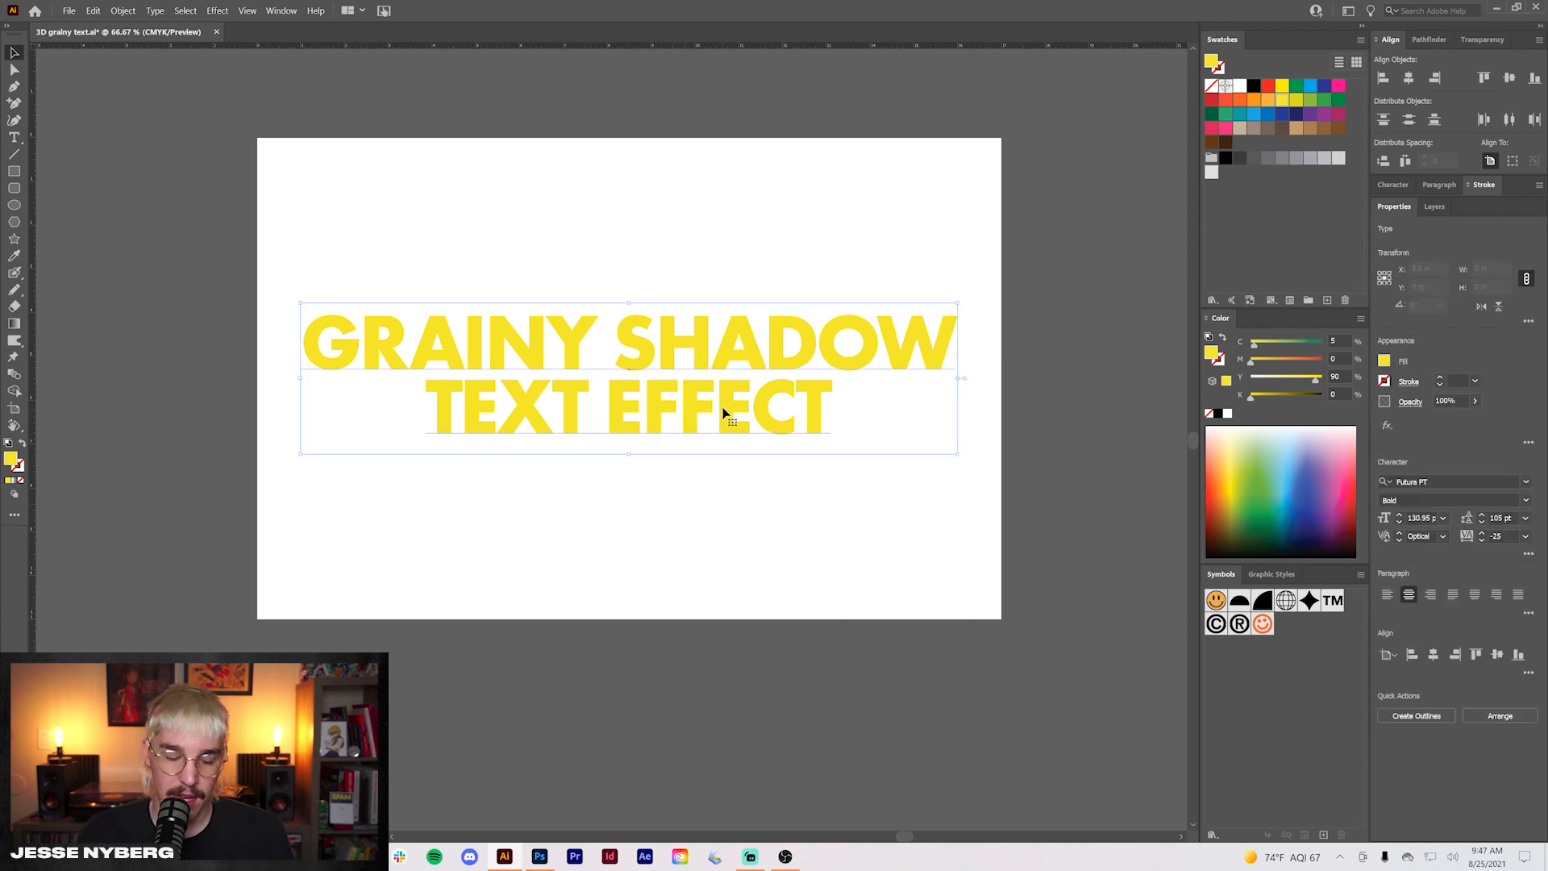
pyautogui.click(539, 687)
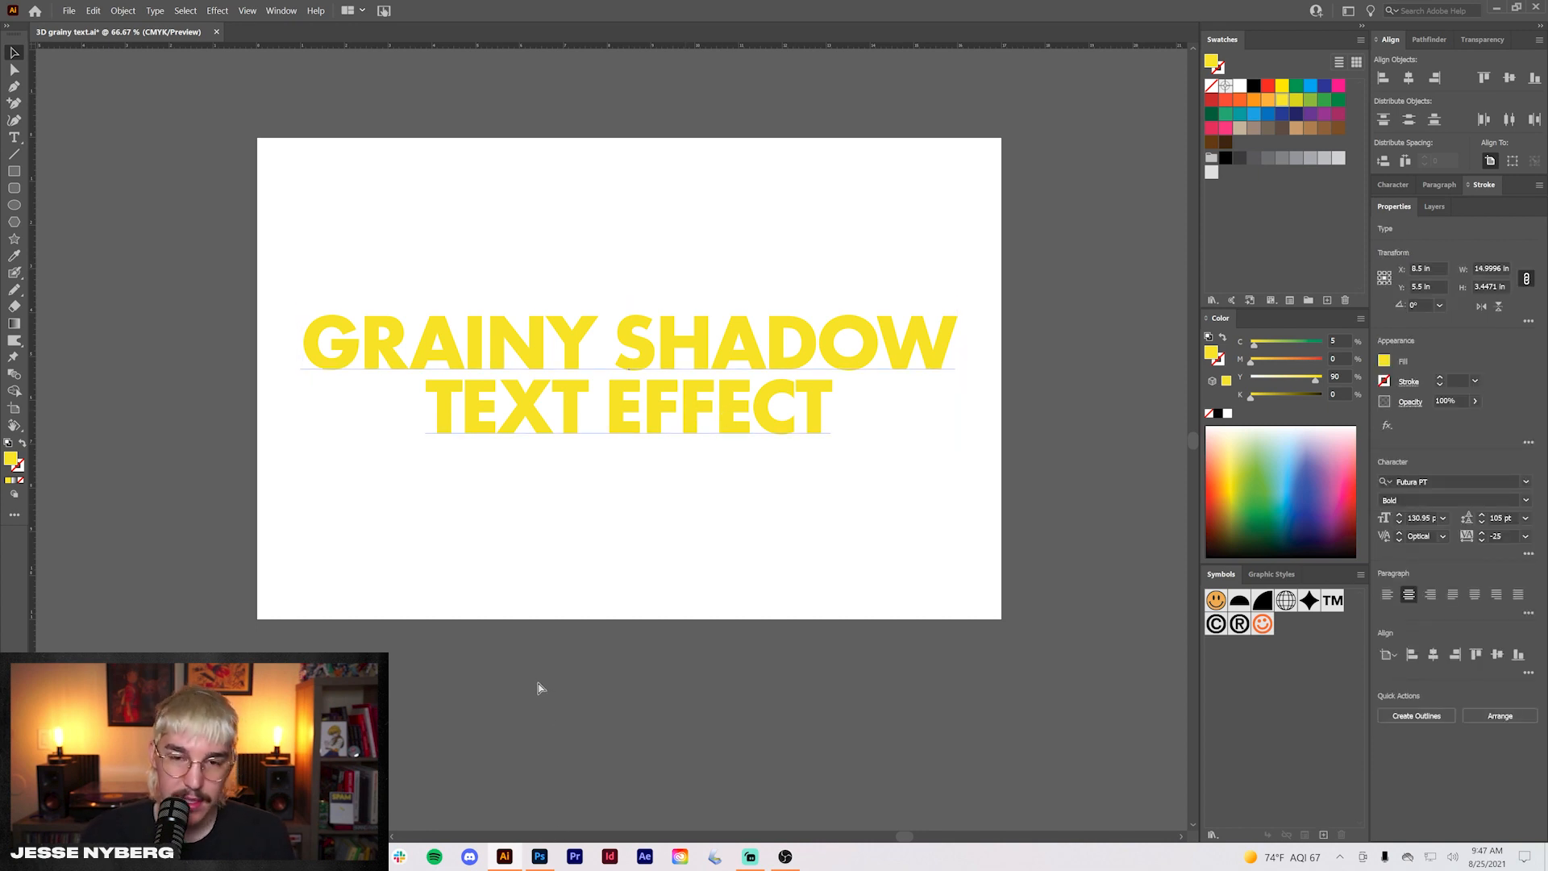
pyautogui.press('ctrl+c')
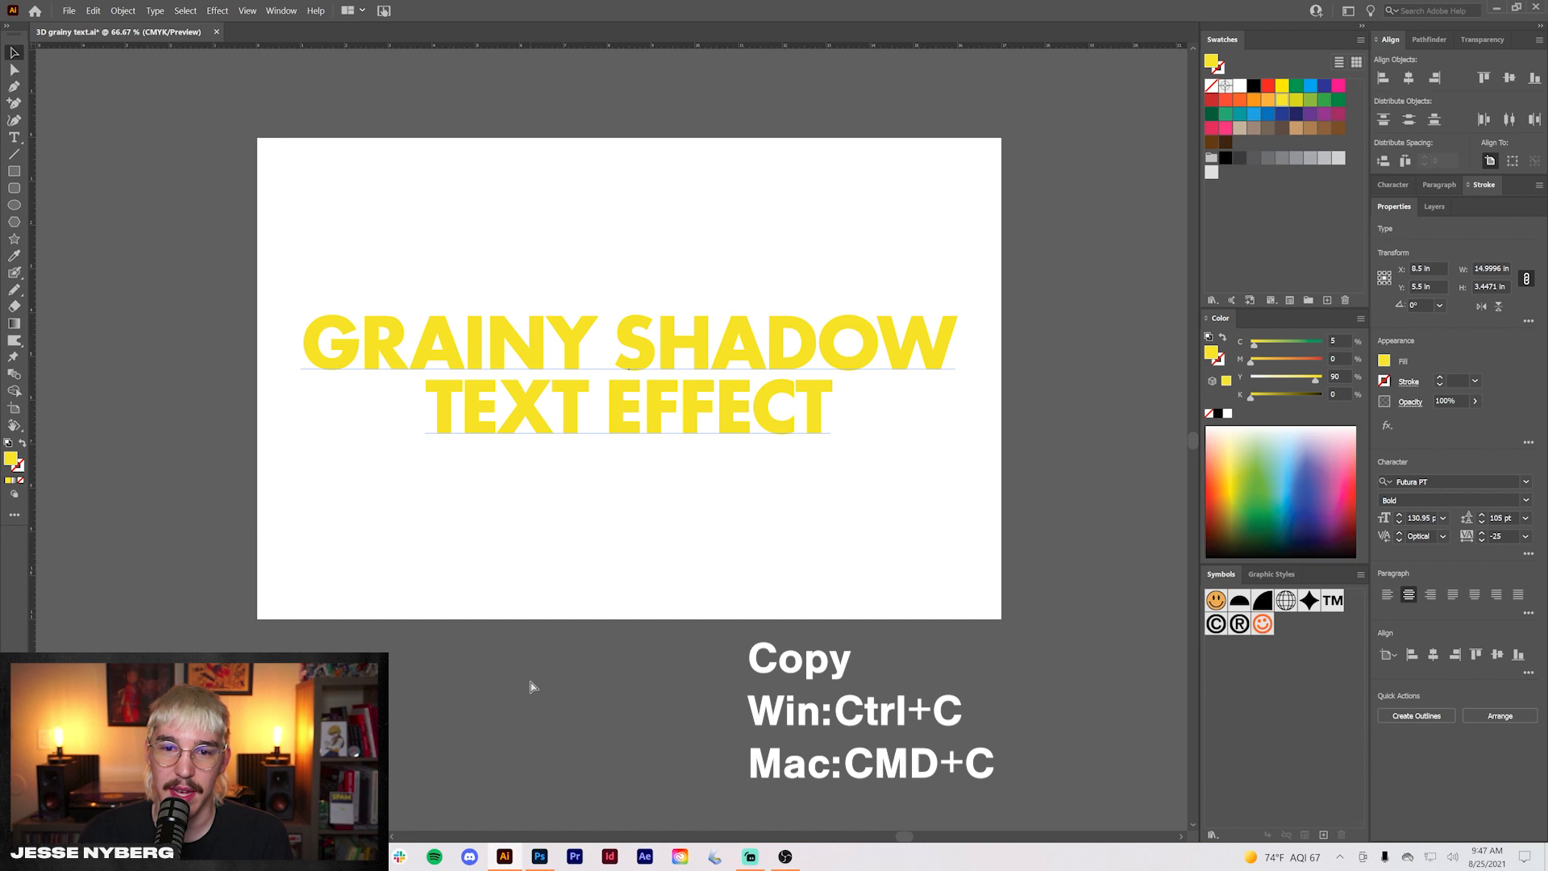
# Paste a black duplicate behind the yellow text, offset down-right of it
pyautogui.press('ctrl+f')
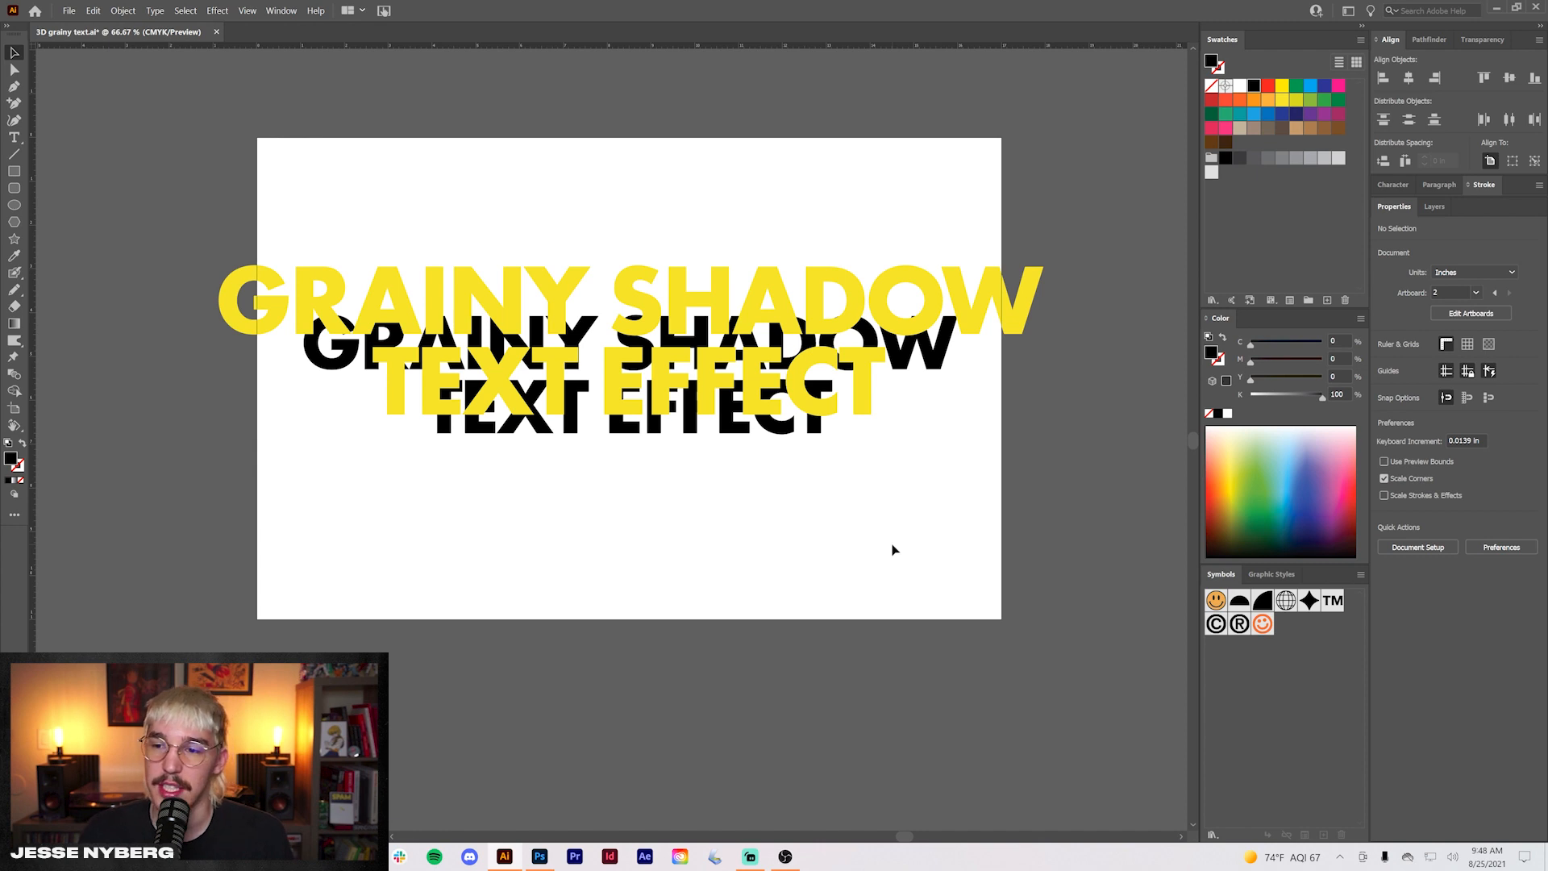
pyautogui.moveTo(623, 521)
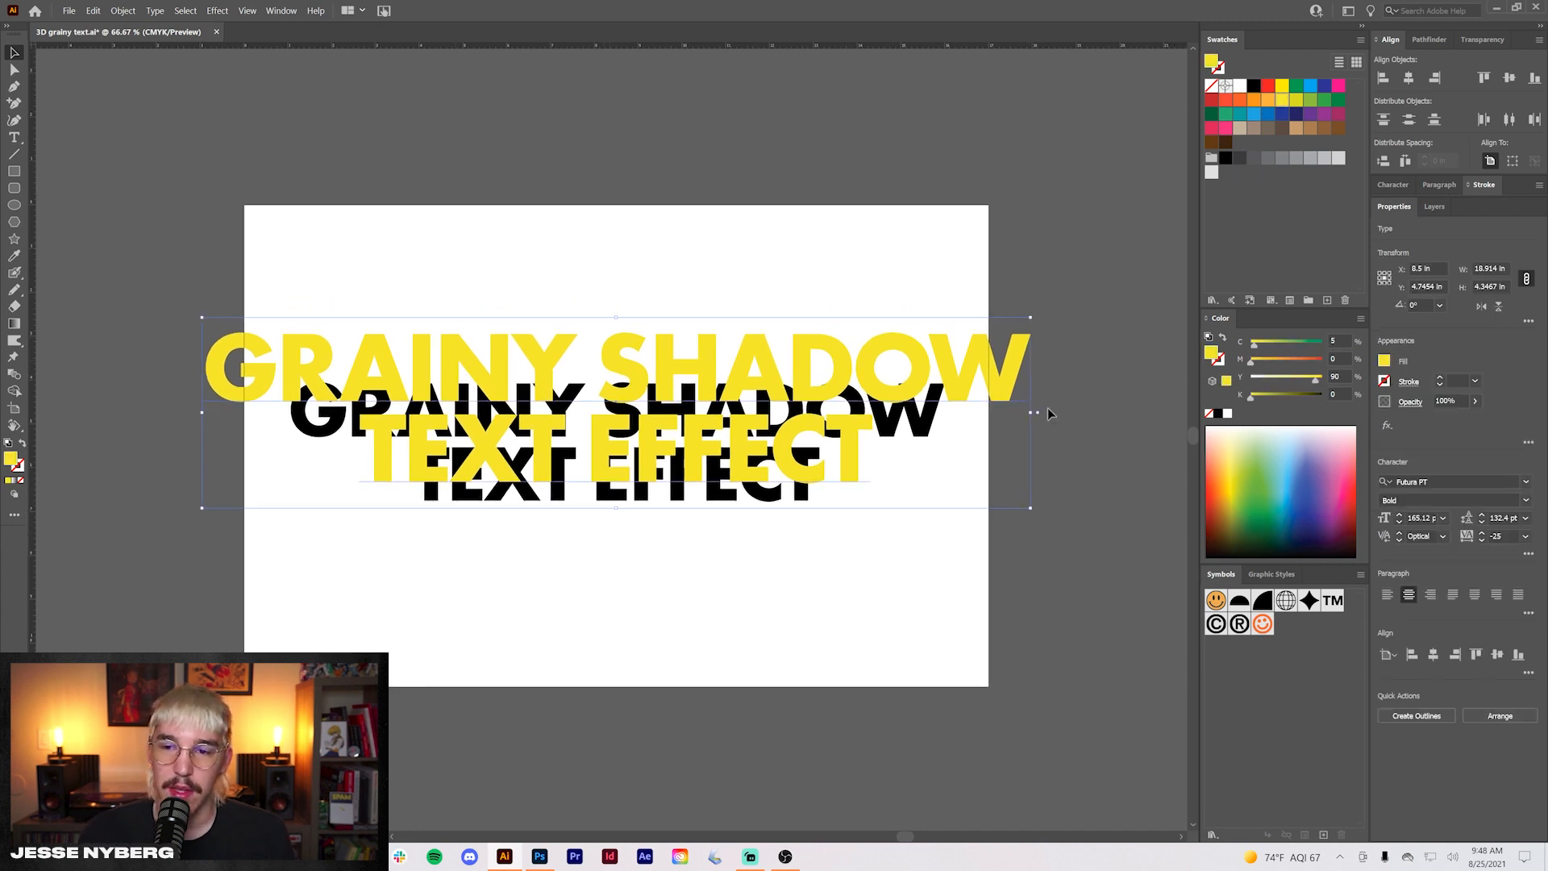
pyautogui.moveTo(547, 629)
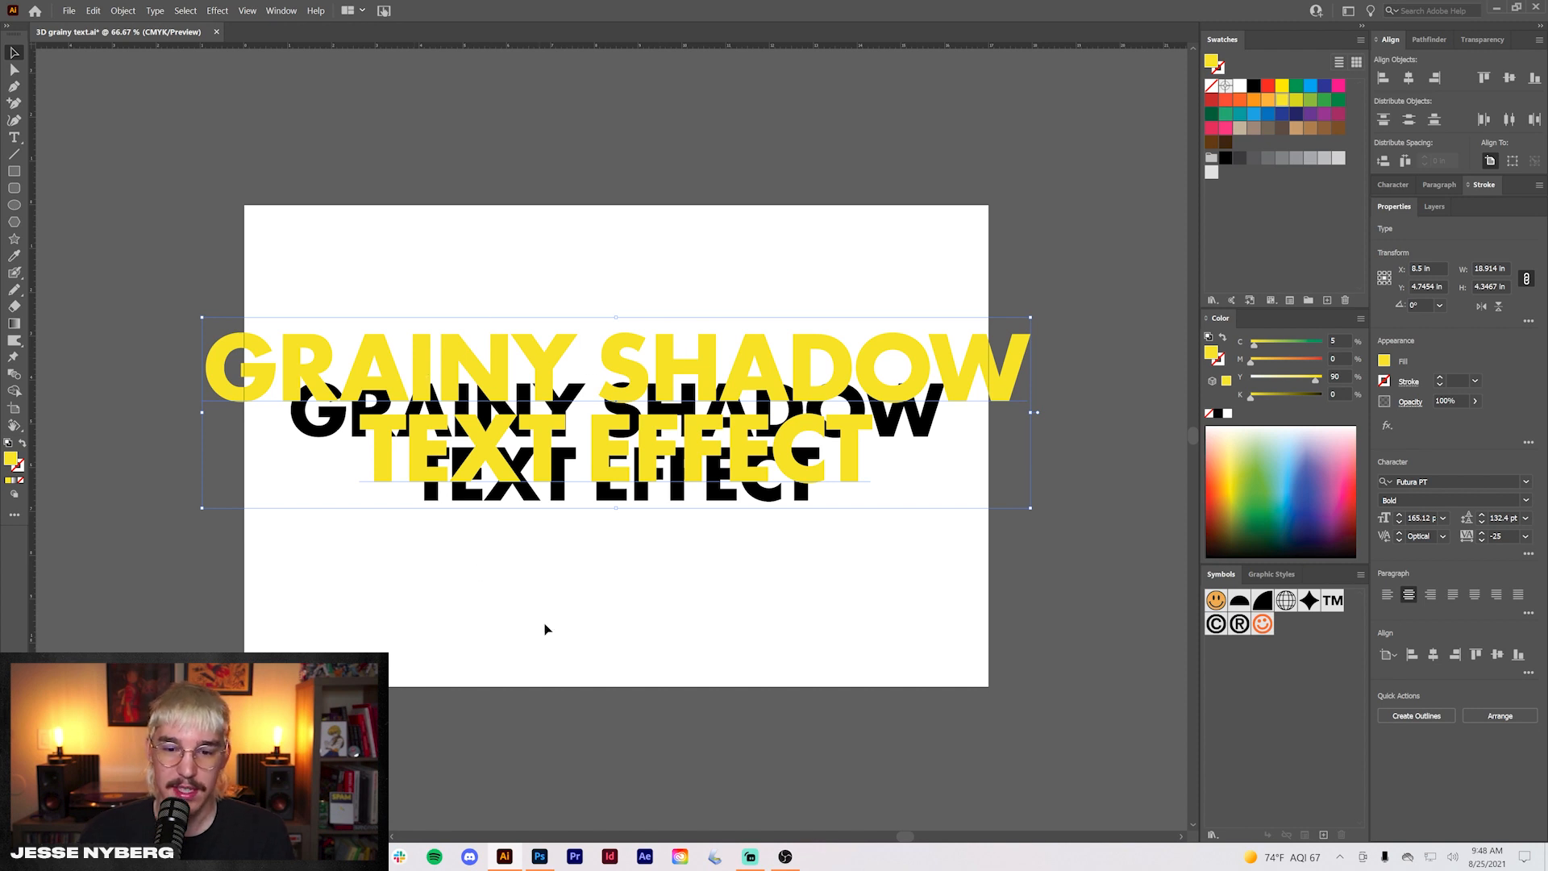
pyautogui.moveTo(658, 432)
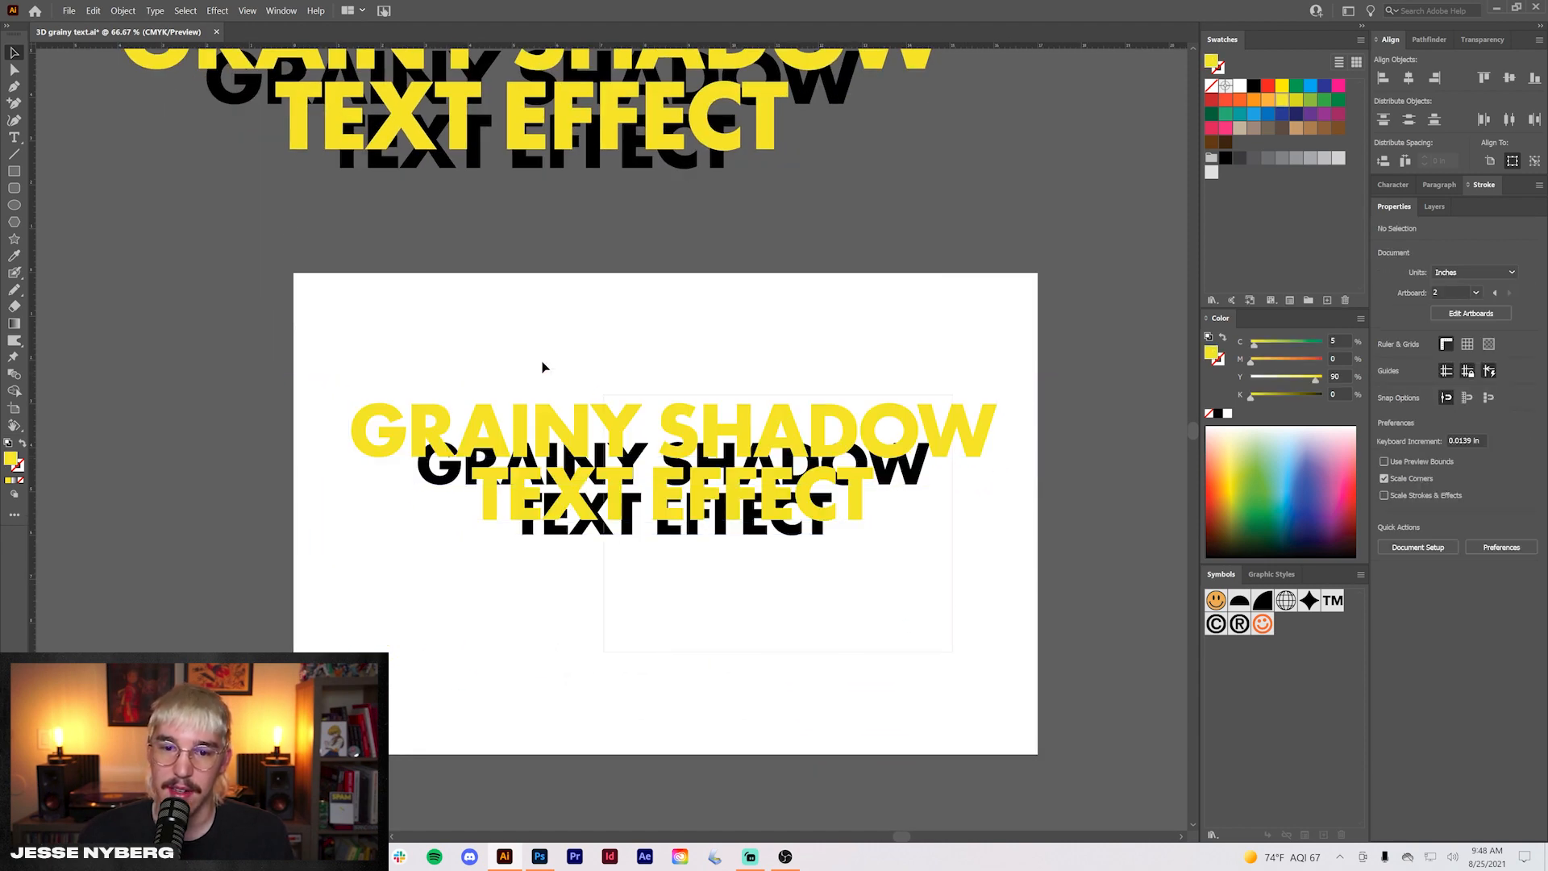
pyautogui.click(123, 11)
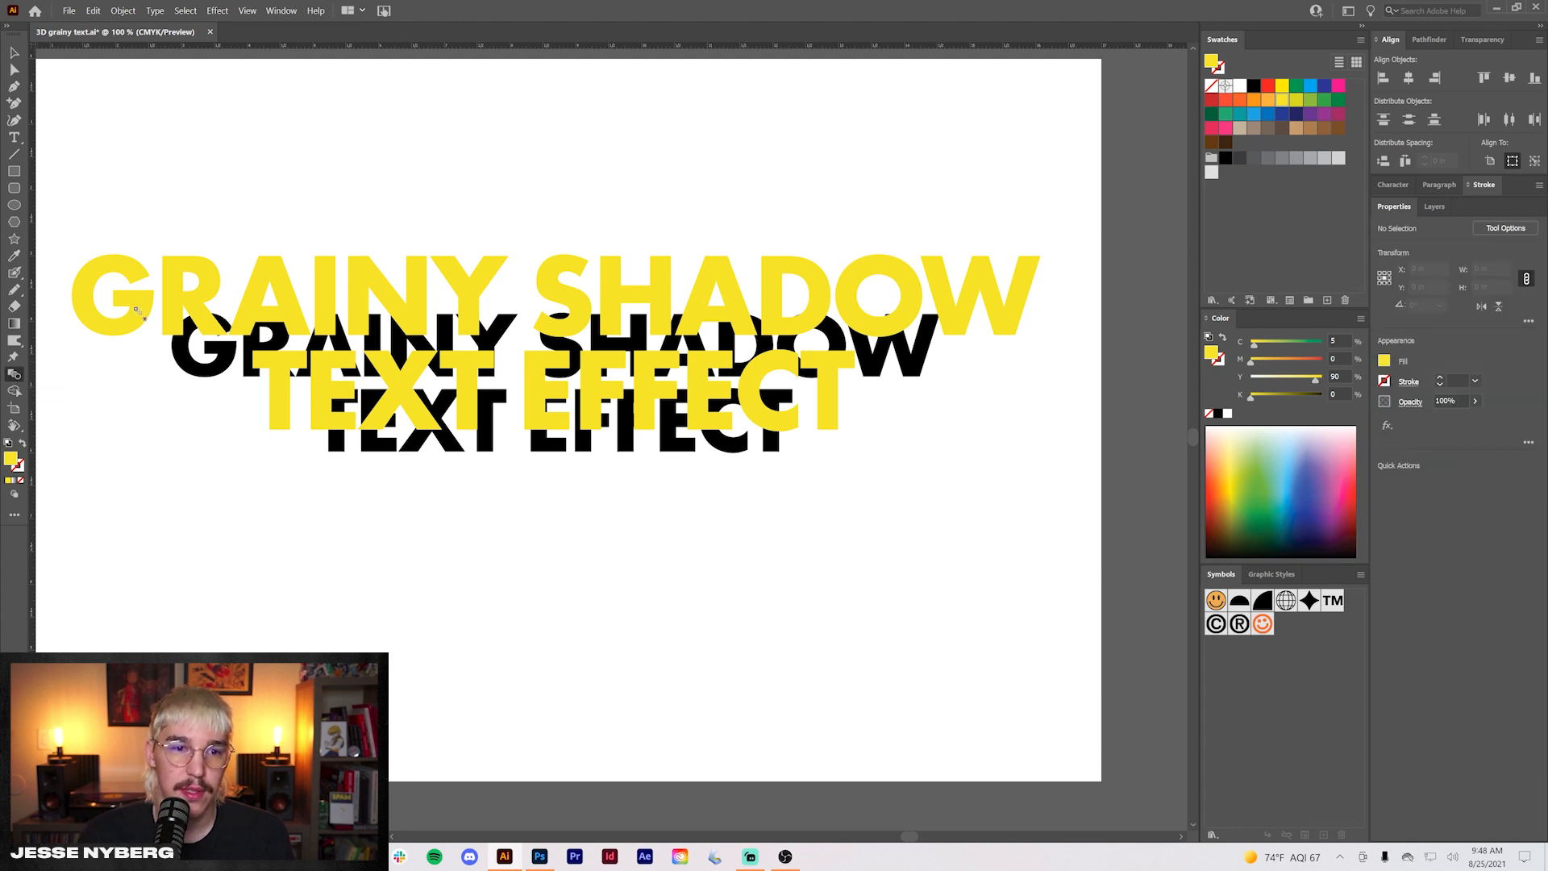
pyautogui.moveTo(223, 376)
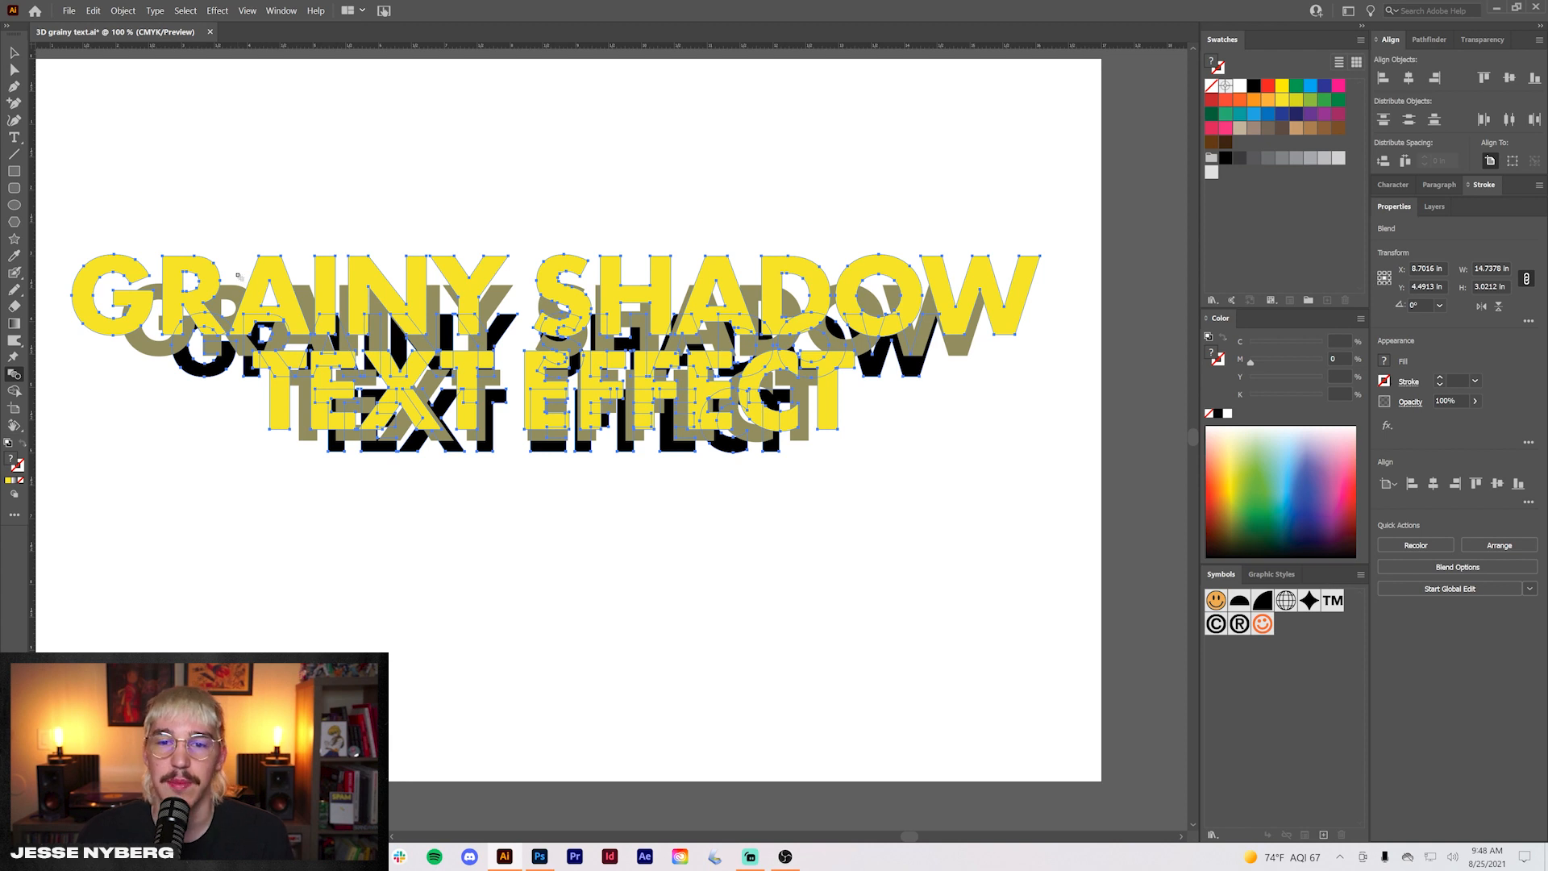
# Set Blend Options spacing to Specified Steps so the two texts form a 3D extrusion
pyautogui.click(1459, 566)
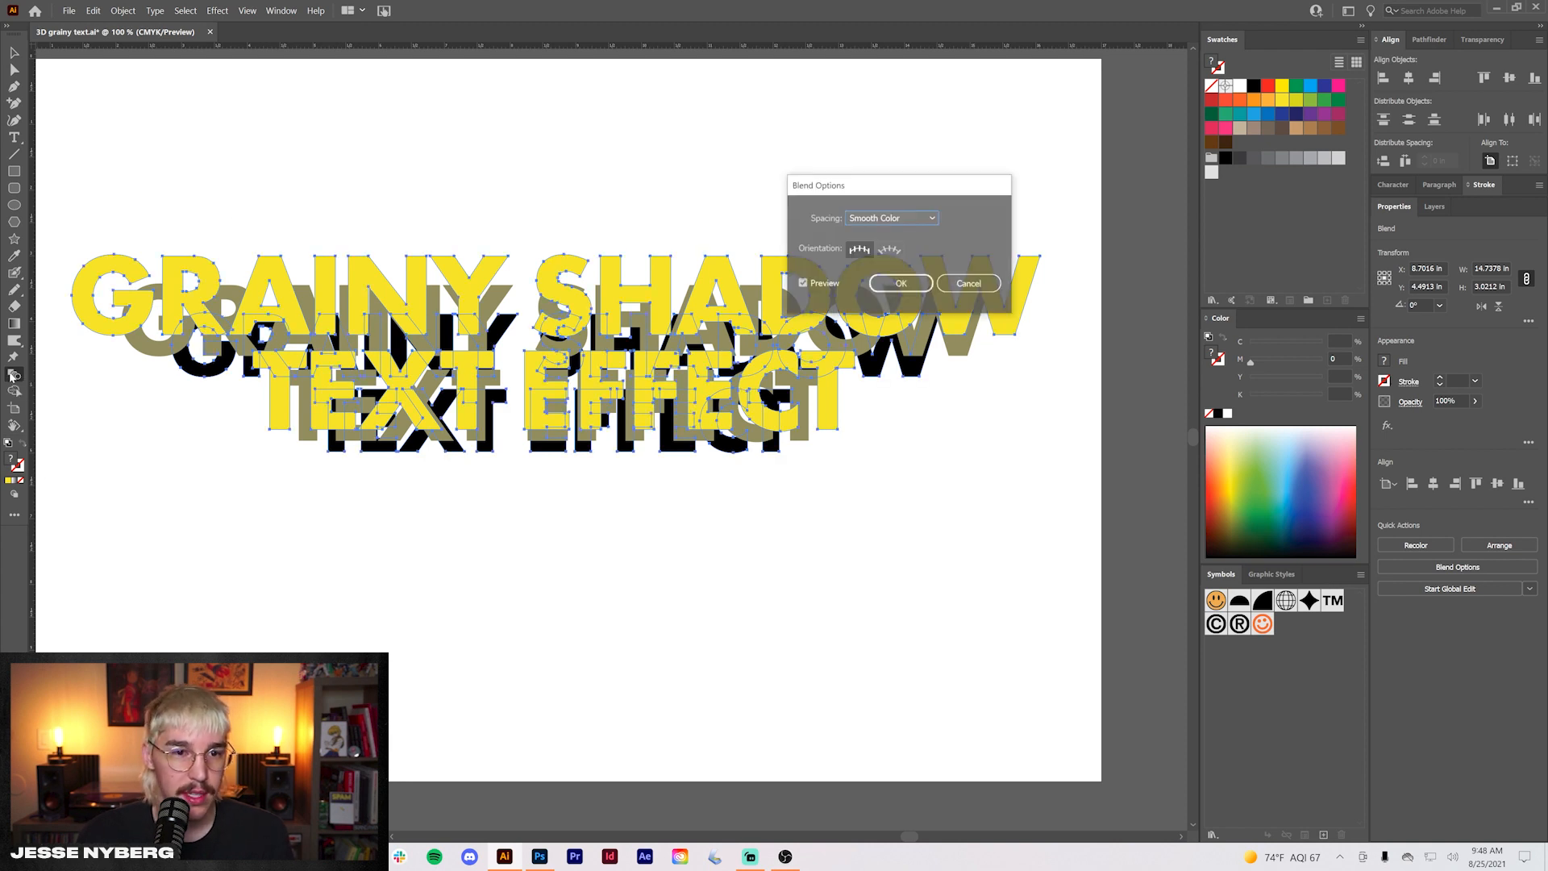
pyautogui.click(891, 217)
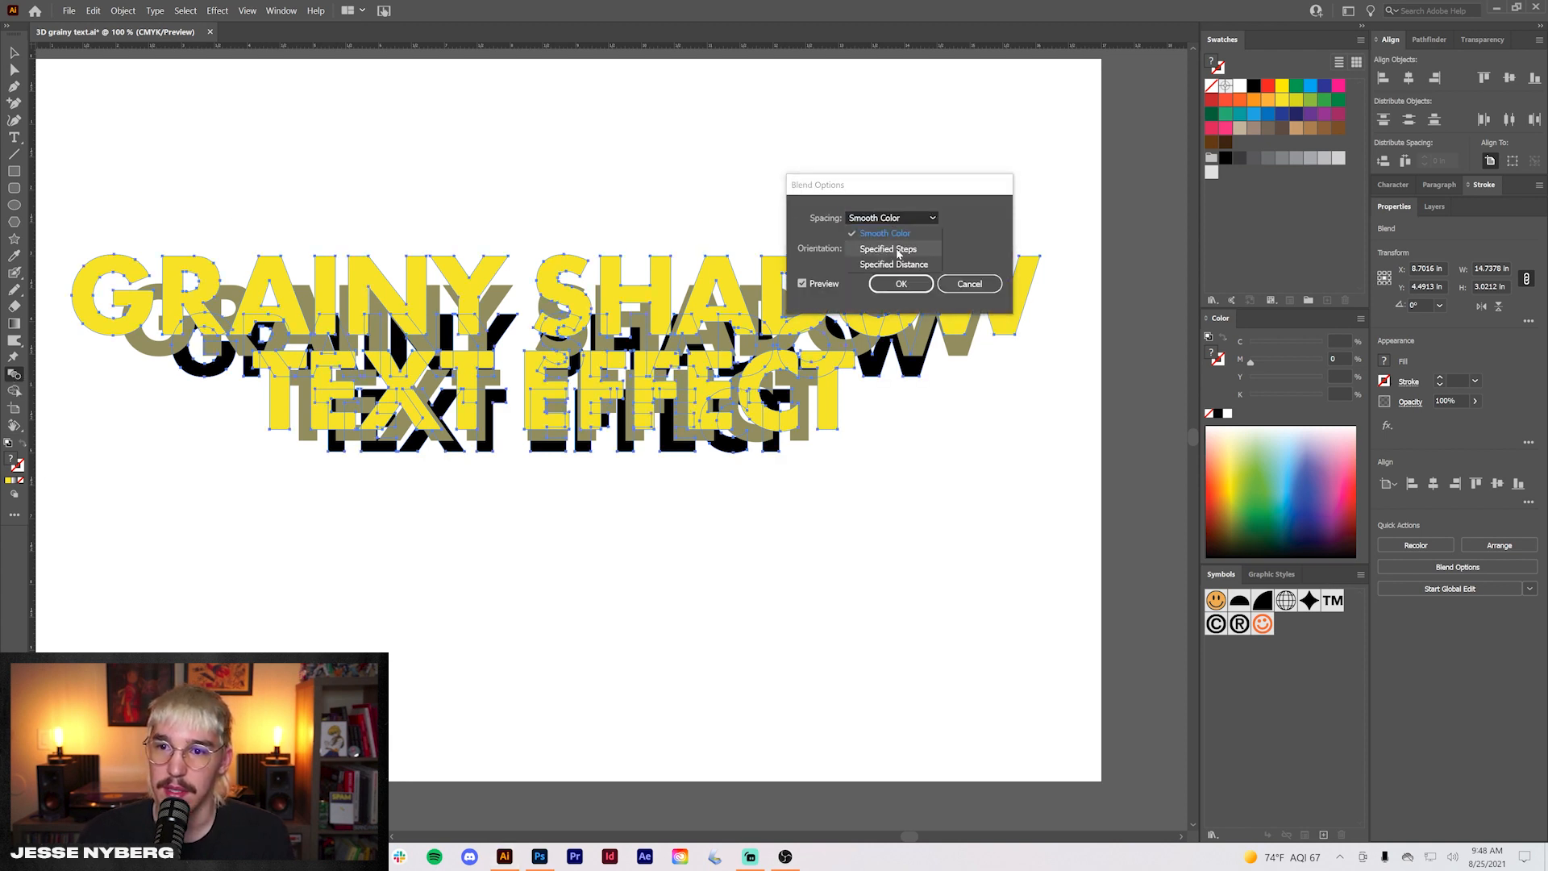
pyautogui.click(887, 248)
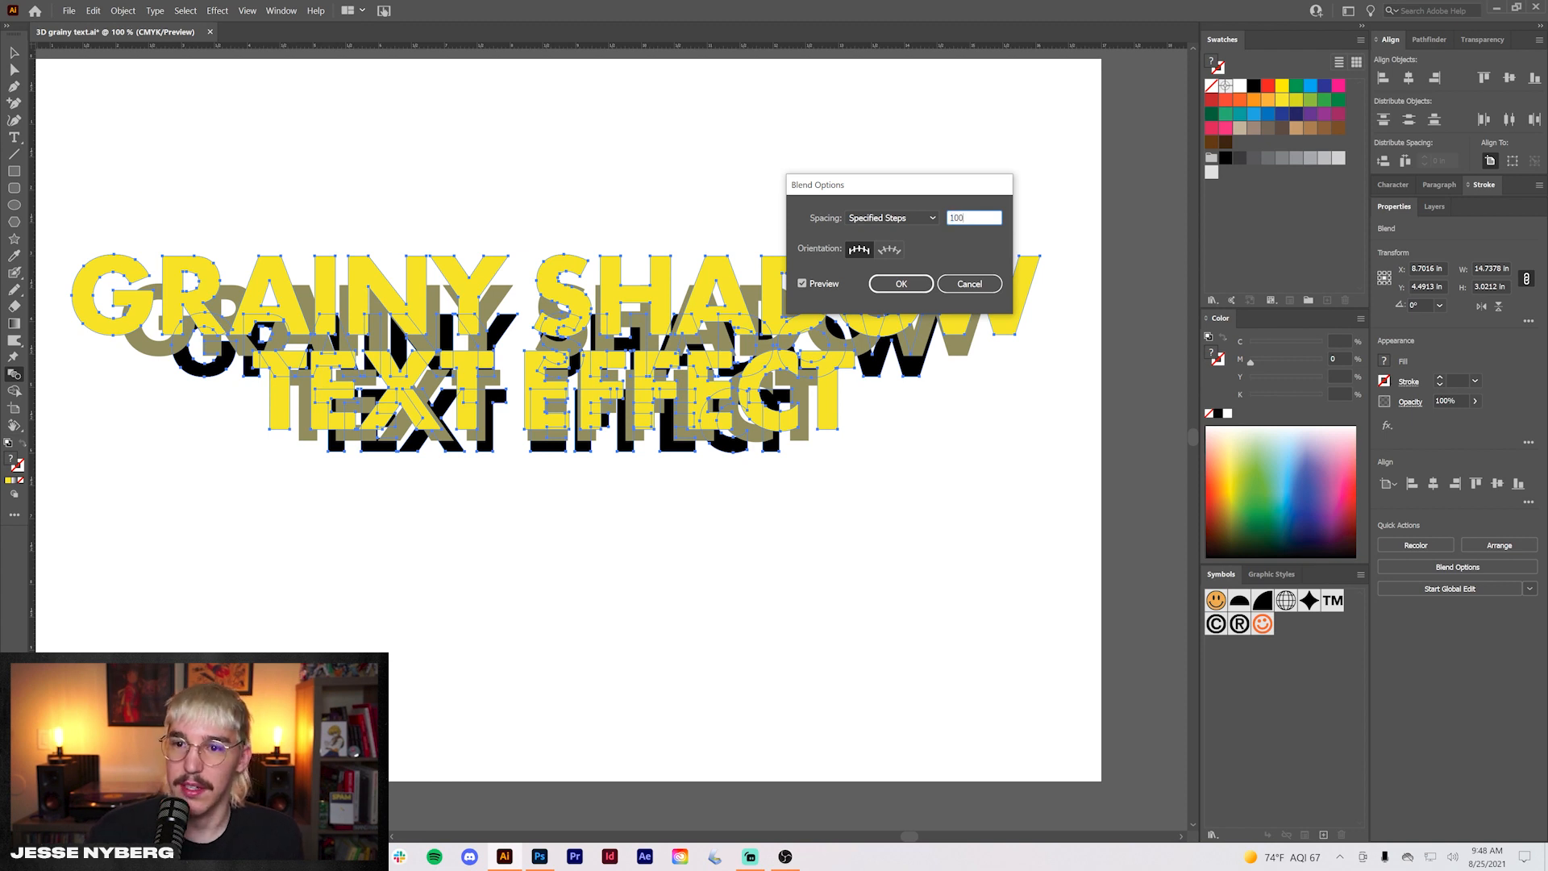
pyautogui.click(900, 284)
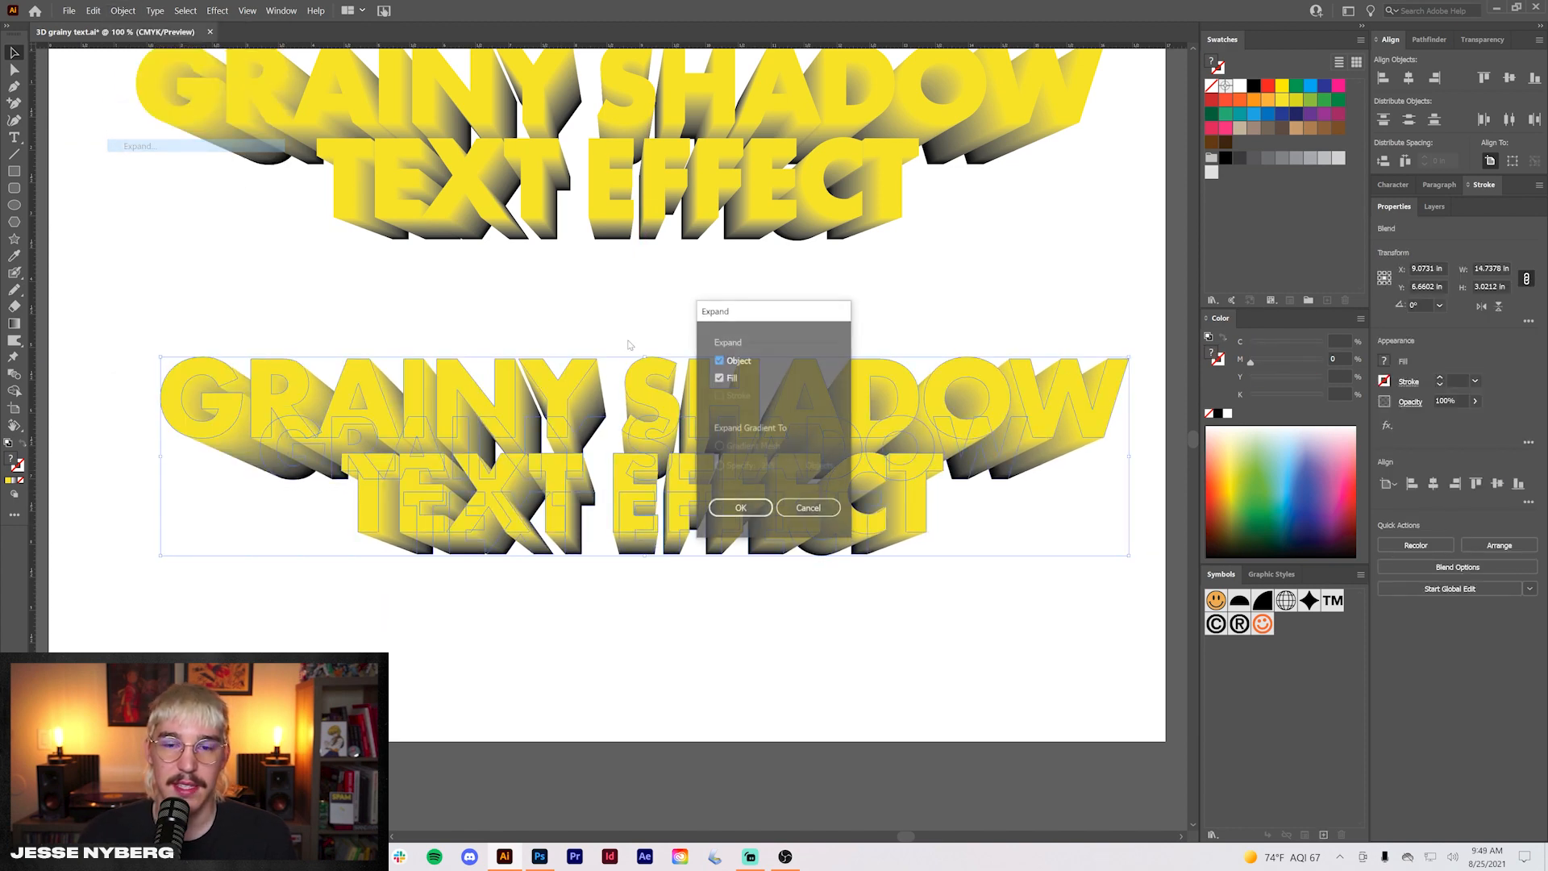
pyautogui.click(740, 506)
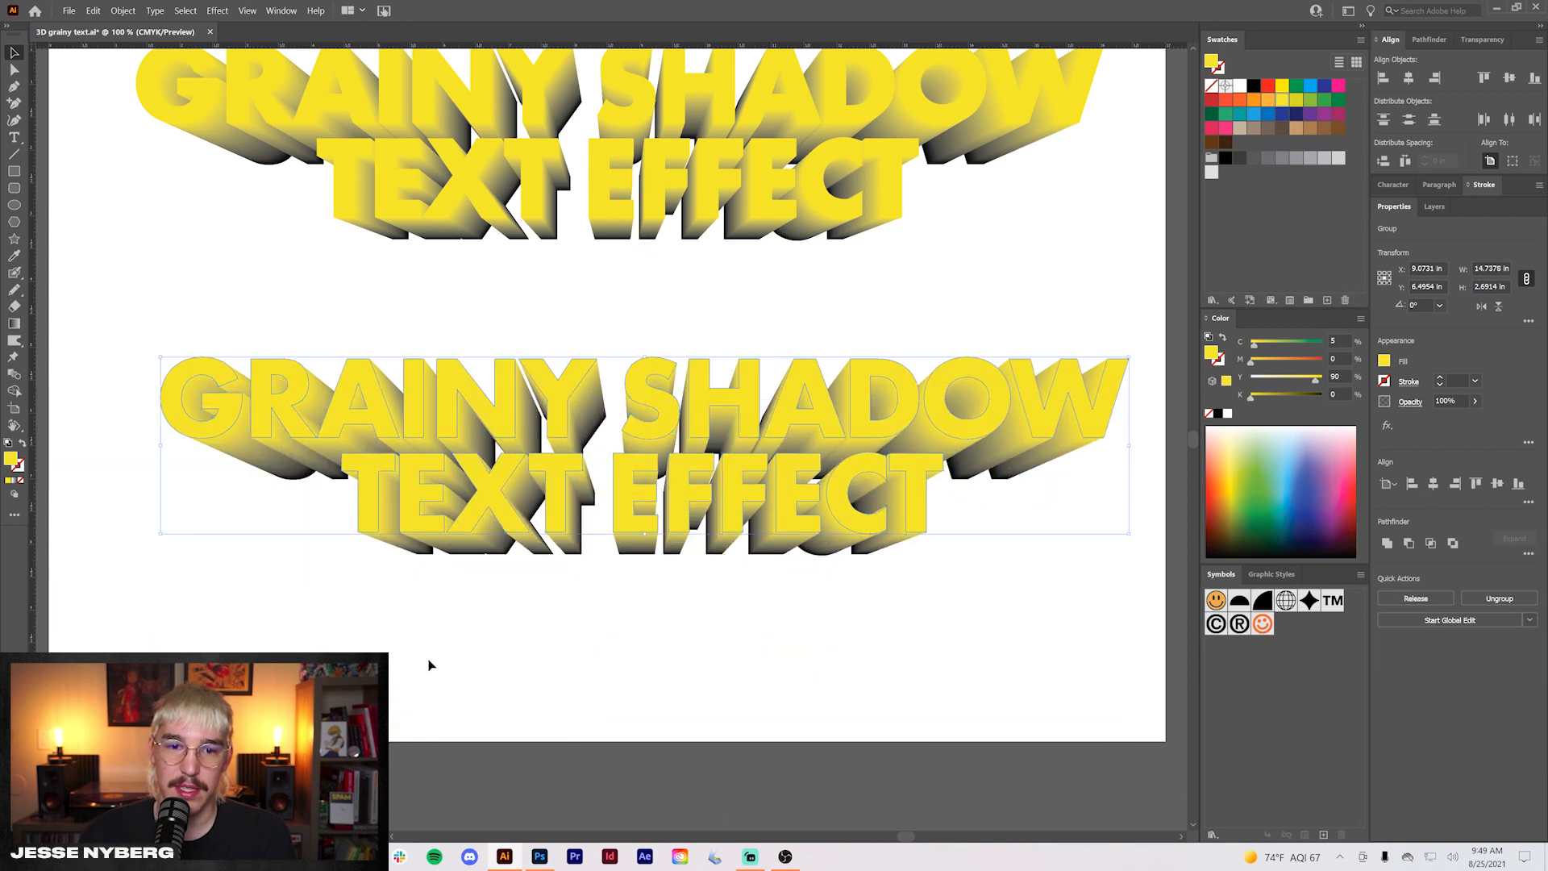
pyautogui.click(122, 10)
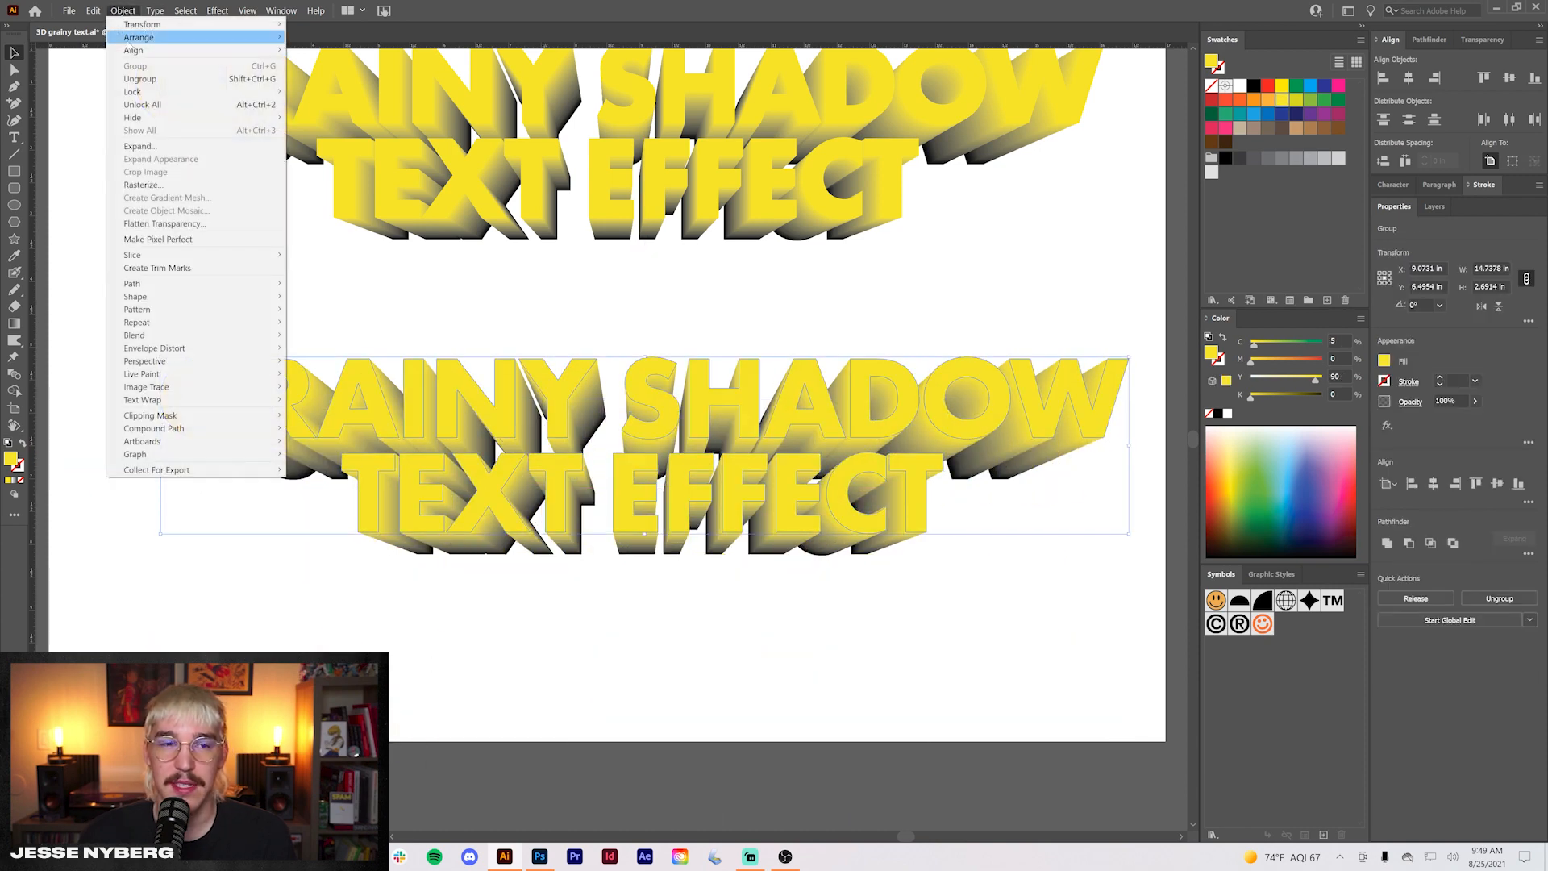
pyautogui.click(108, 335)
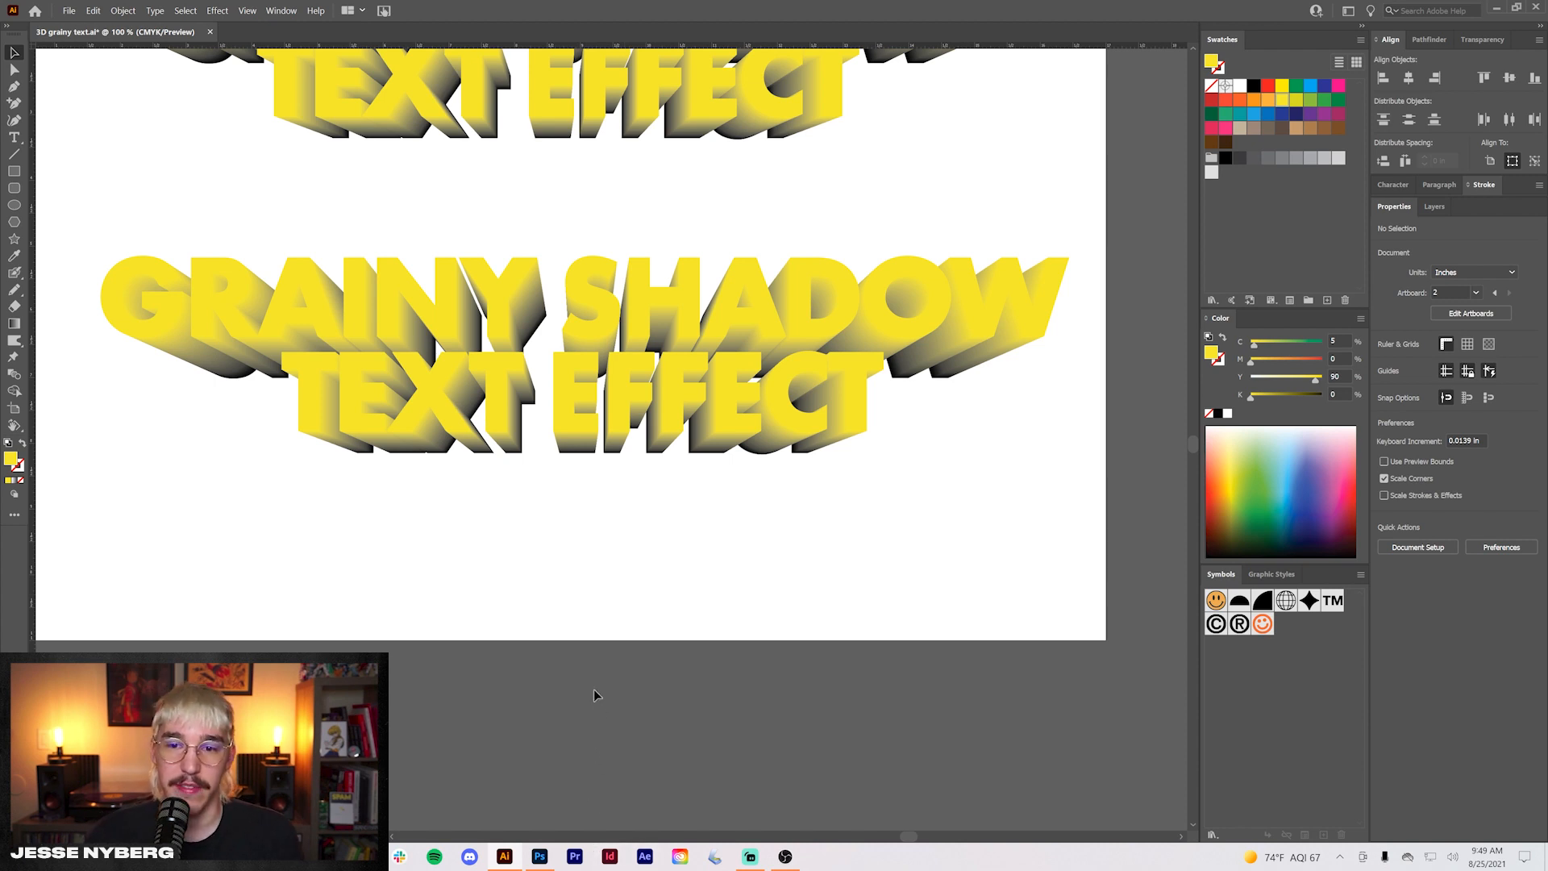
# Paste the Illustrator artwork onto the black Photoshop canvas as a vector smart object
pyautogui.click(538, 857)
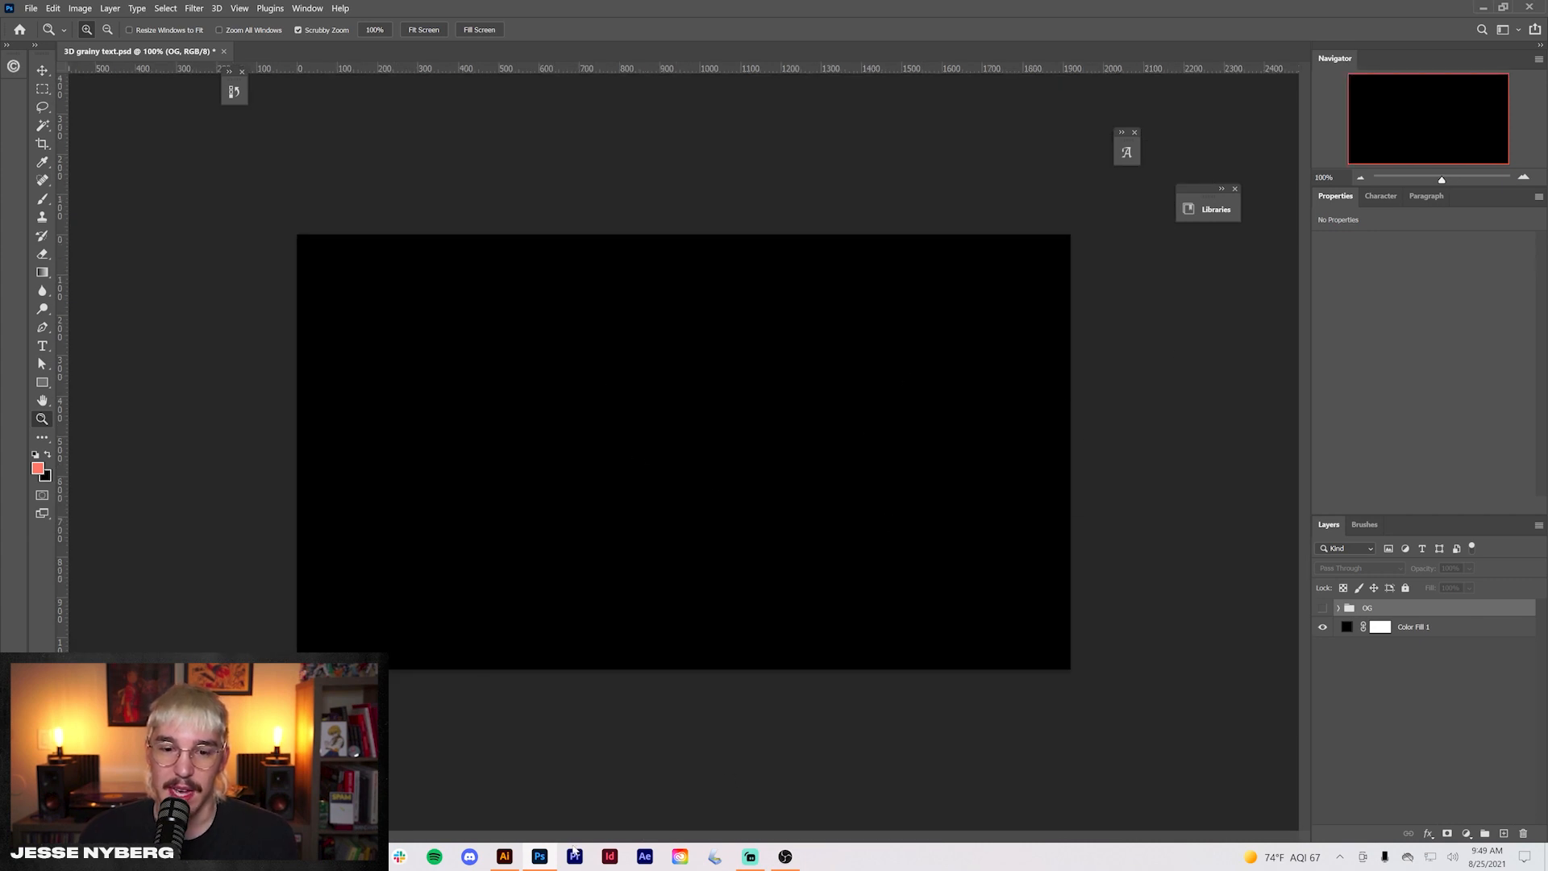
pyautogui.click(503, 857)
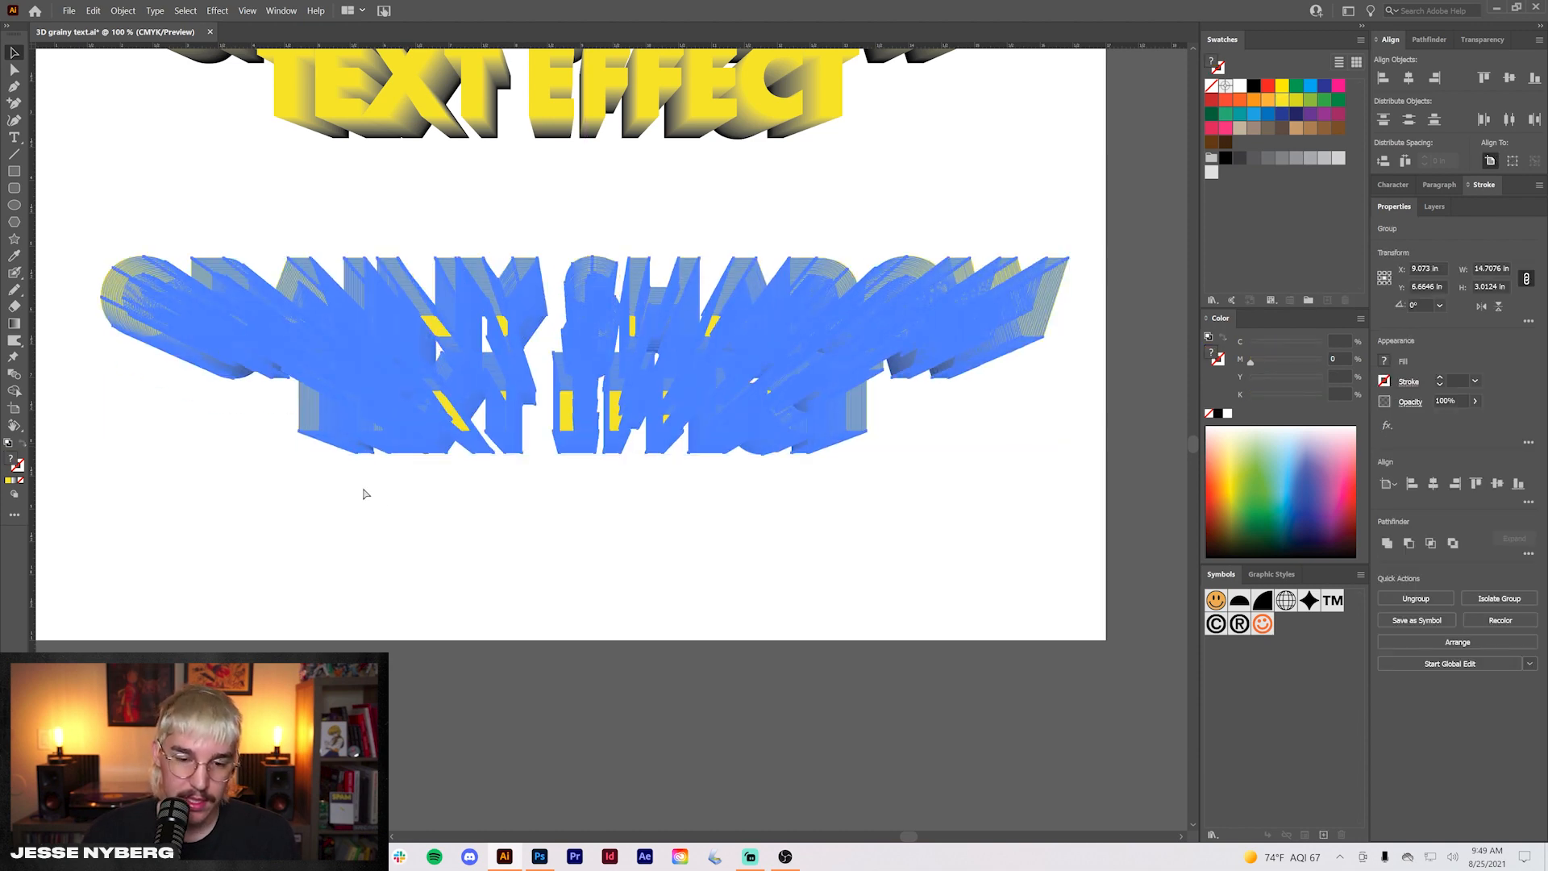
pyautogui.click(539, 857)
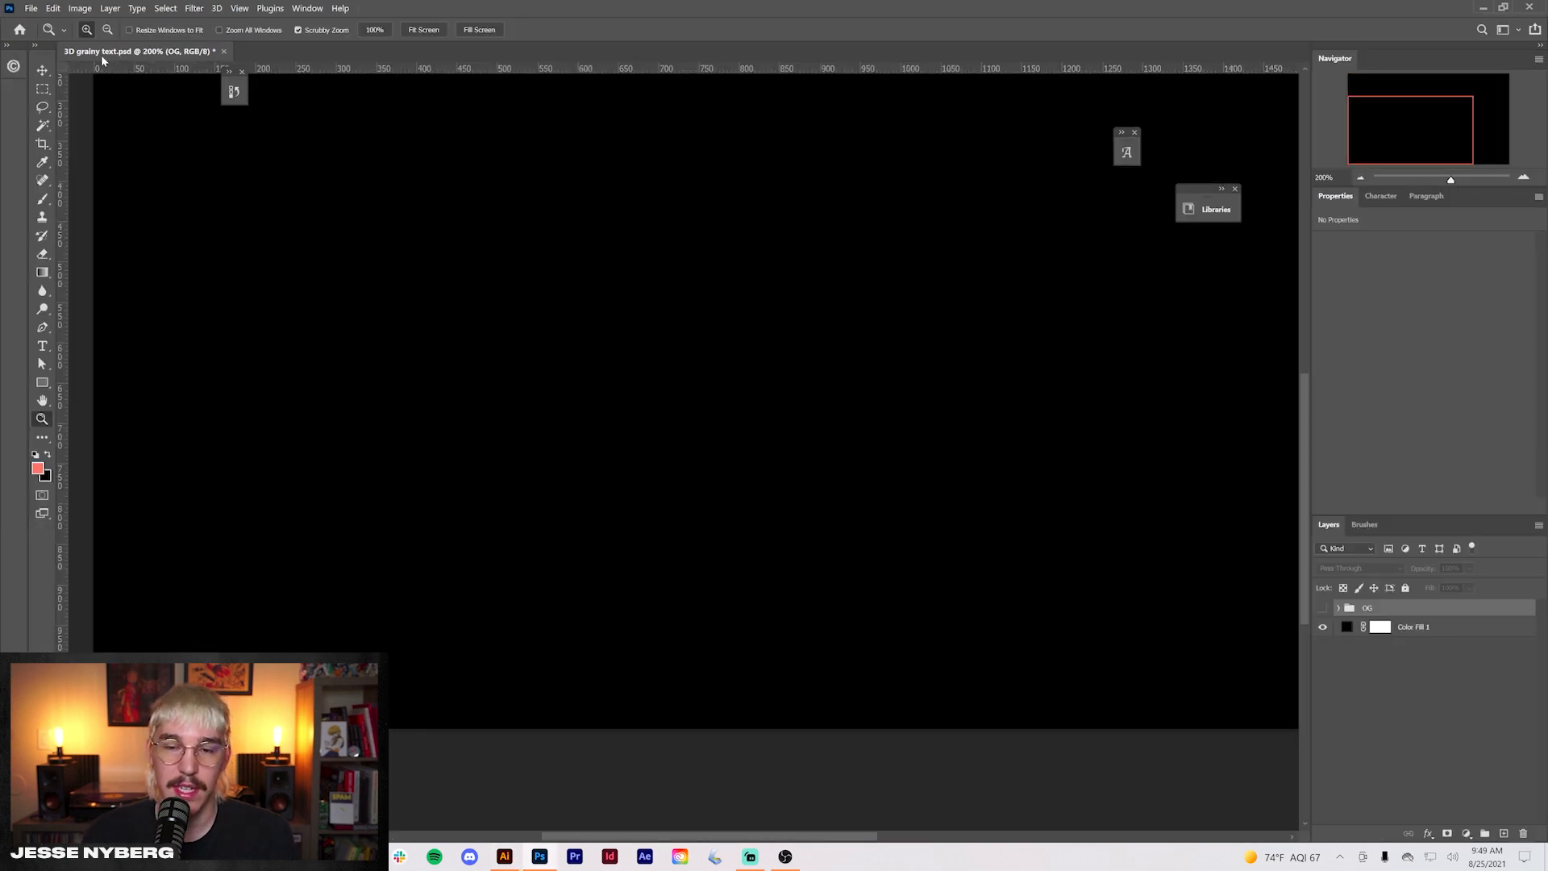
pyautogui.click(52, 8)
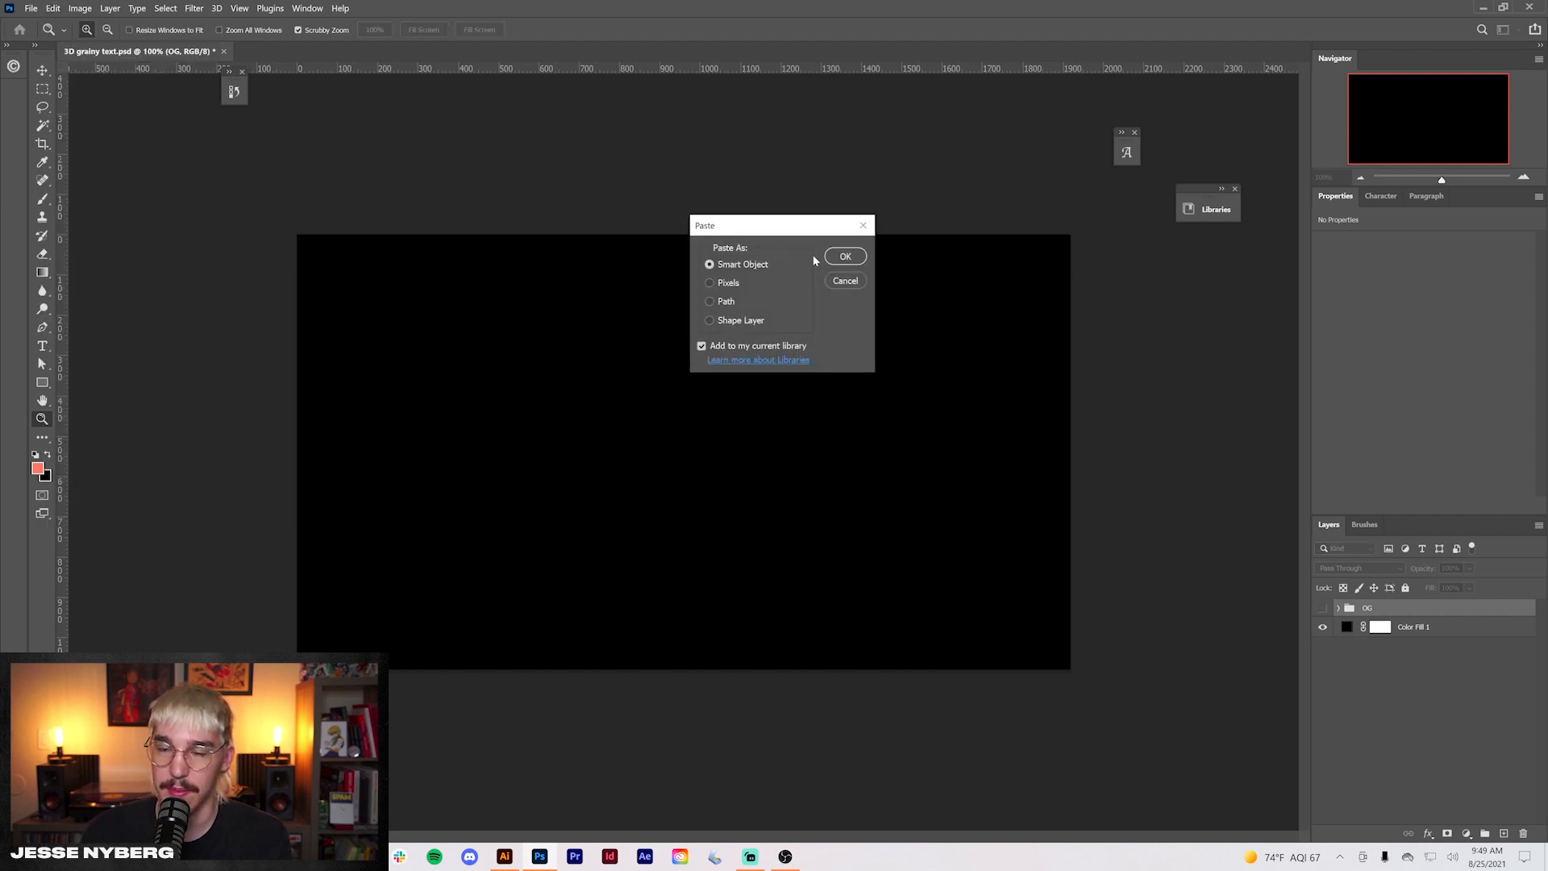
pyautogui.click(844, 256)
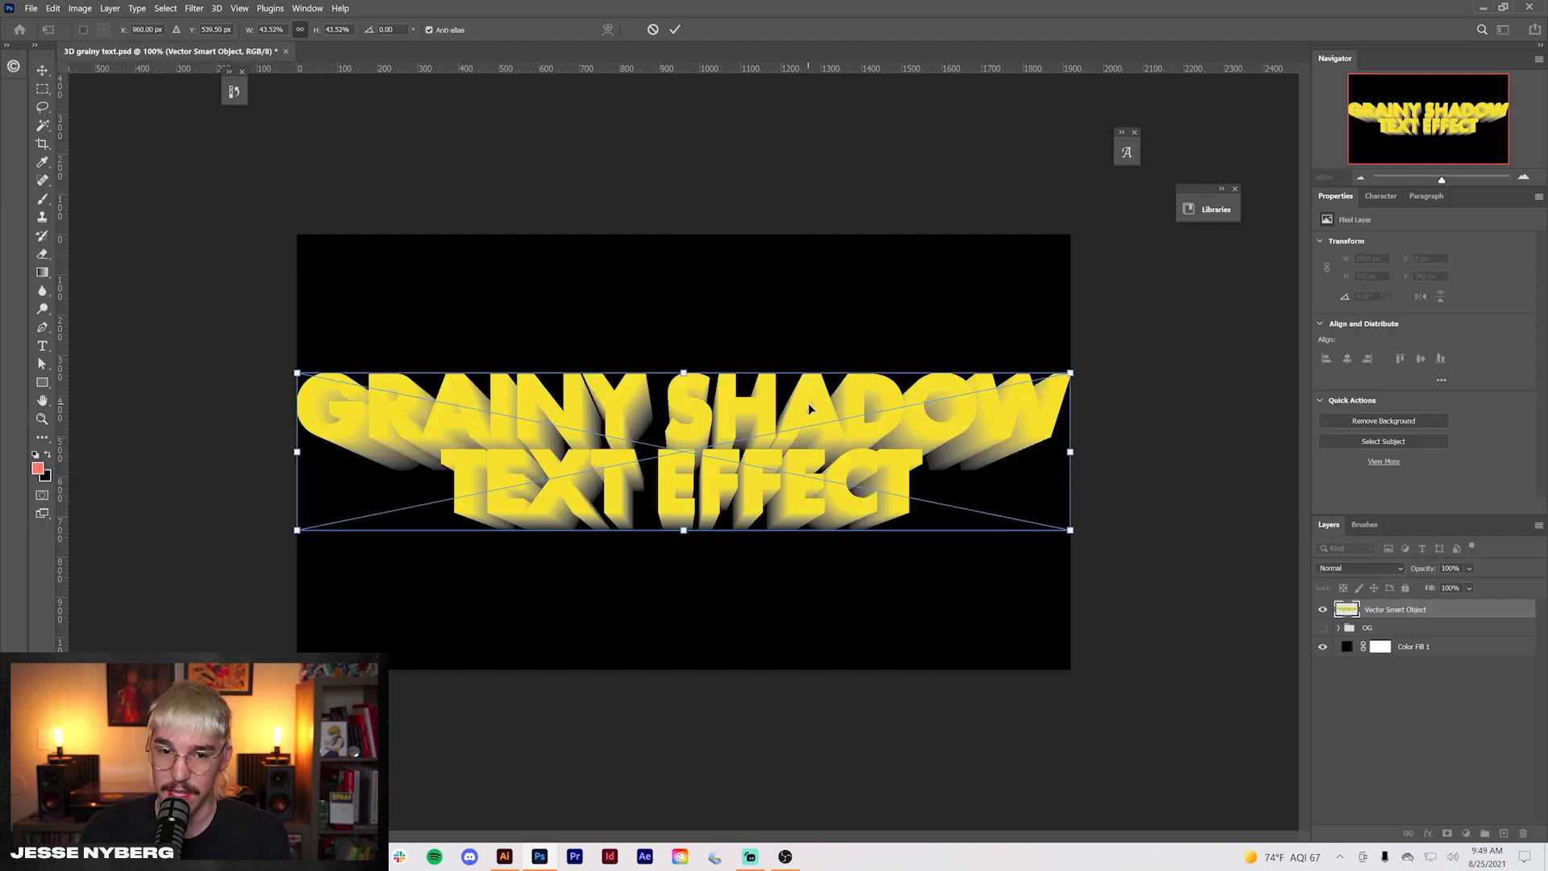
# Paste in Place a second identical smart object copy above the first
pyautogui.click(504, 857)
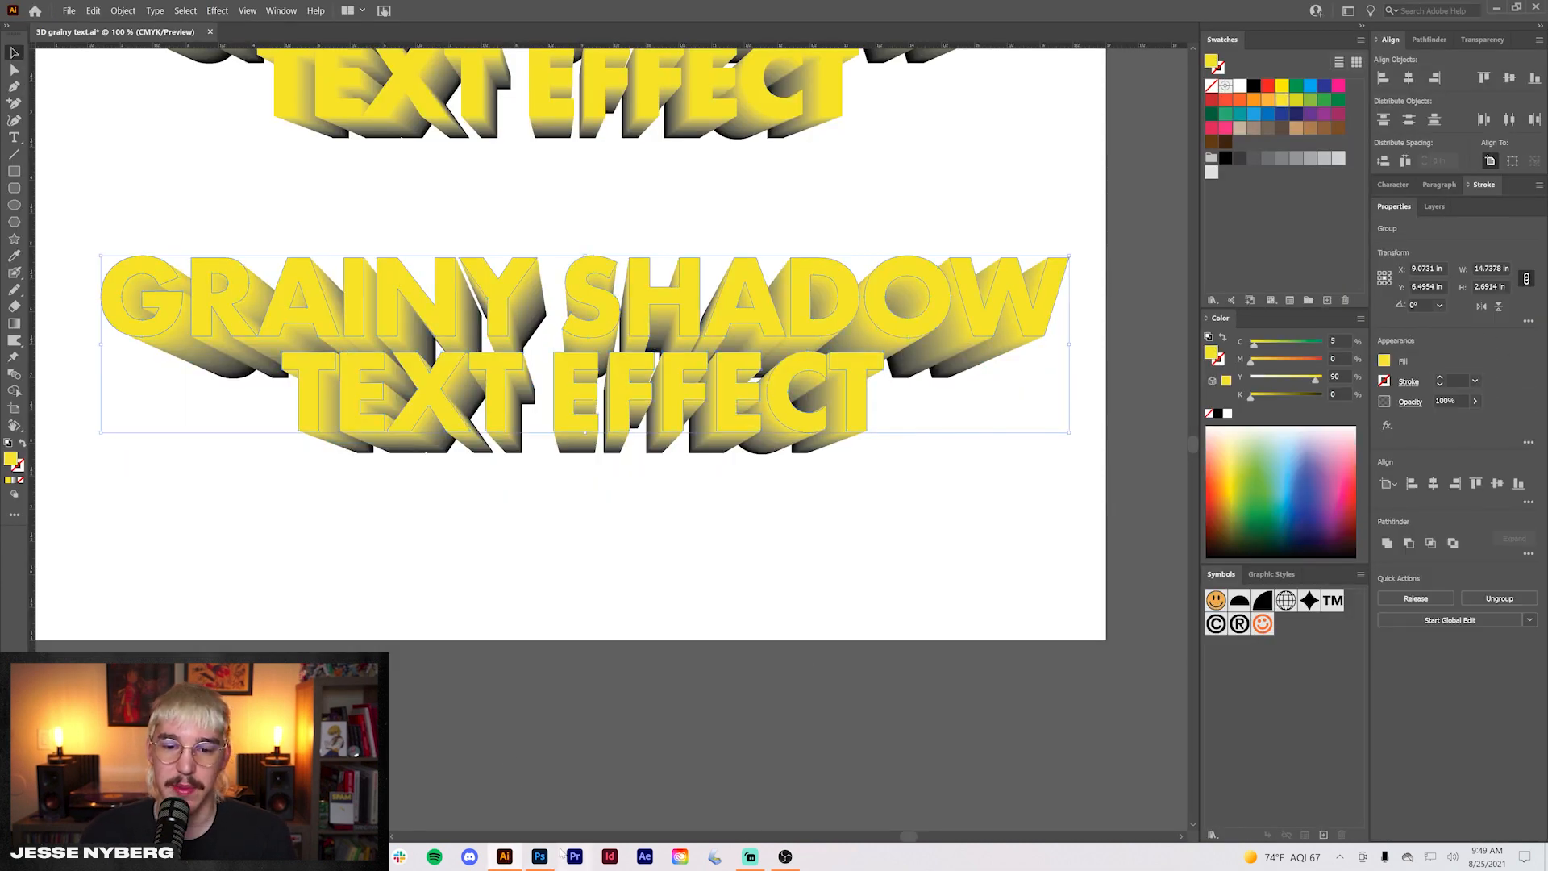
pyautogui.click(539, 856)
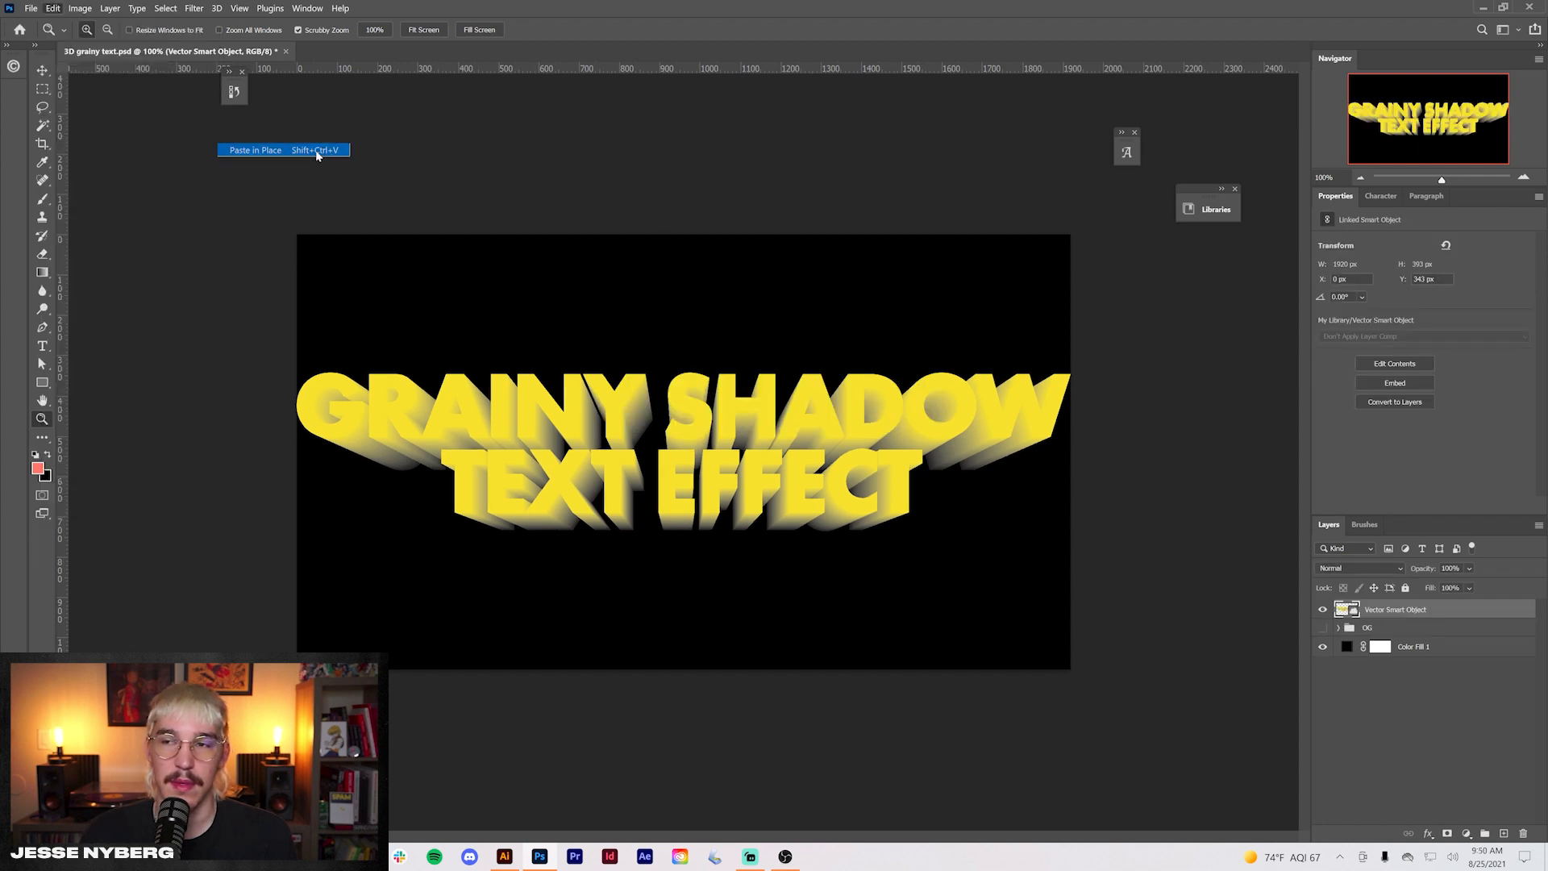
pyautogui.click(255, 149)
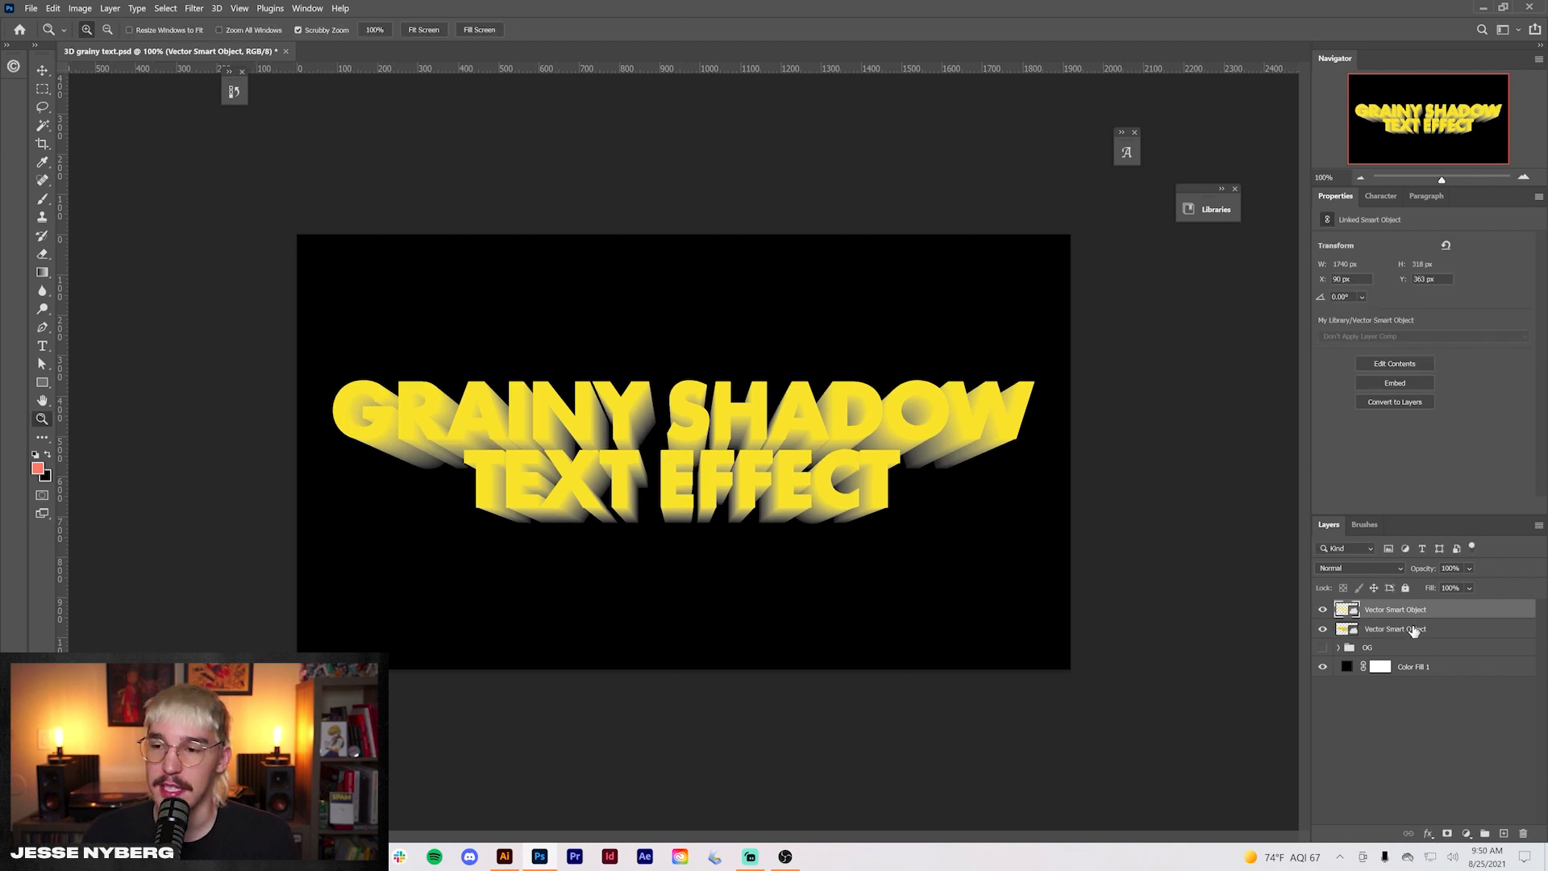
# Add a Curves adjustment layer over the lower smart object to darken its extrusion
pyautogui.click(1467, 834)
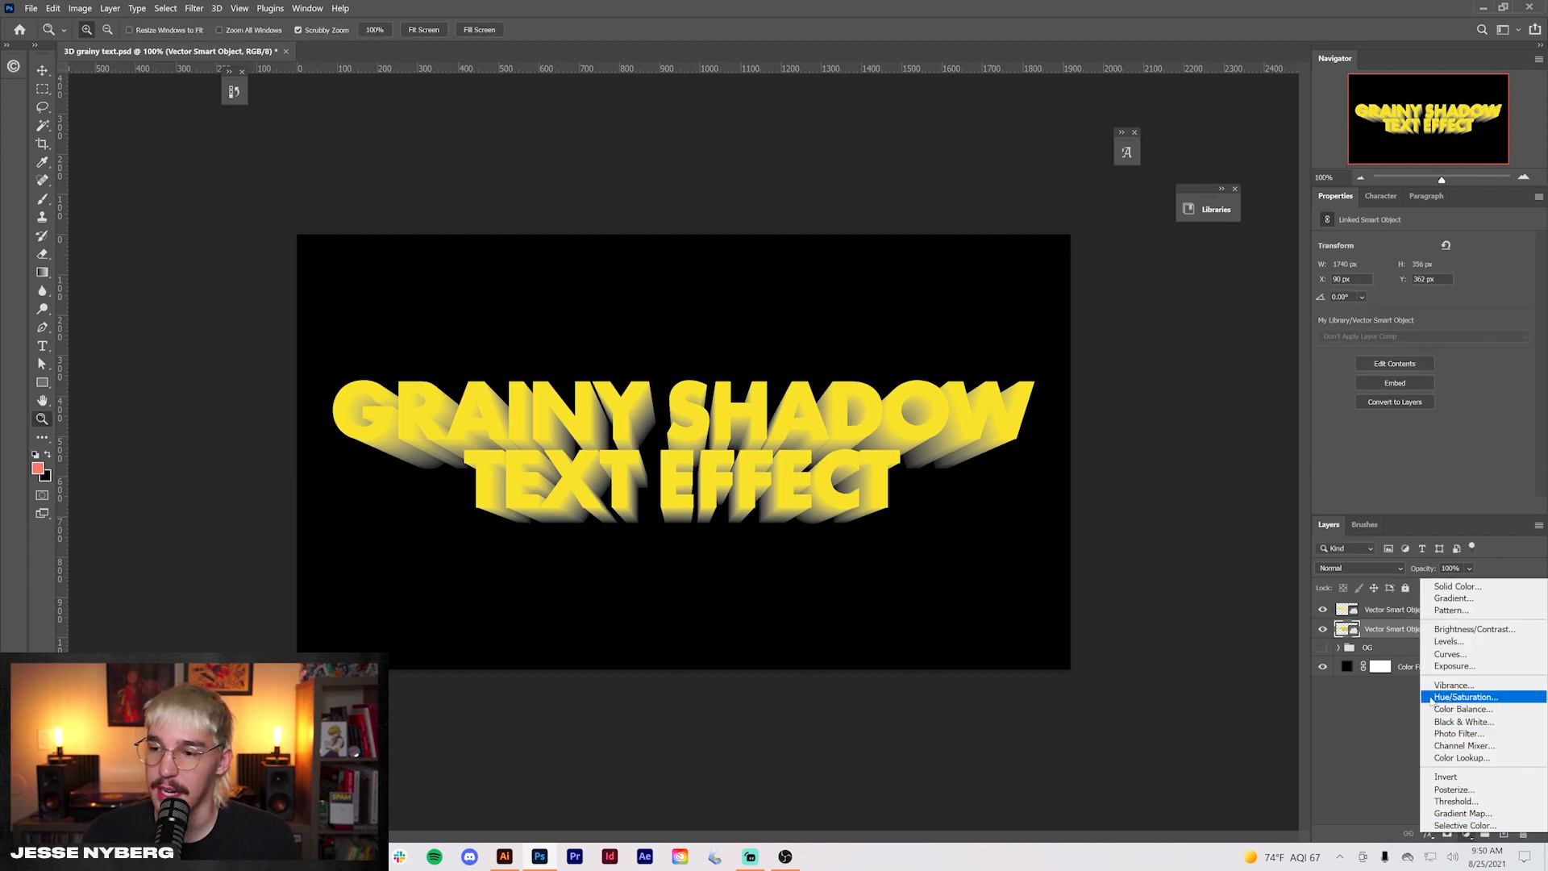
pyautogui.click(1450, 653)
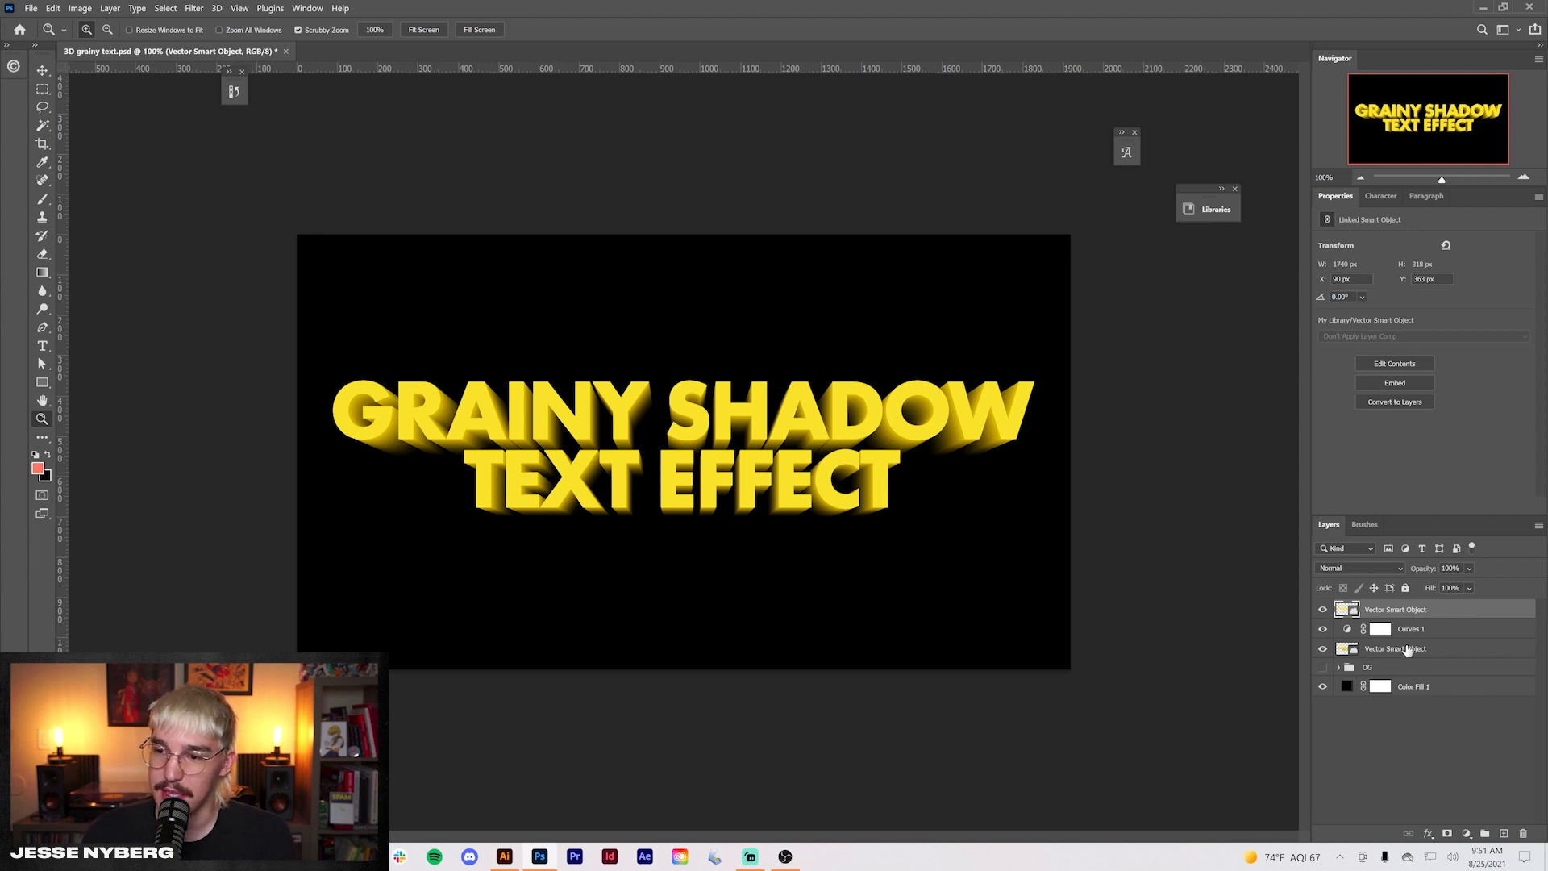
# Duplicate the text group, convert it to a smart object and apply an Add Noise filter
pyautogui.click(1410, 629)
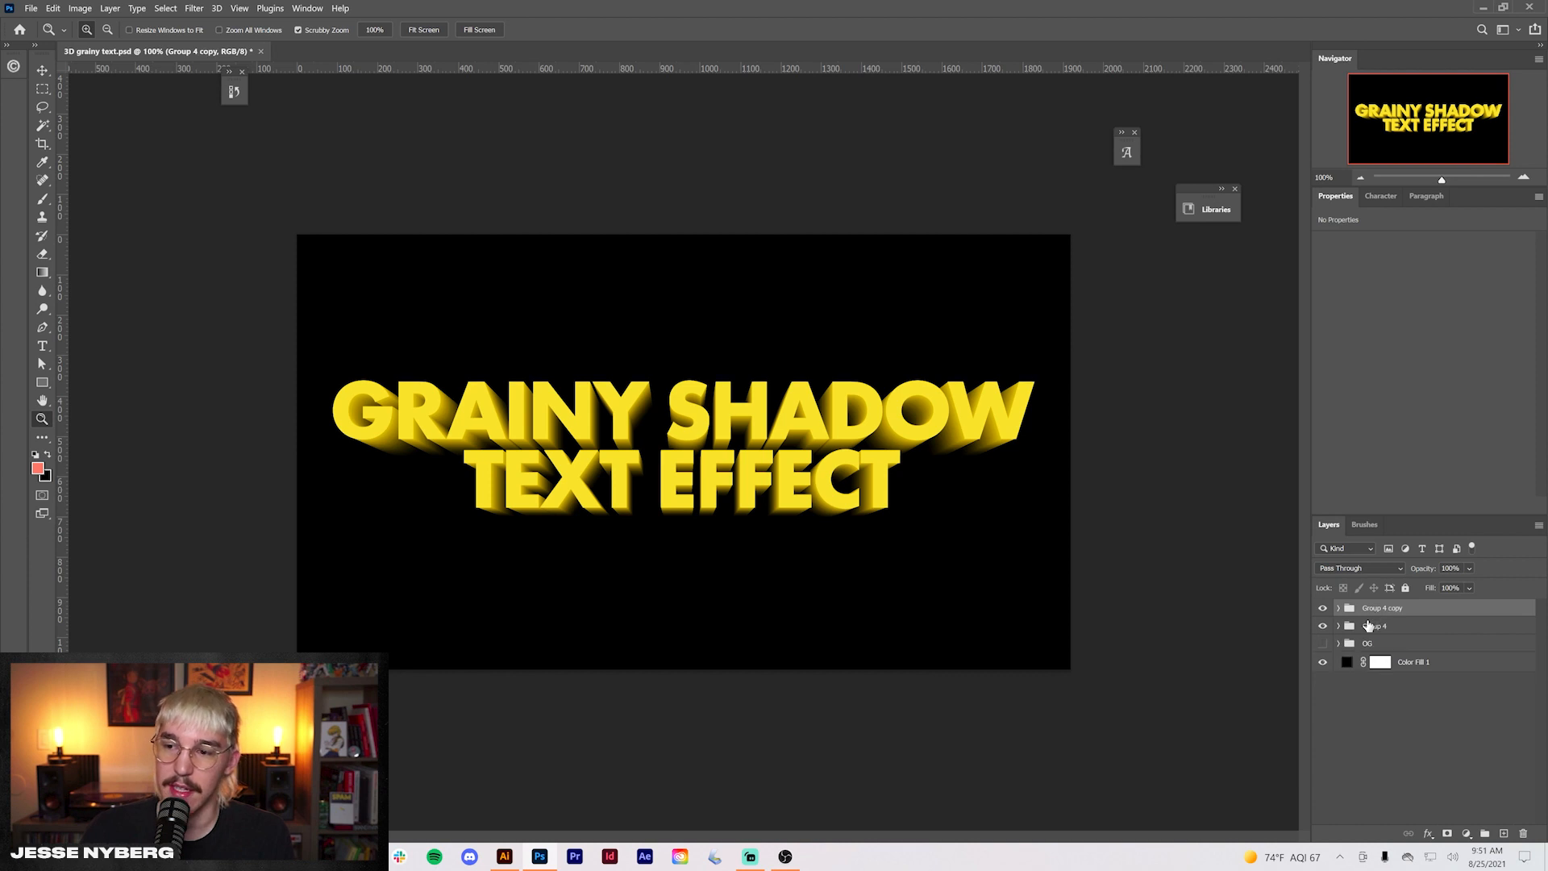
pyautogui.press('ctrl+j')
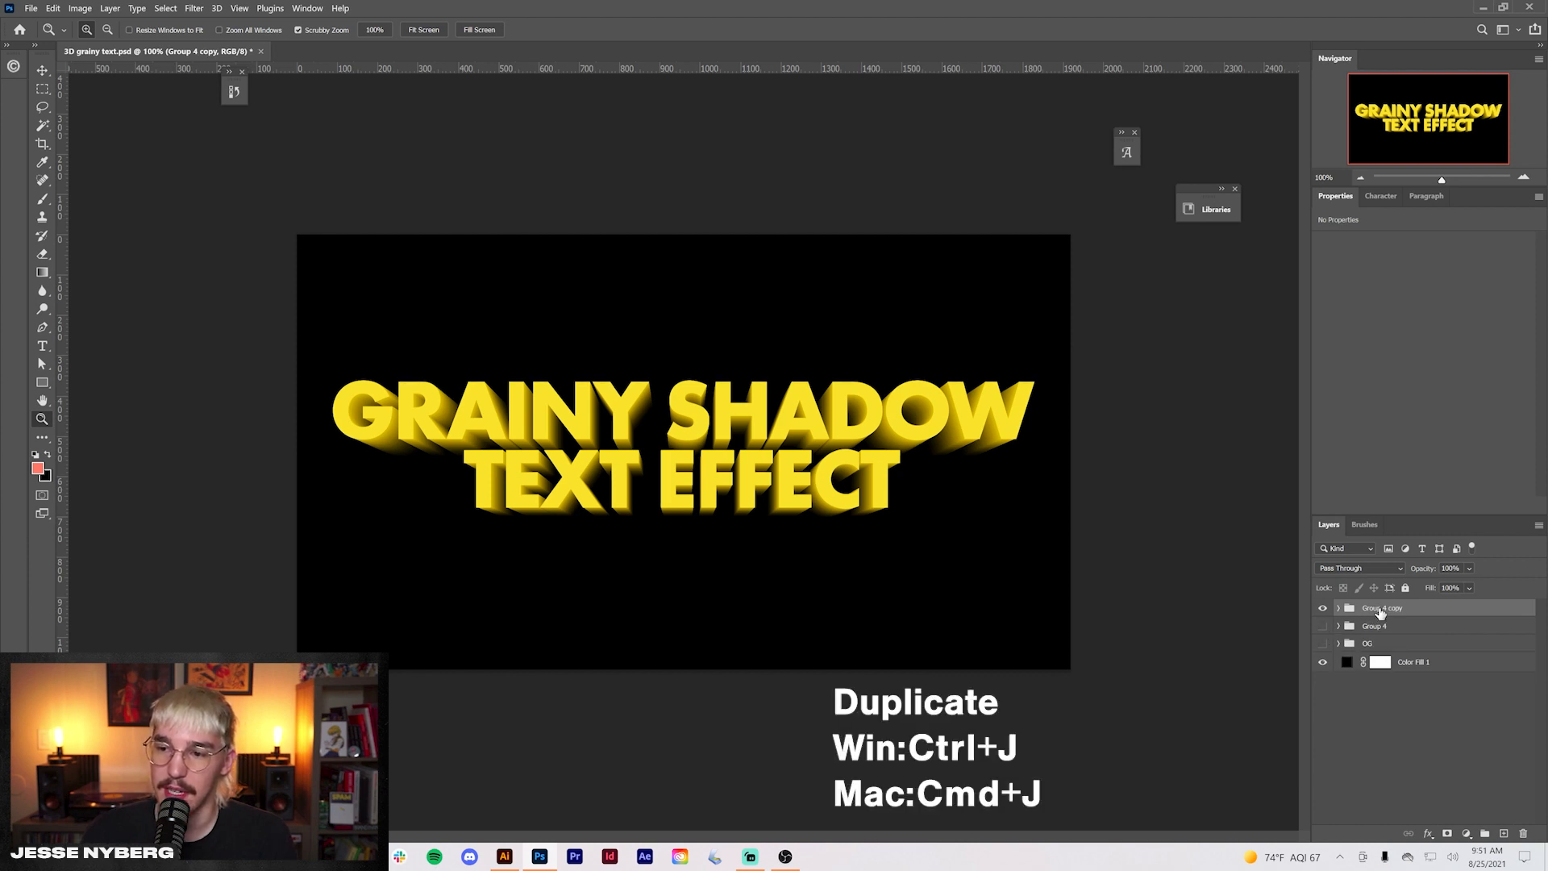
pyautogui.rightClick(1383, 608)
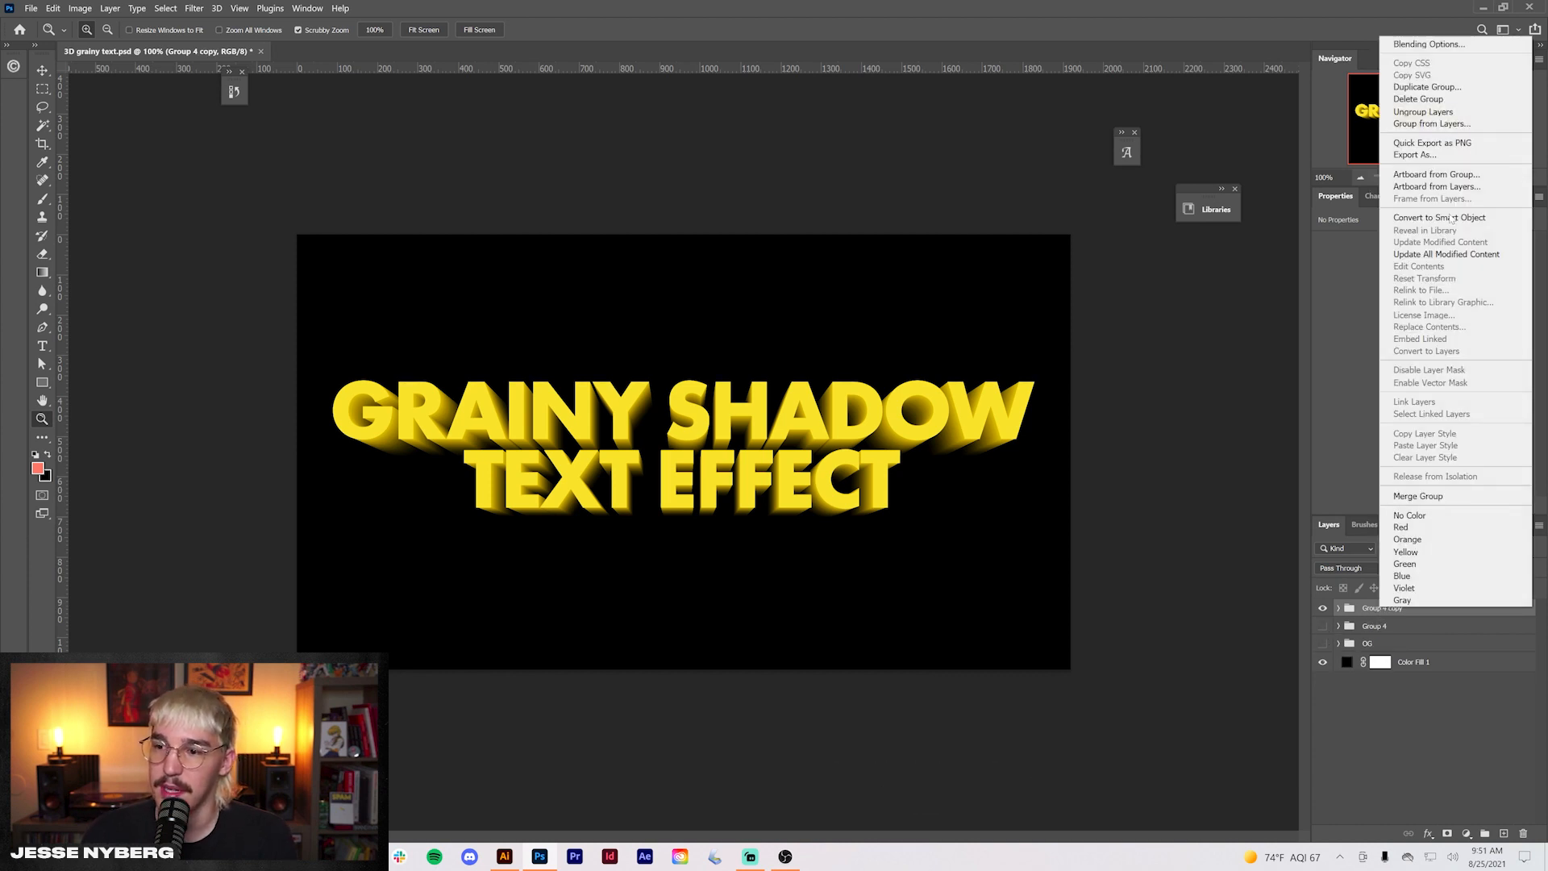
pyautogui.click(1439, 218)
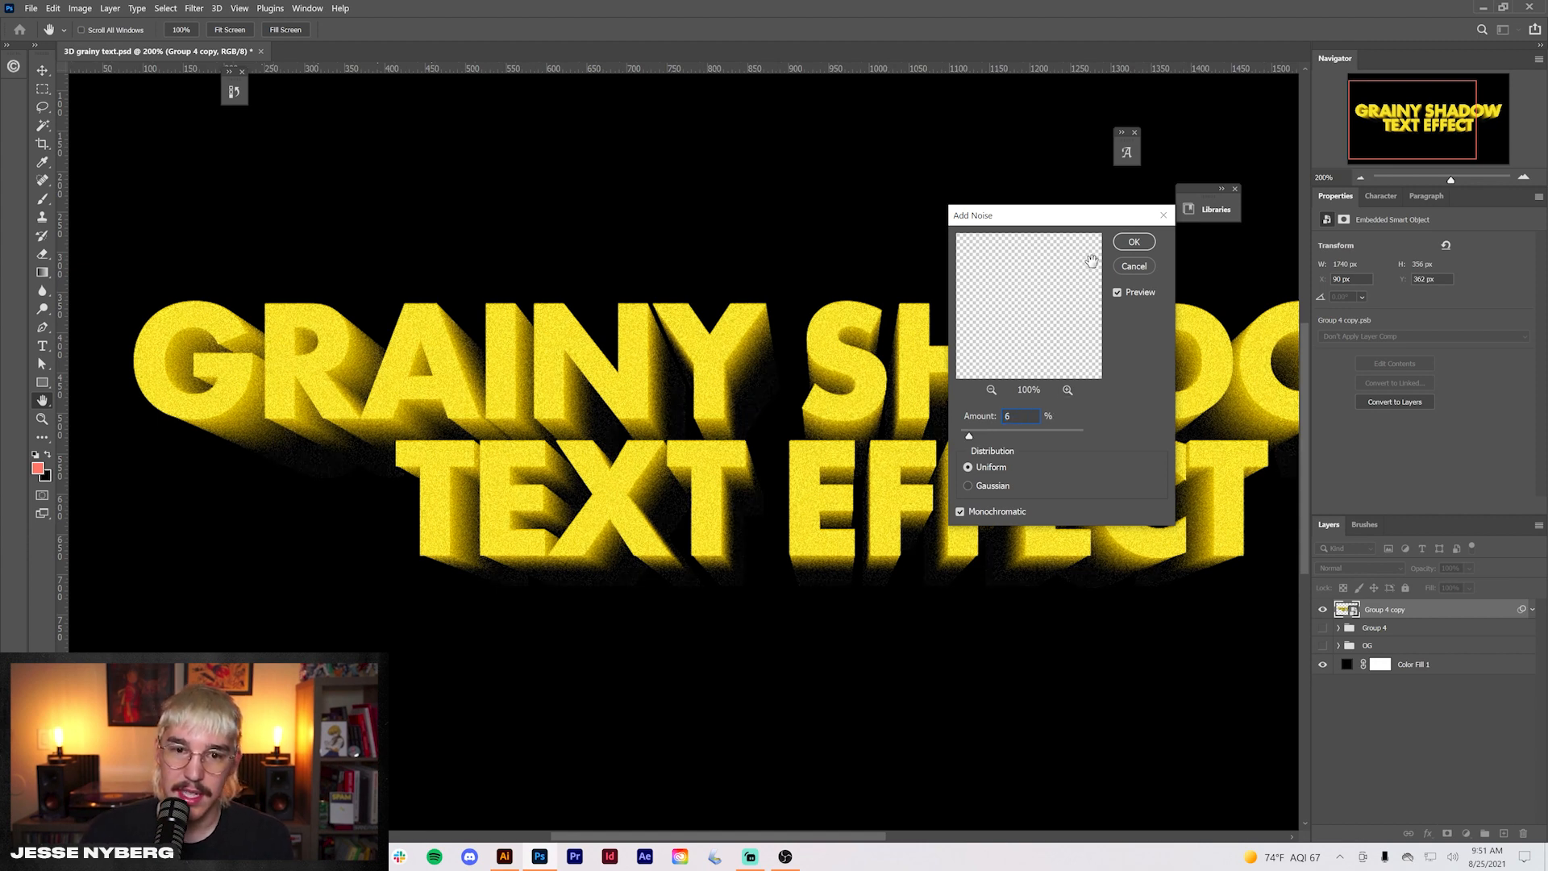
pyautogui.click(1133, 241)
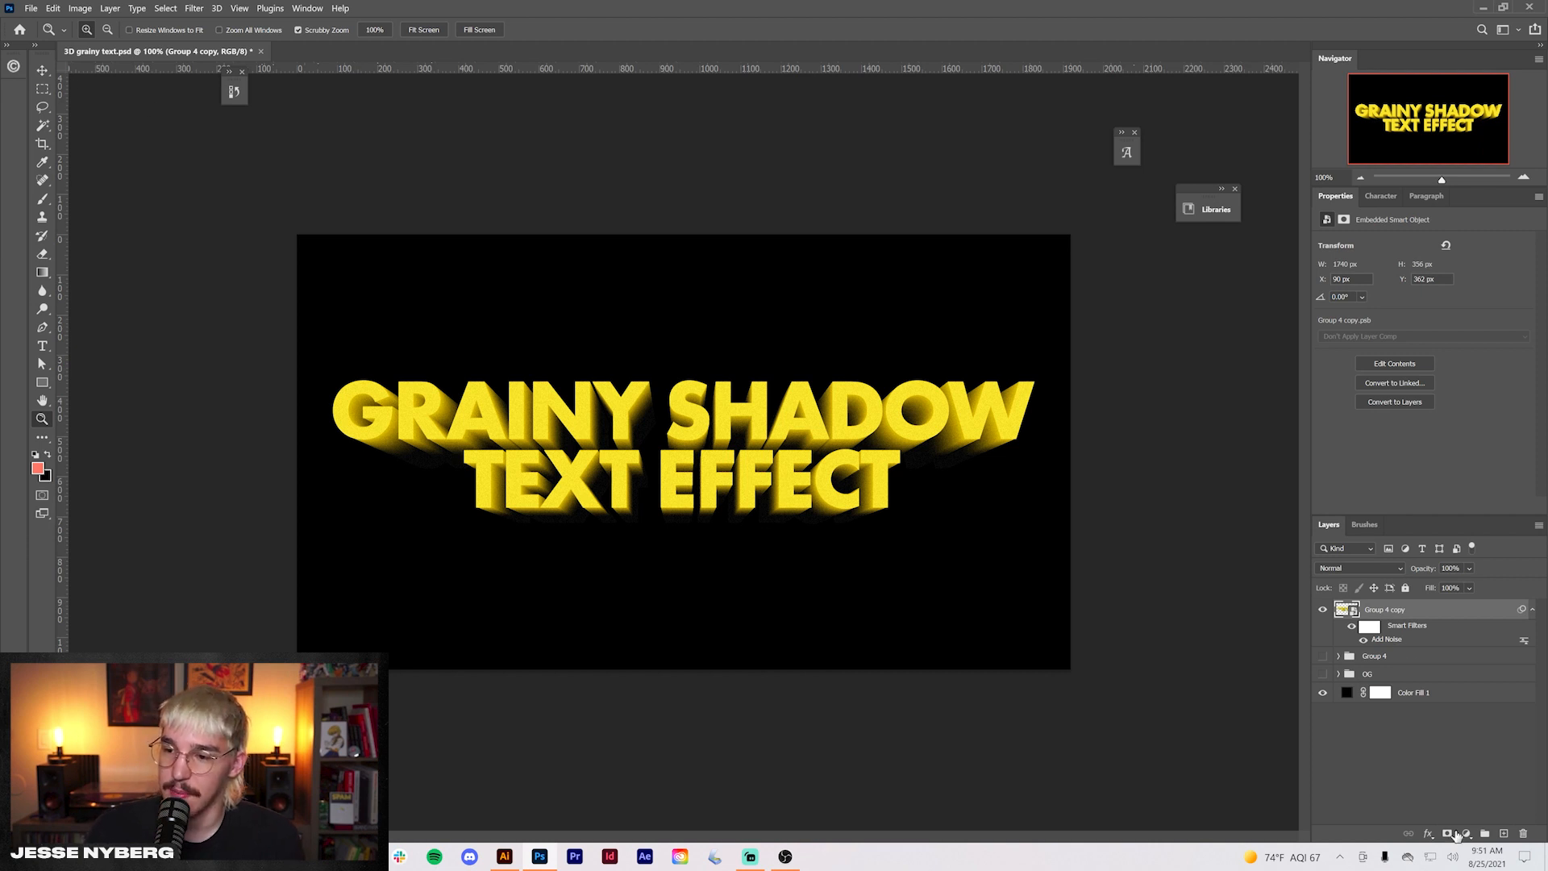
# Add a Hue/Saturation adjustment above the grainy text and shift its hue slightly warmer
pyautogui.click(1466, 834)
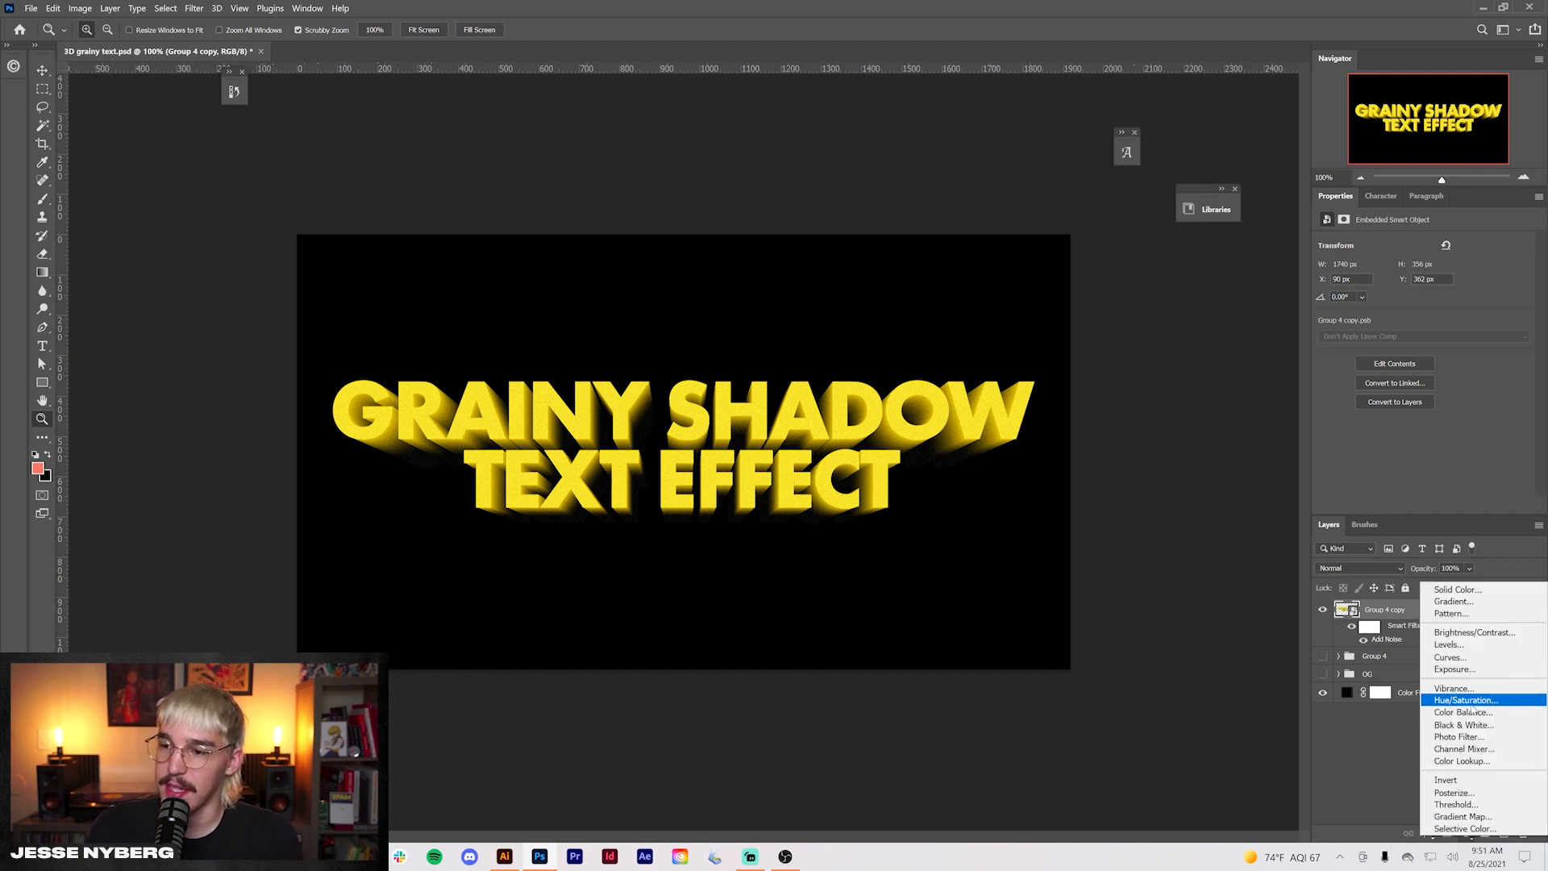
pyautogui.click(1467, 700)
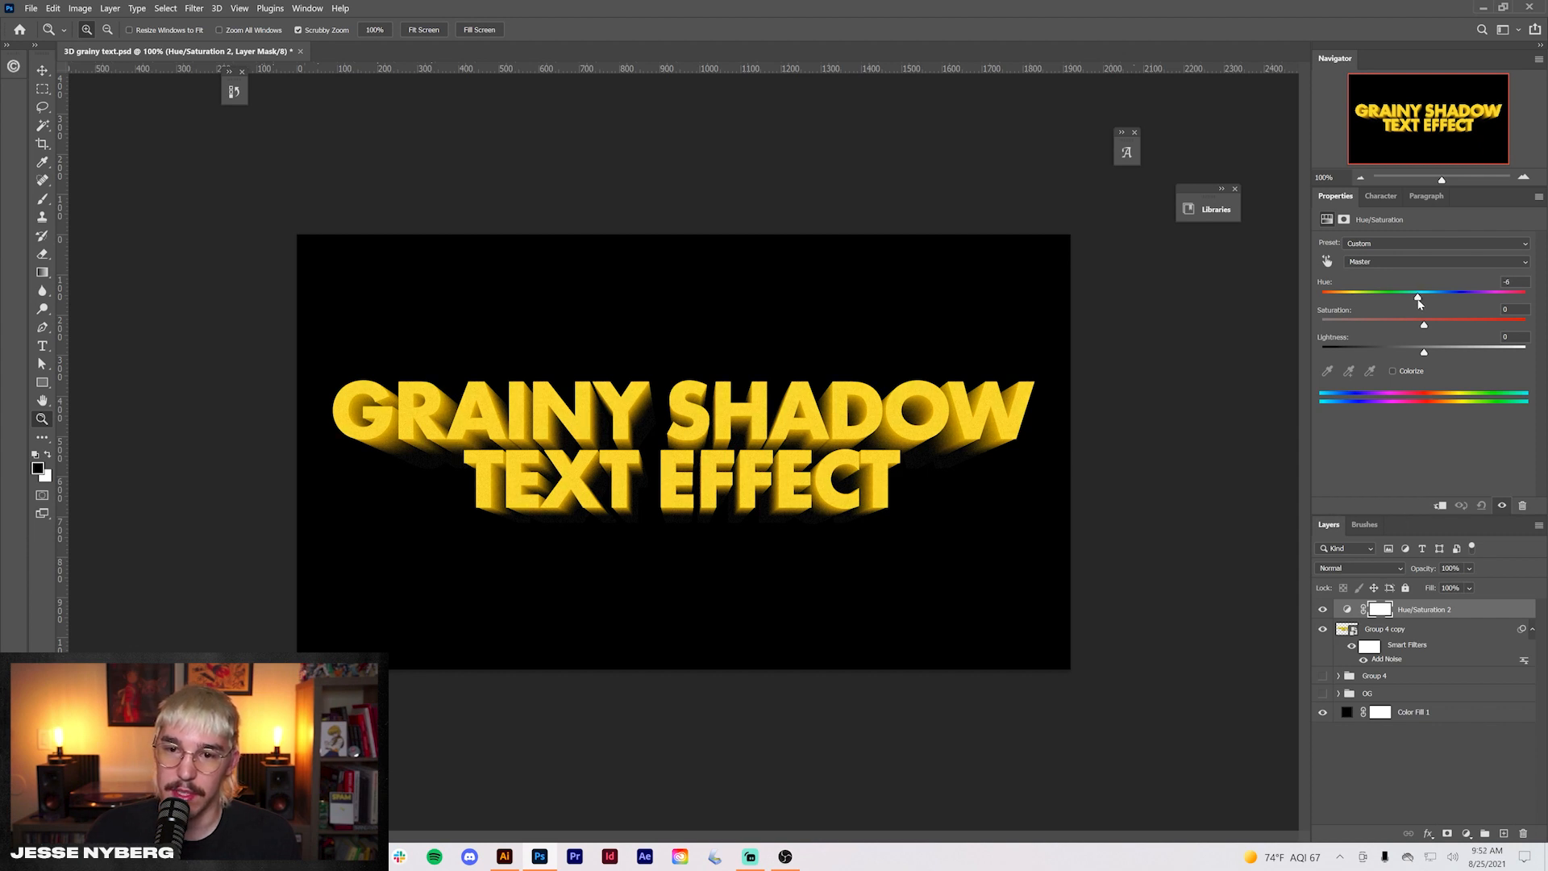
pyautogui.click(42, 70)
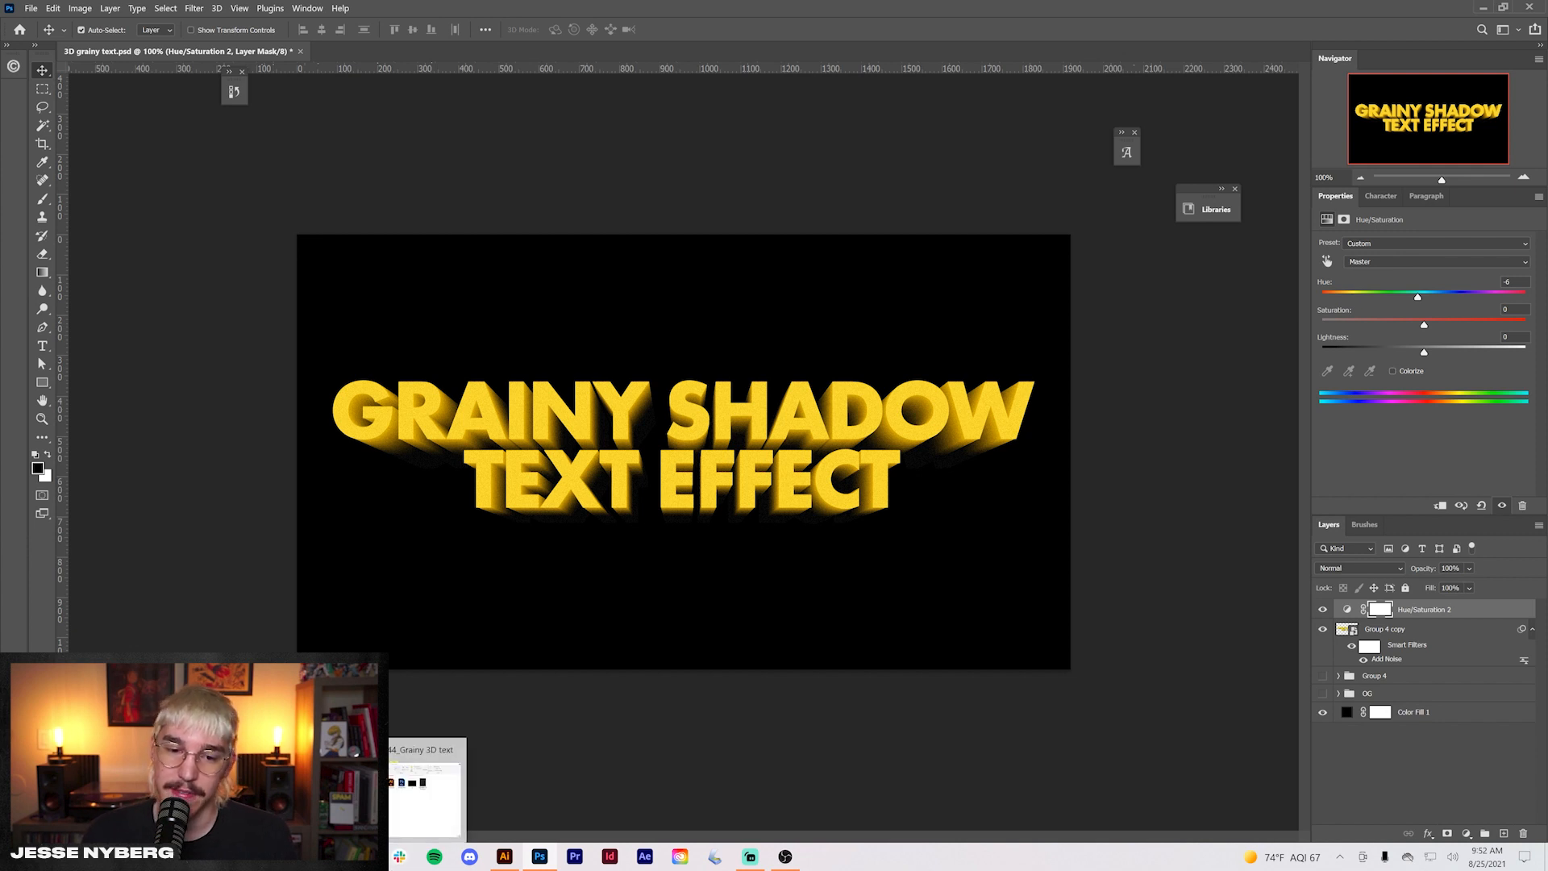
# Drop the dust-and-scratch texture onto the canvas, blend it Lighten and lower its opacity
pyautogui.click(424, 791)
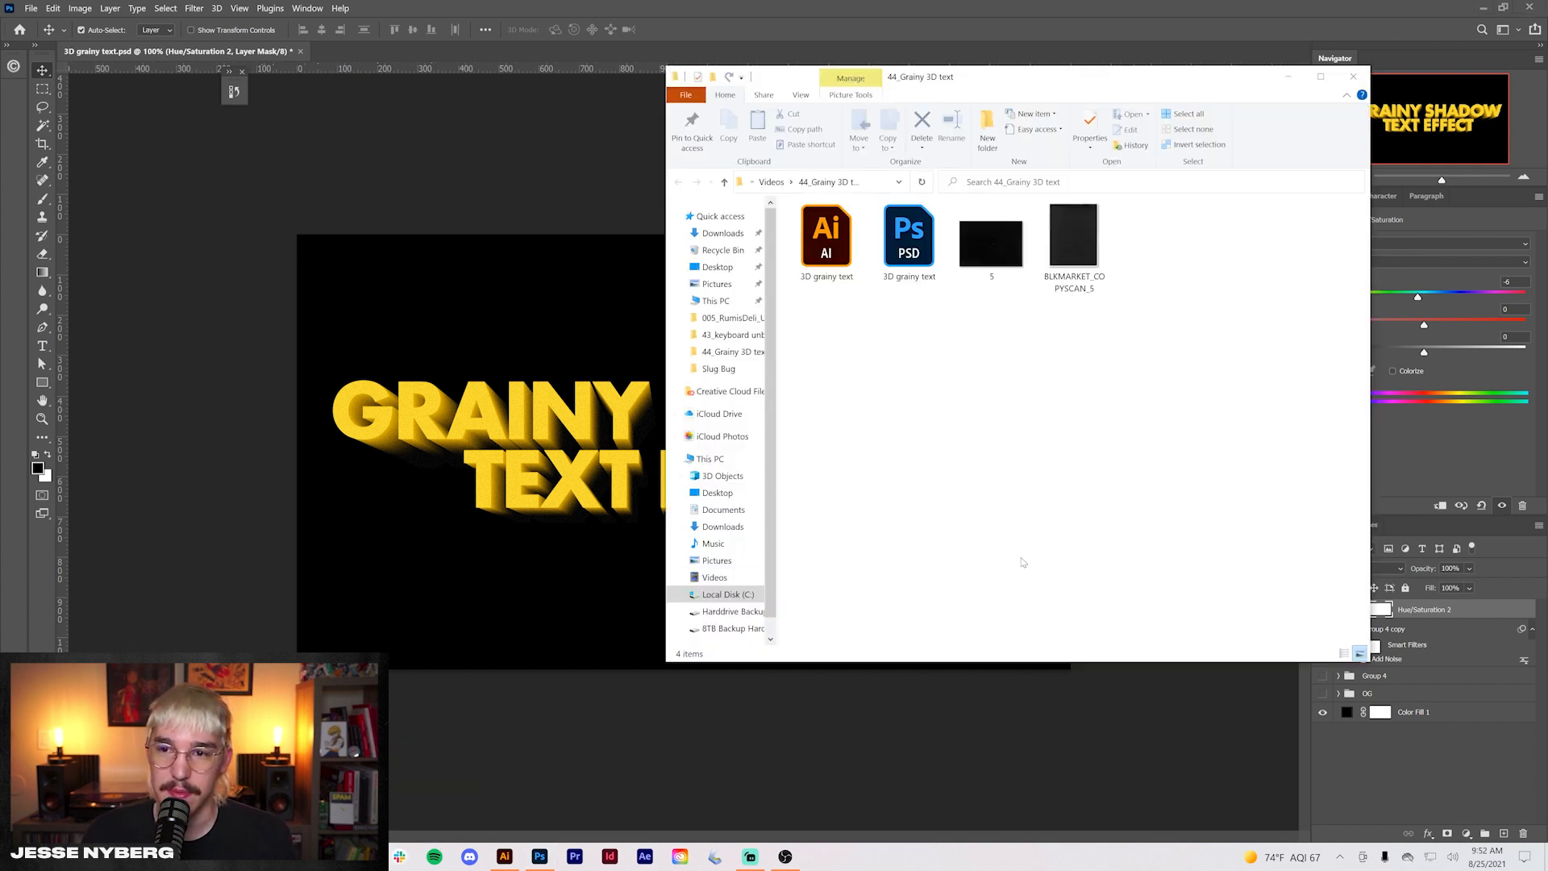
pyautogui.click(1353, 78)
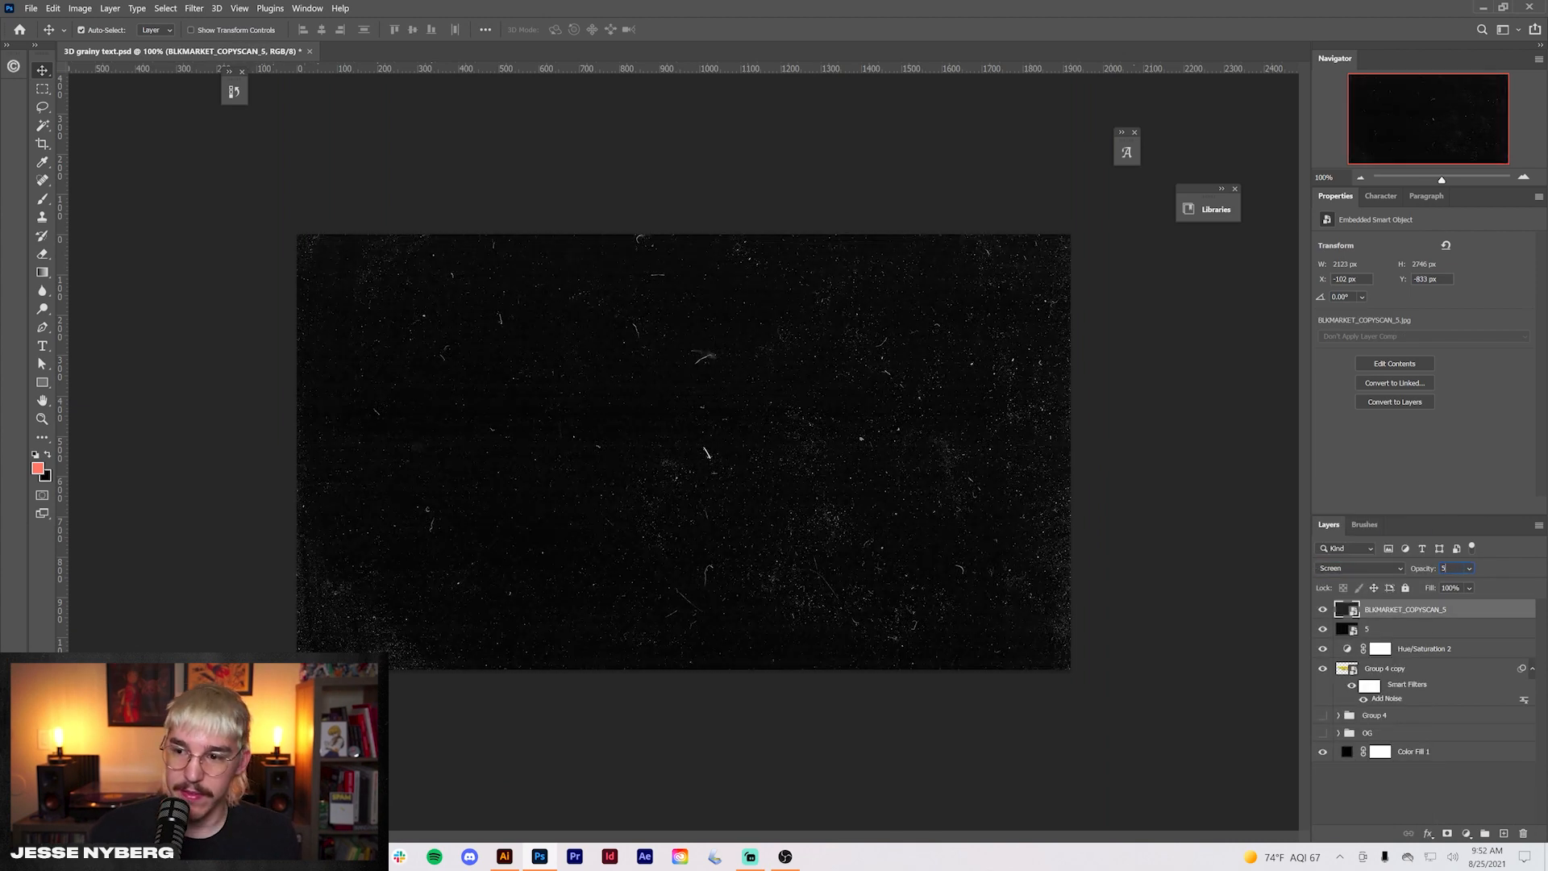
pyautogui.click(1359, 568)
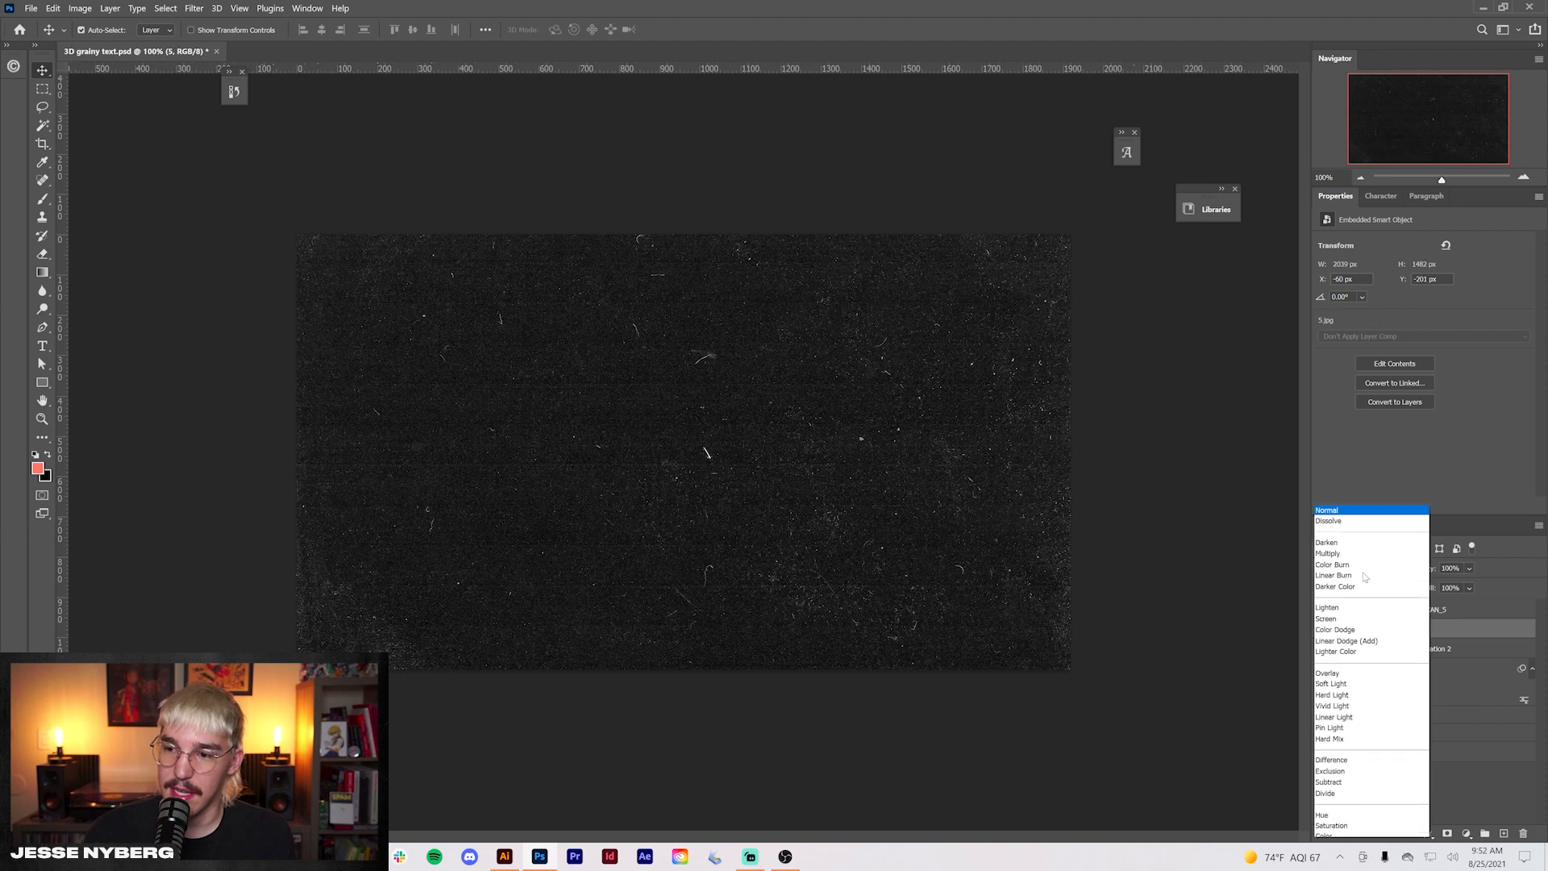
pyautogui.click(1327, 609)
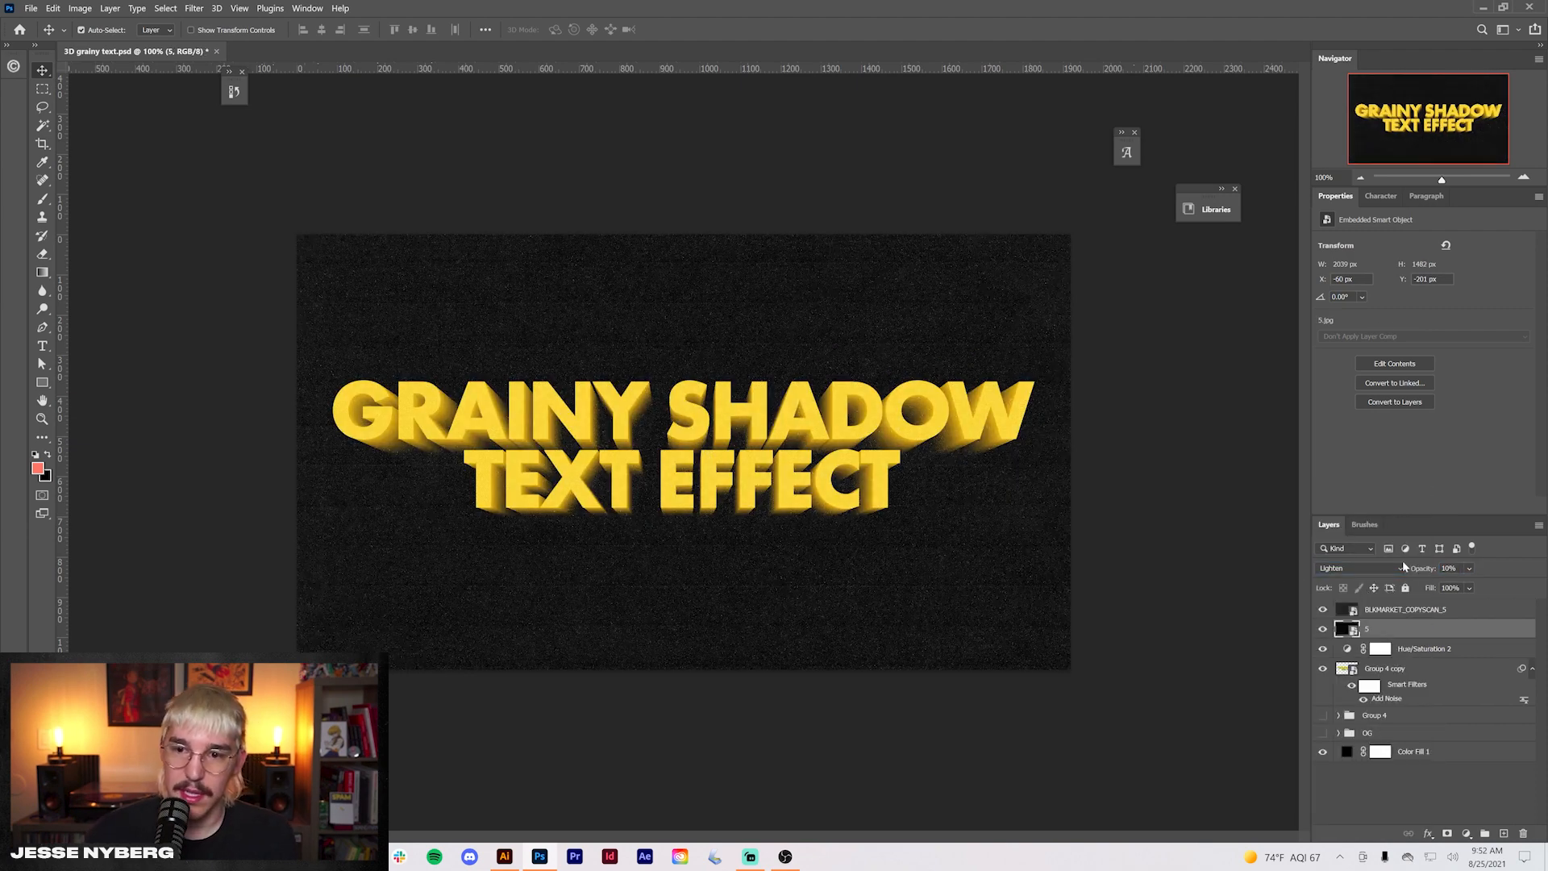
pyautogui.tripleClick(1450, 568)
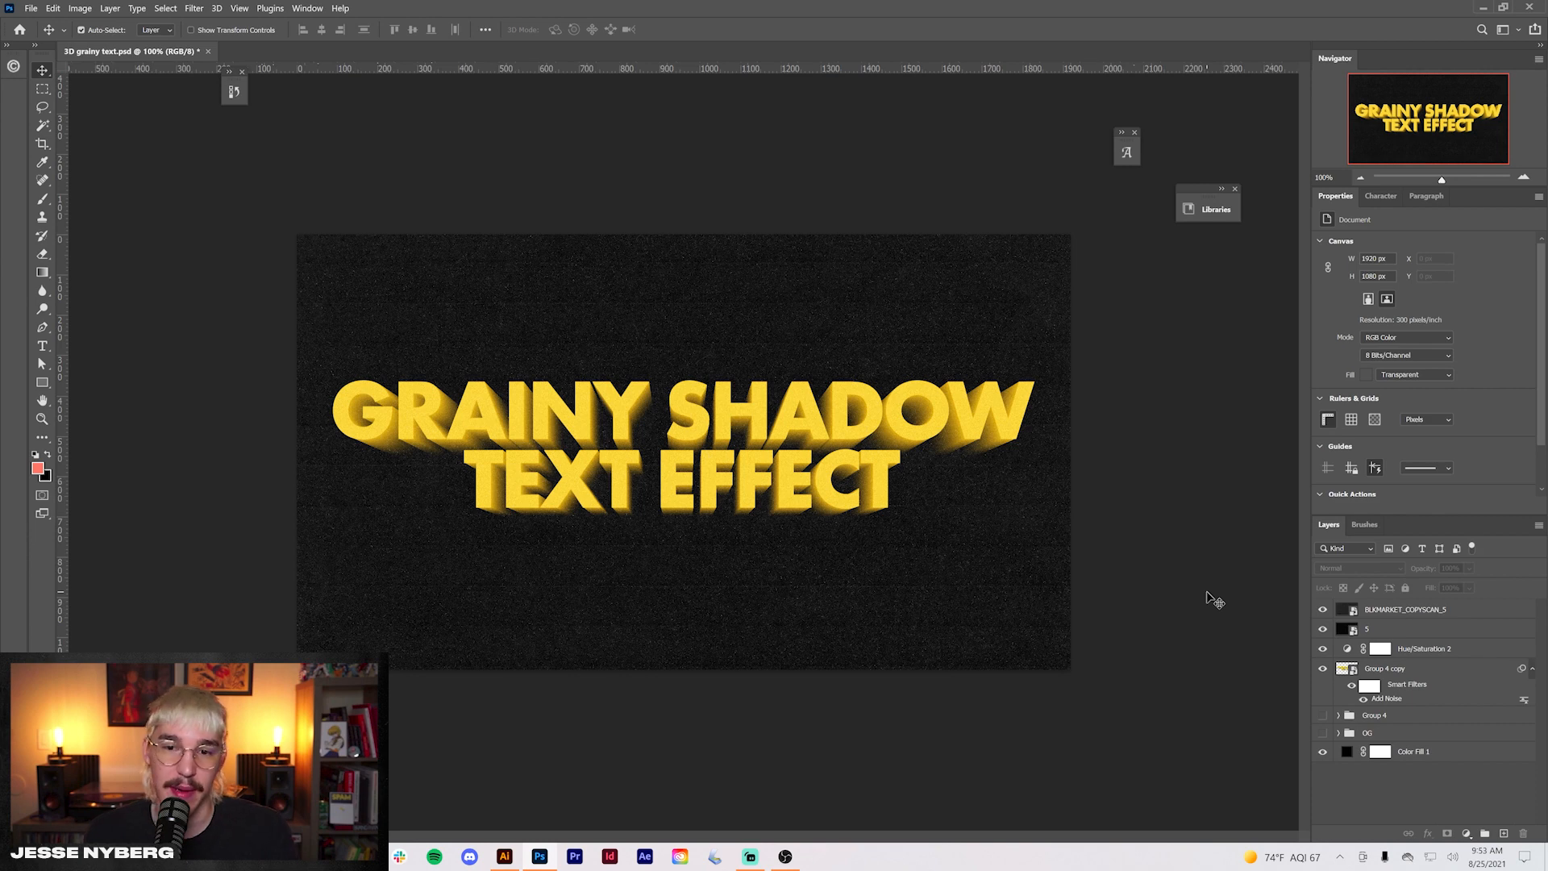
pyautogui.moveTo(1310, 666)
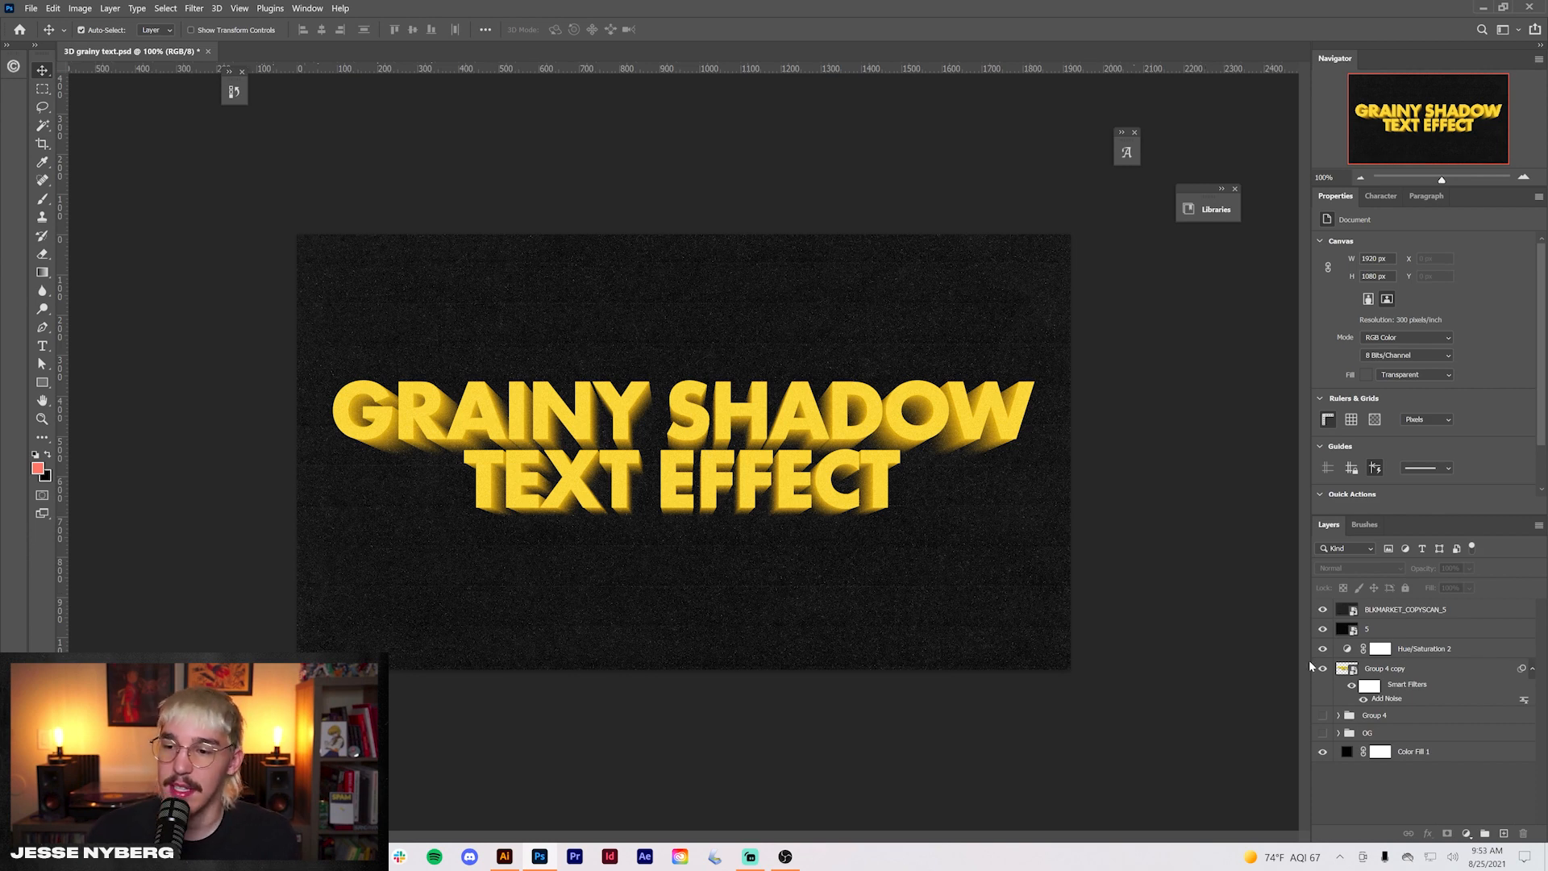
# Reopen the Color Fill 1 background colour and preview a muted salmon red instead of black
pyautogui.doubleClick(1345, 751)
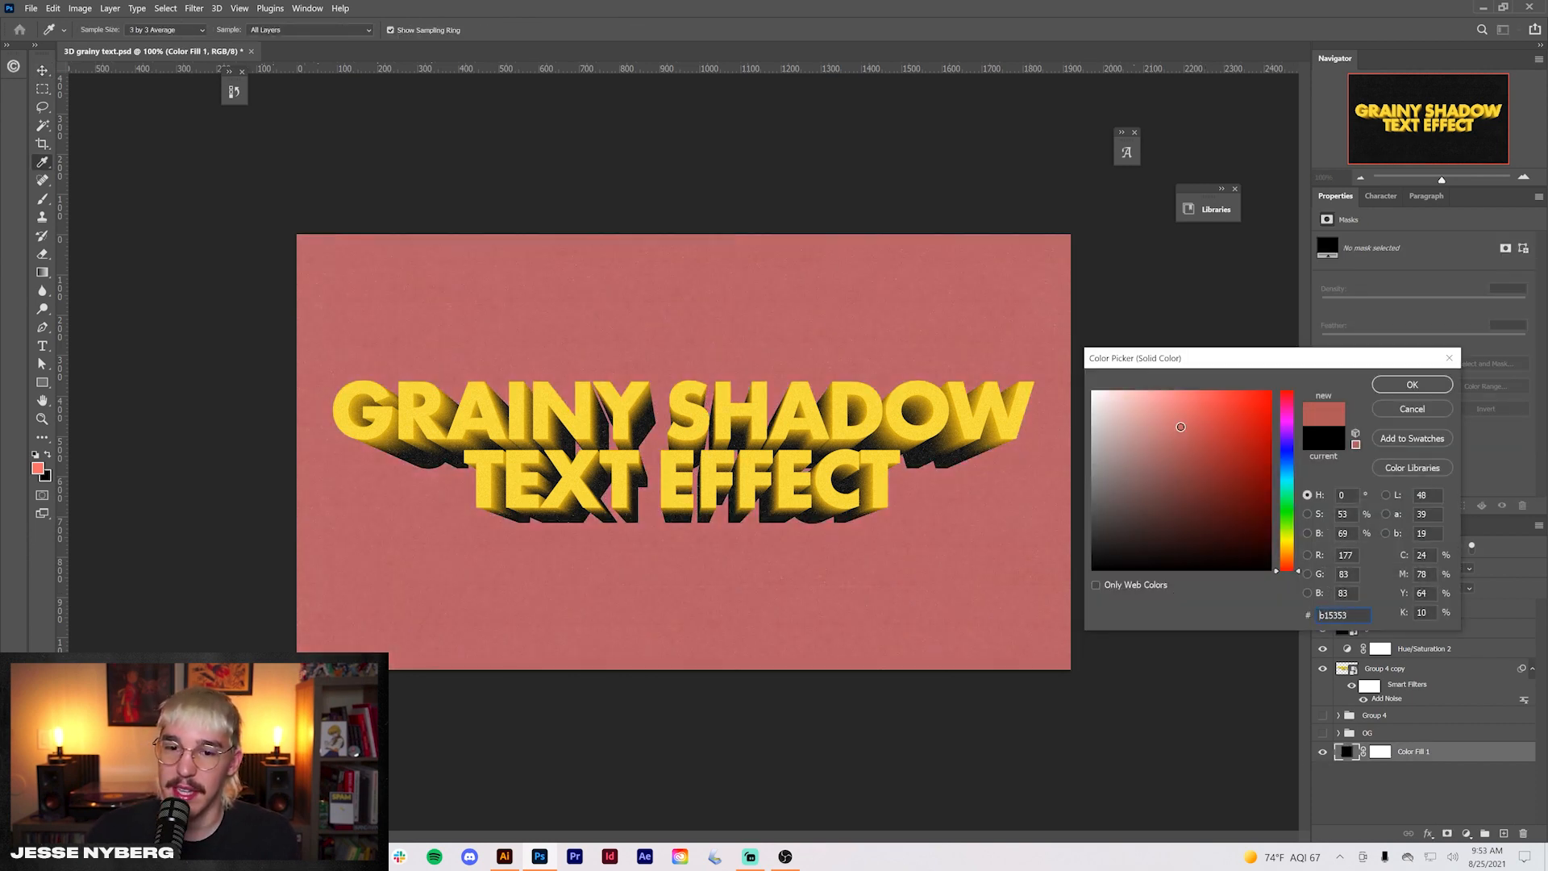